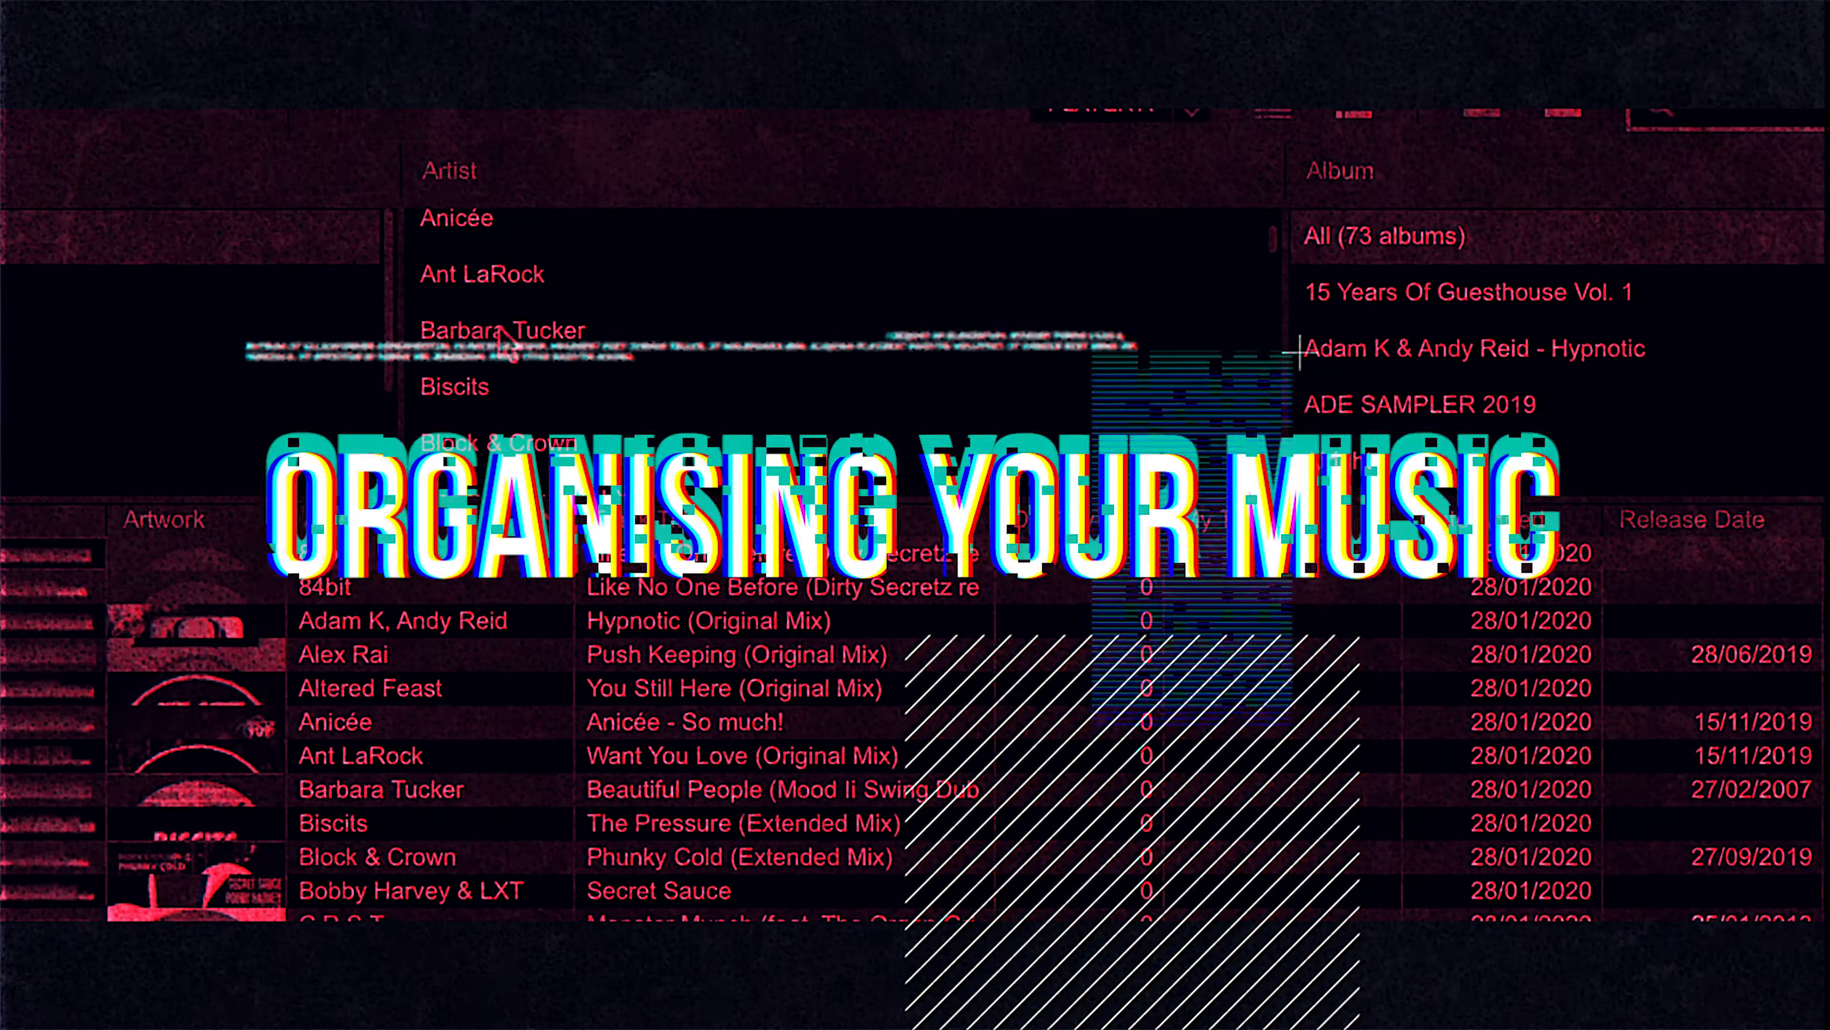
- Open Macintosh HD from the desktop and show the Downloads folder with its MP3 tracks
{"action": "left_click", "coordinate": [481, 274]}
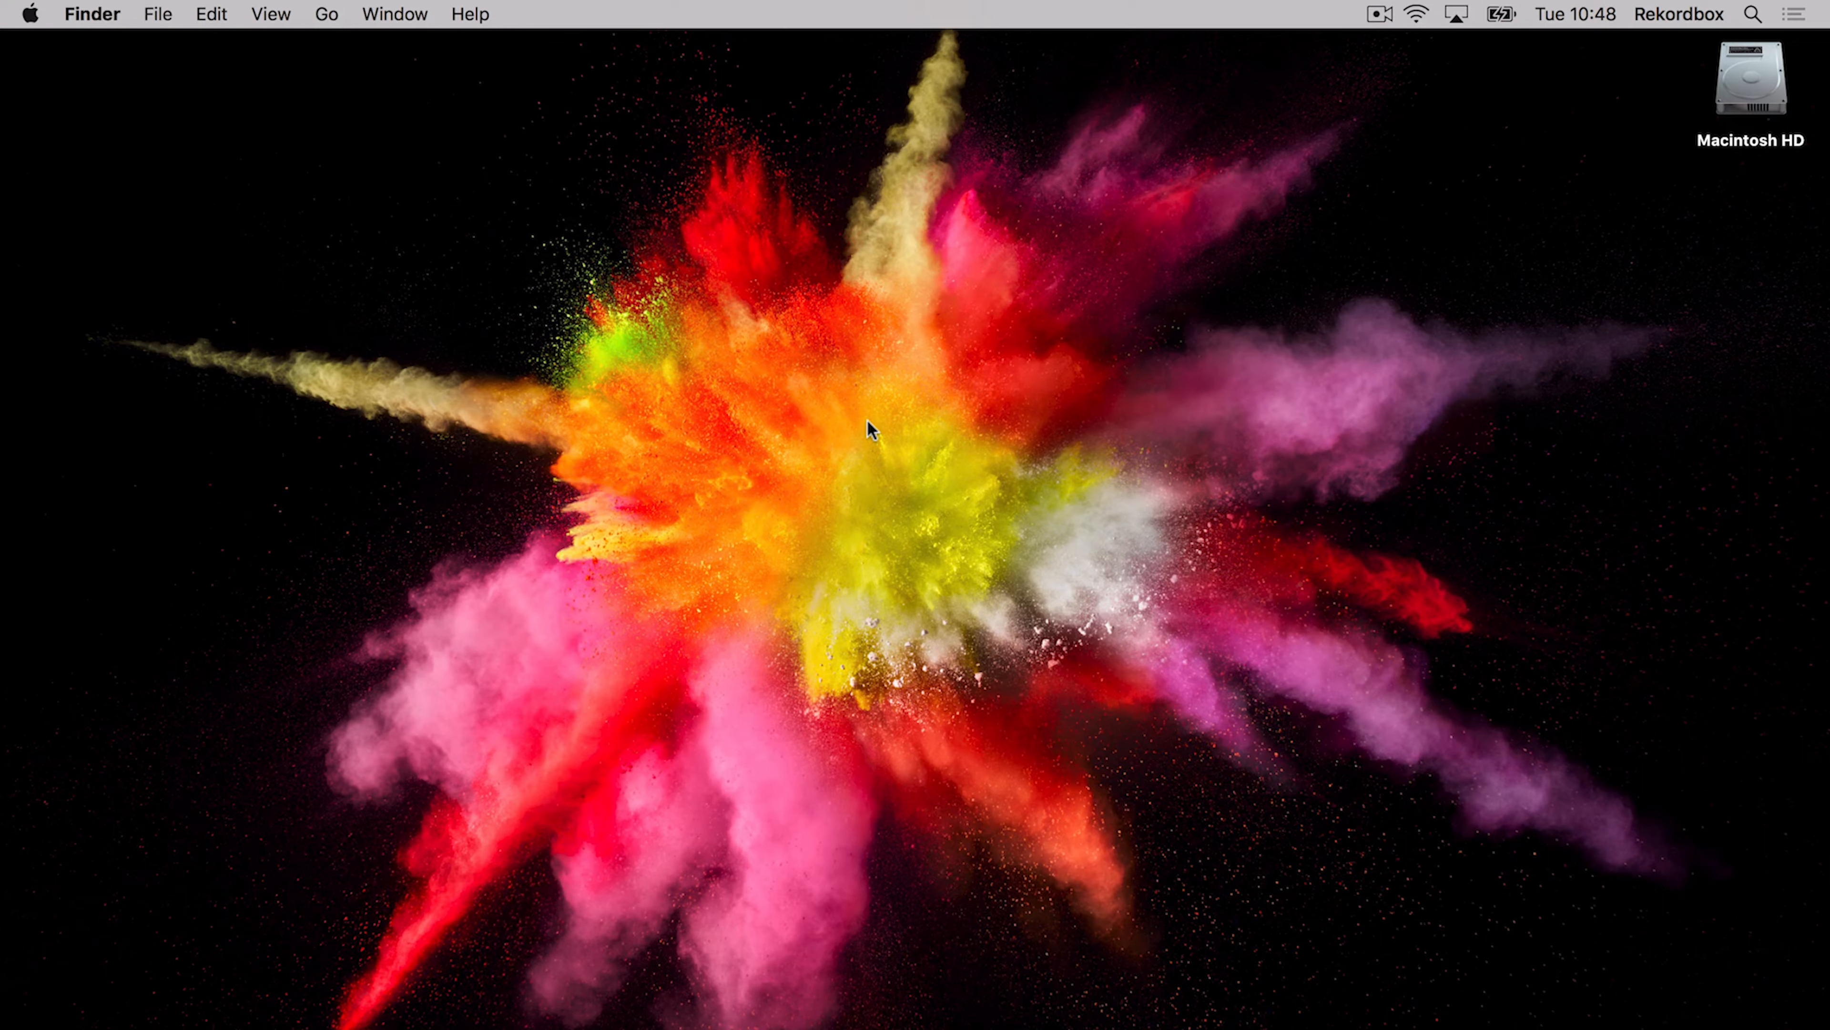
{"action": "left_click", "coordinate": [1750, 82]}
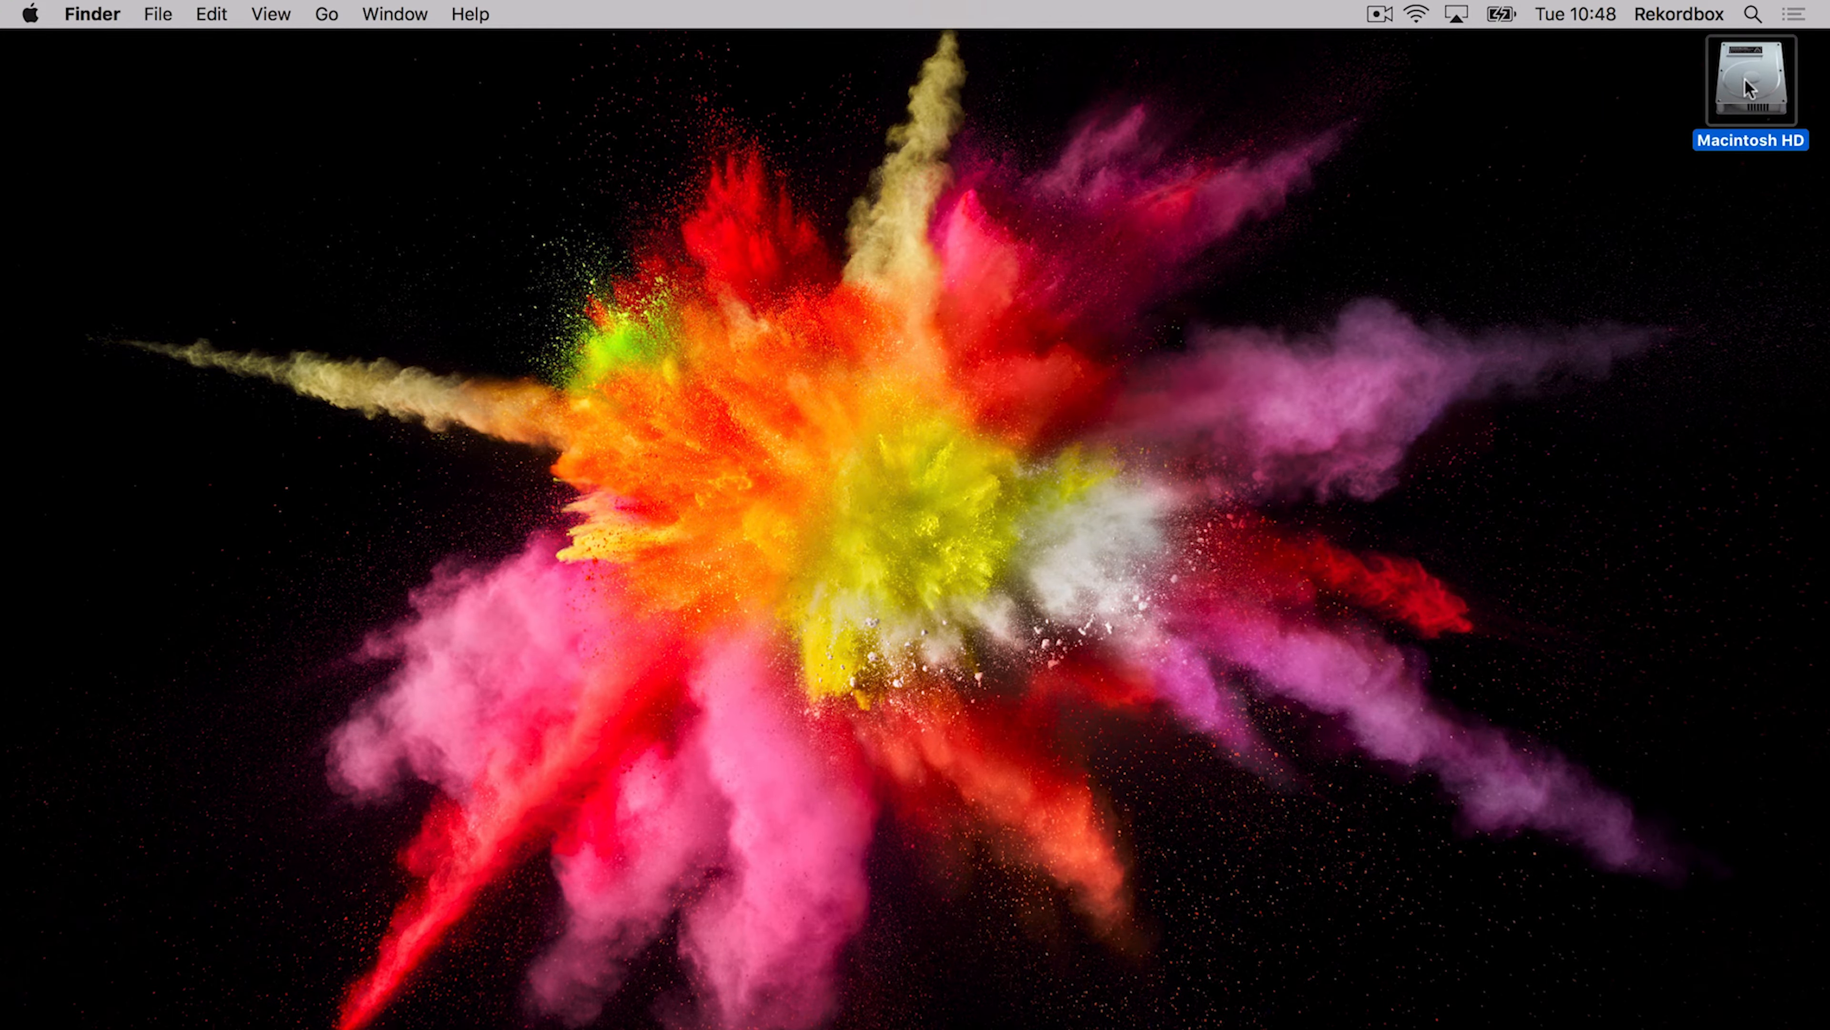
{"action": "double_click", "coordinate": [1750, 76]}
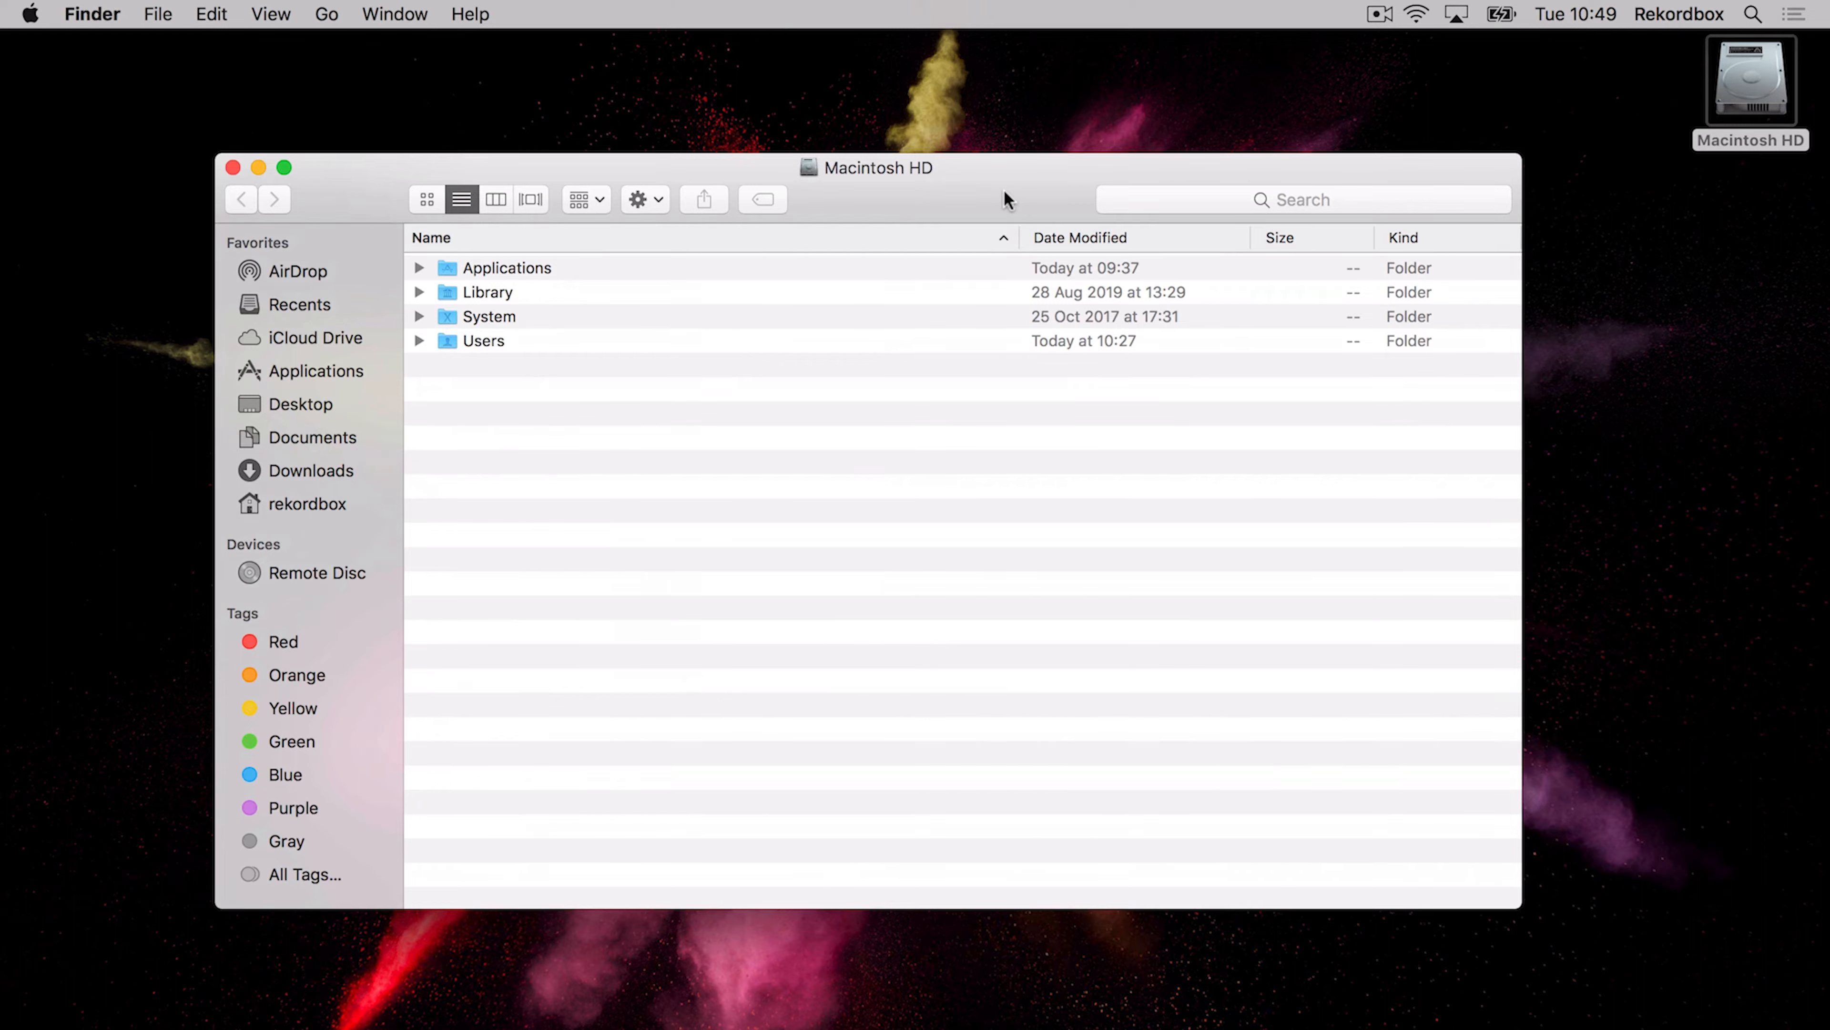
{"action": "mouse_move", "coordinate": [241, 415]}
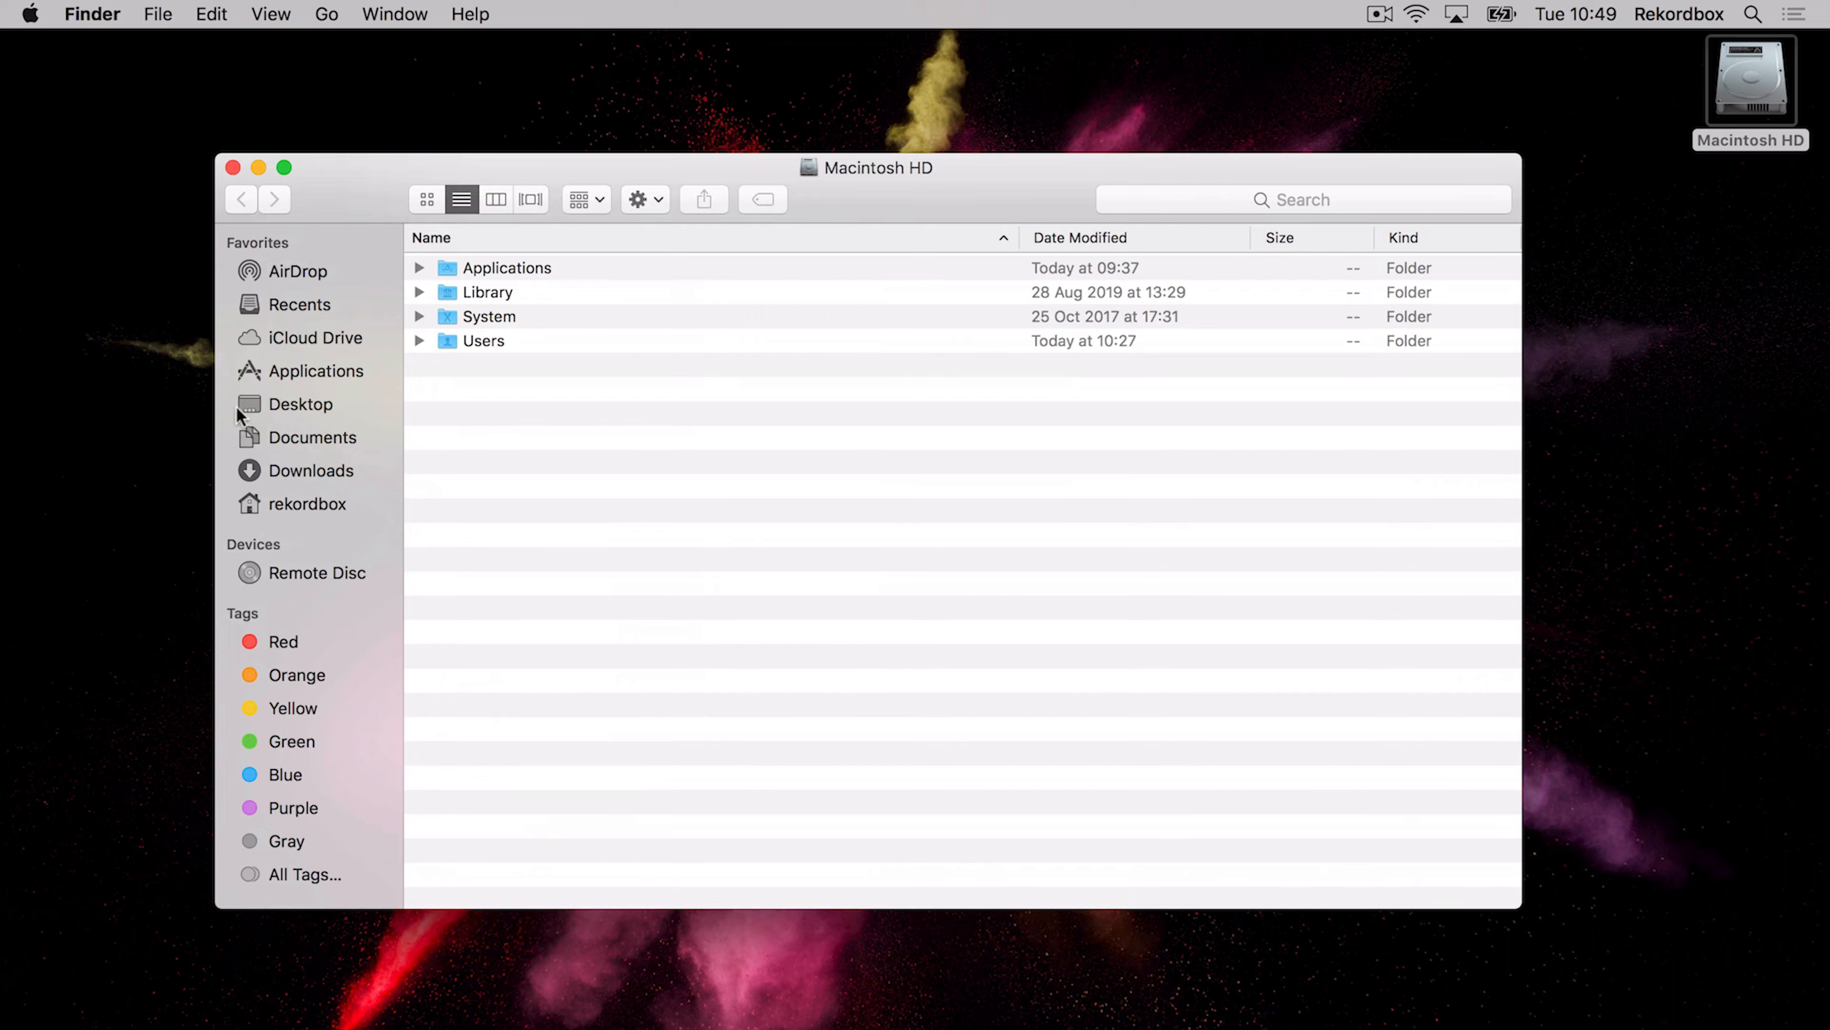
{"action": "left_click", "coordinate": [316, 470]}
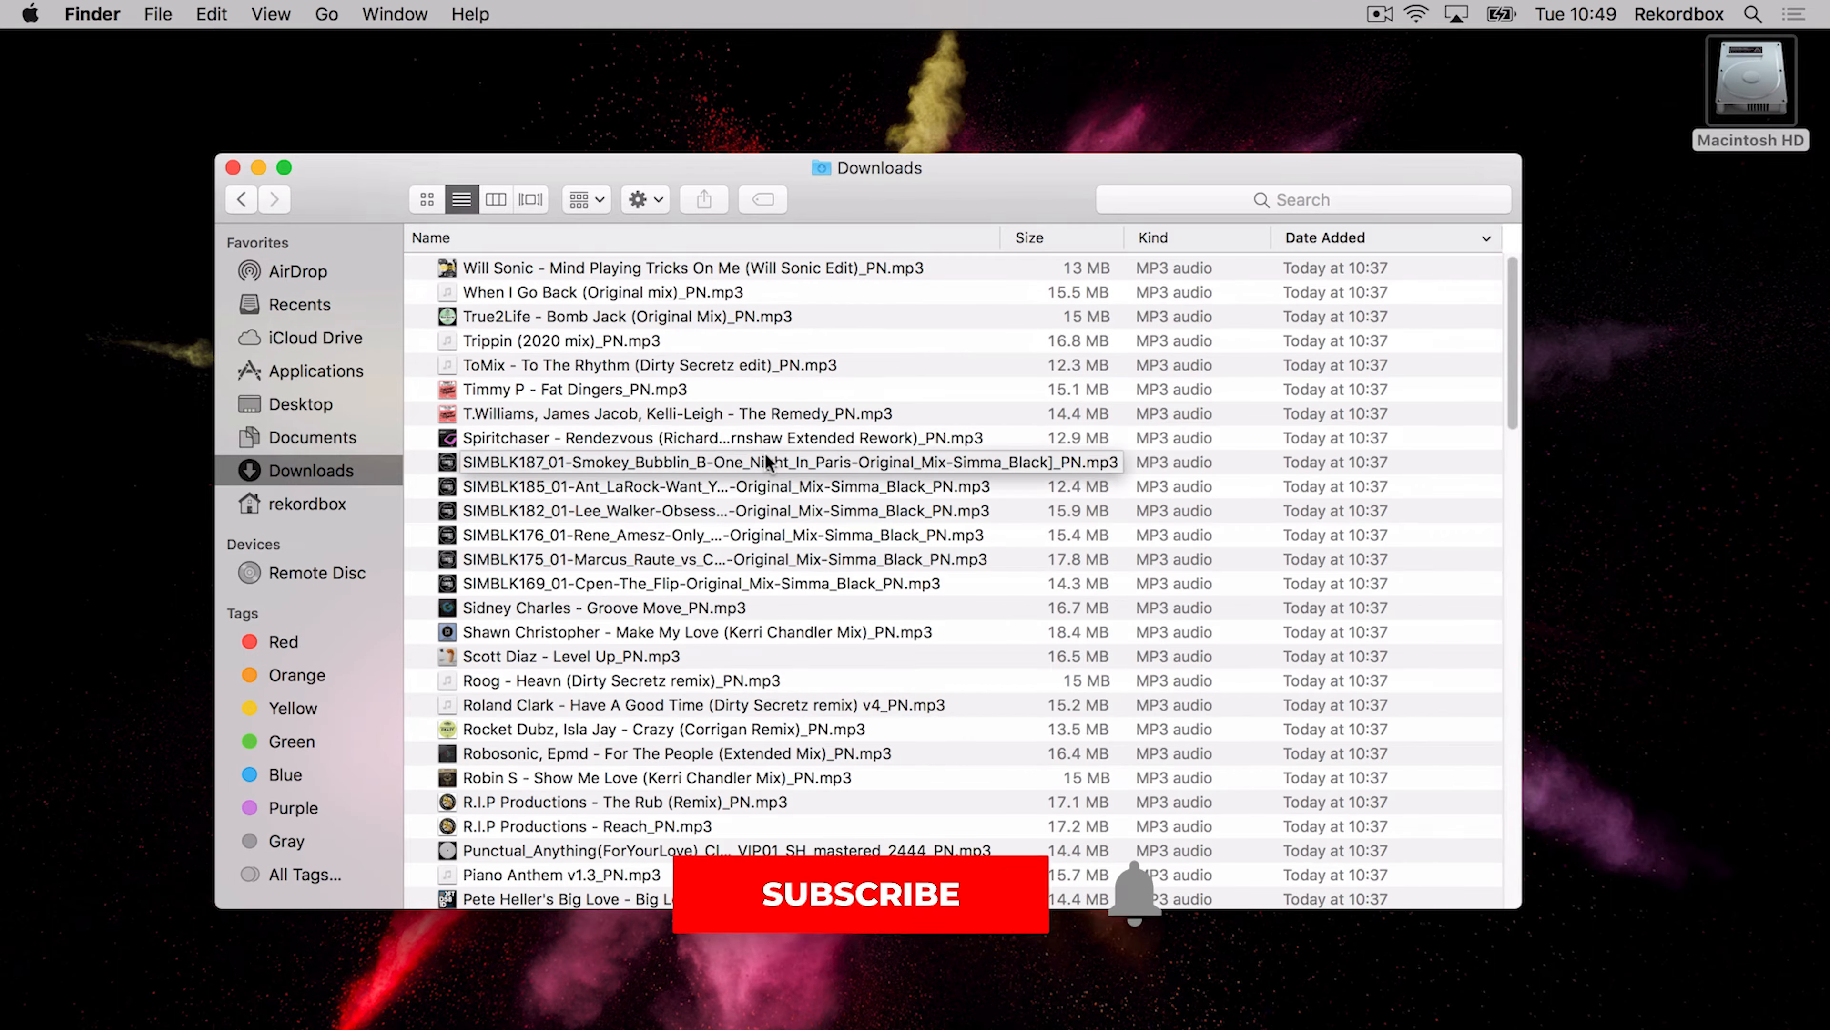
{"action": "left_click", "coordinate": [859, 895]}
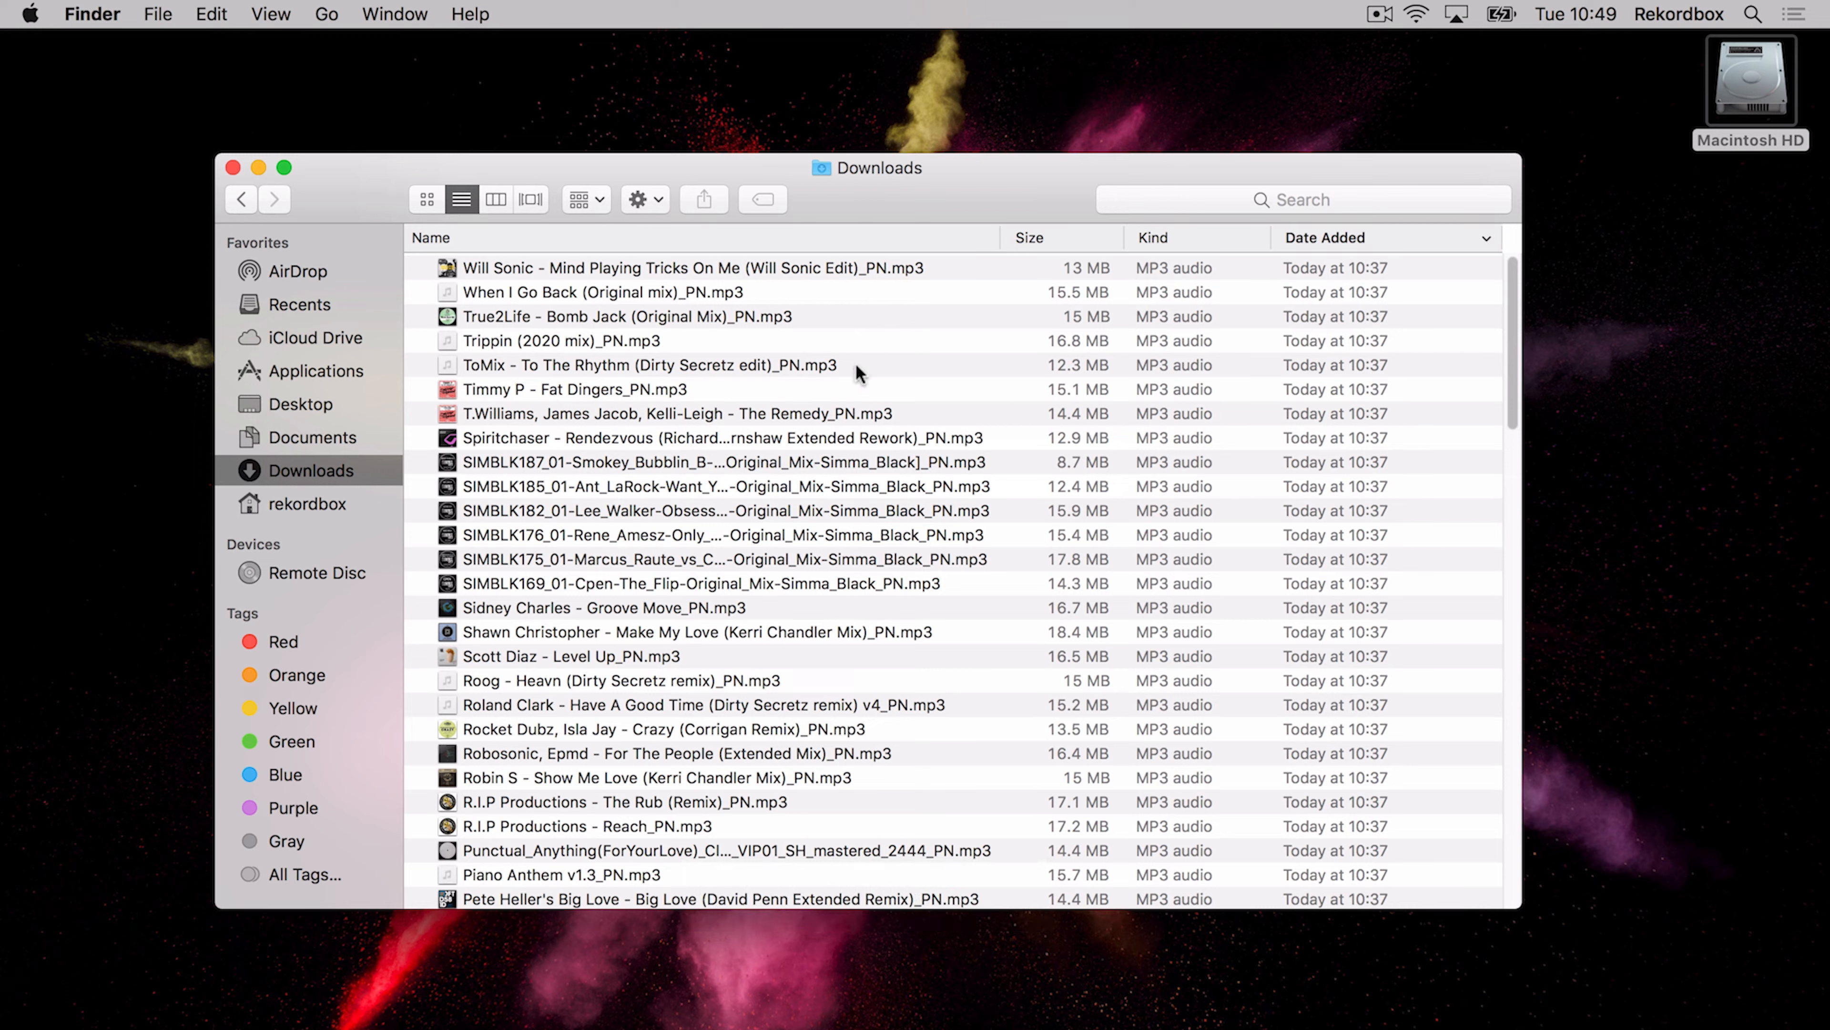
{"action": "mouse_move", "coordinate": [811, 394]}
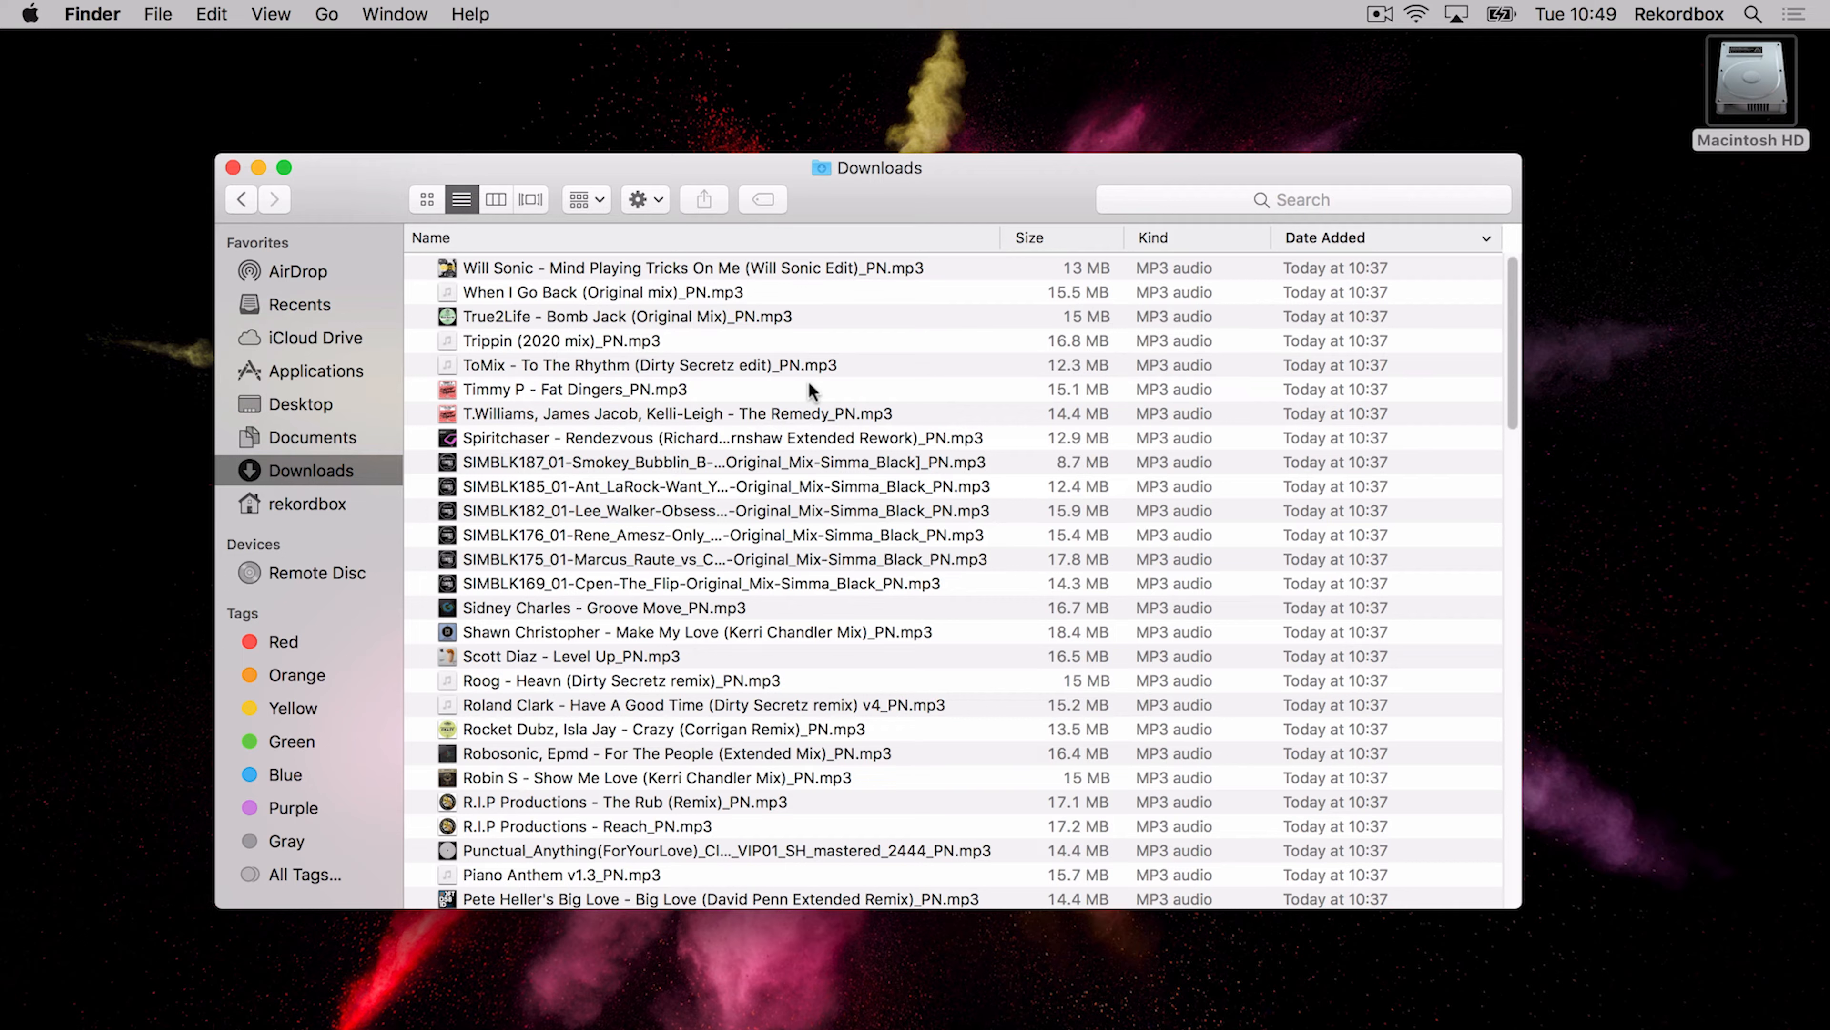
{"action": "mouse_move", "coordinate": [817, 385]}
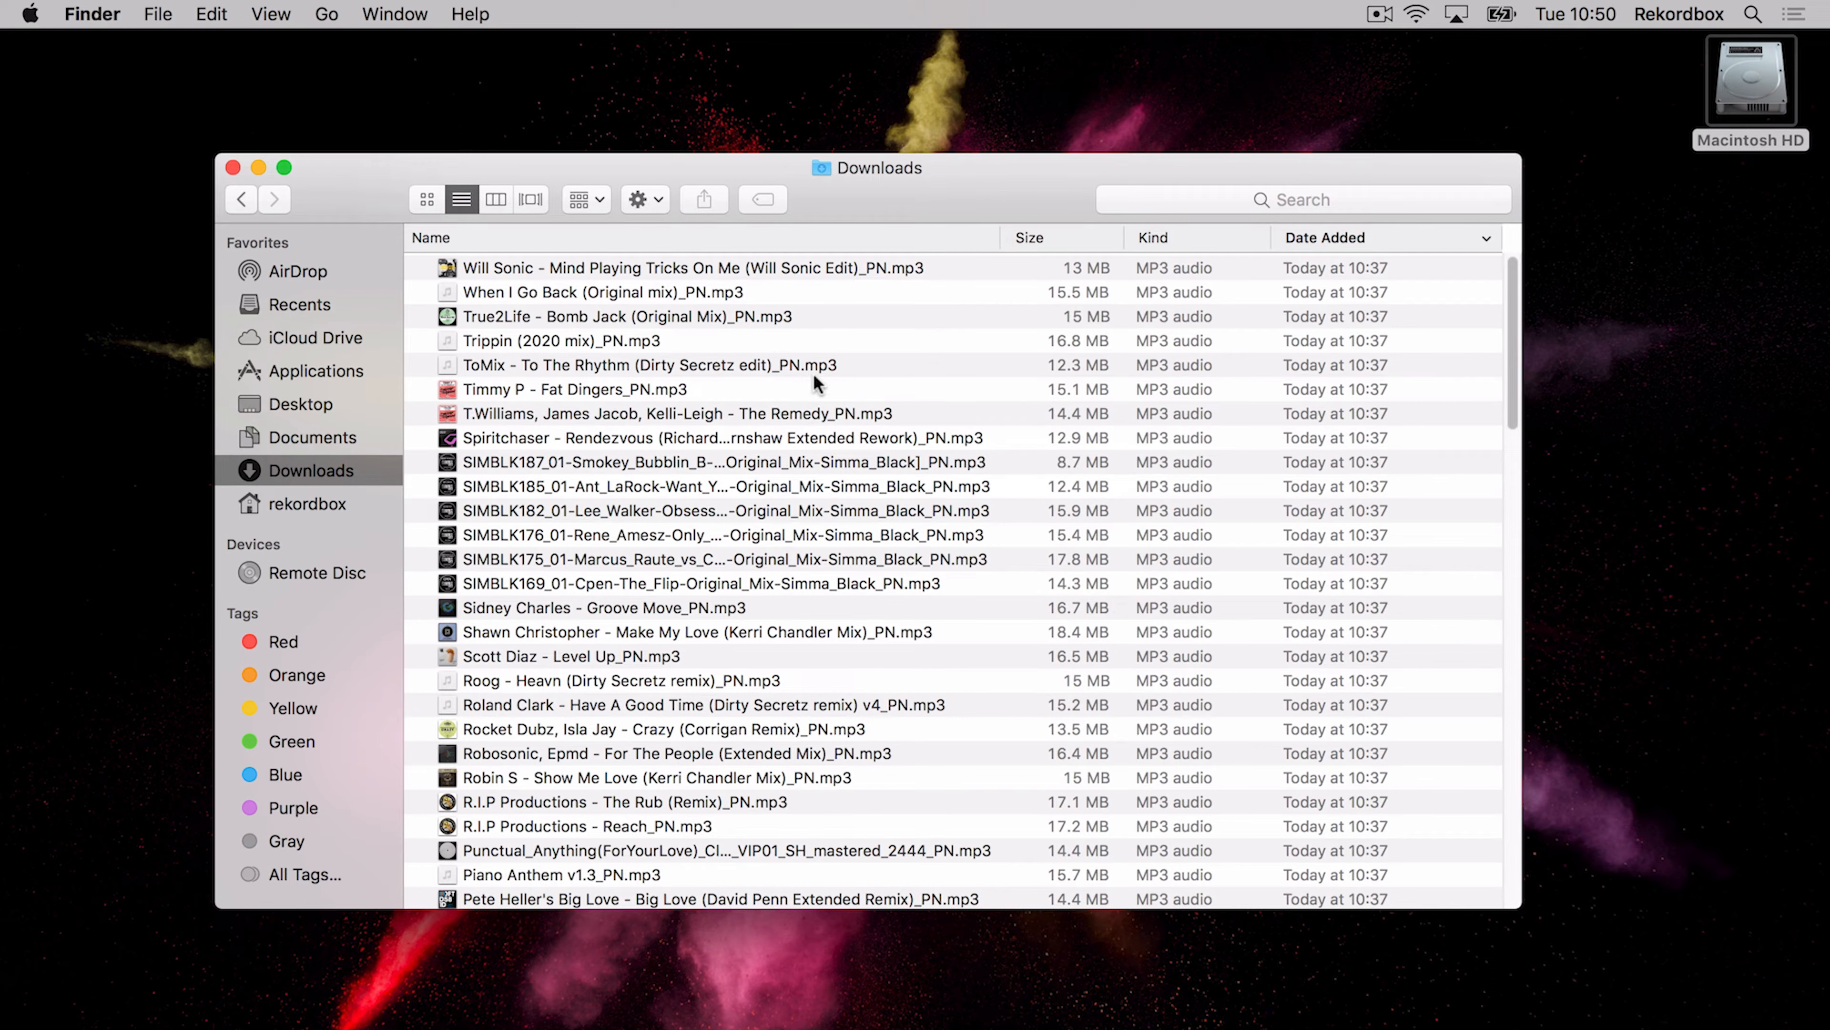
- Create a new folder named Rekordbox DJ in Music next to iTunes
{"action": "left_click", "coordinate": [313, 504]}
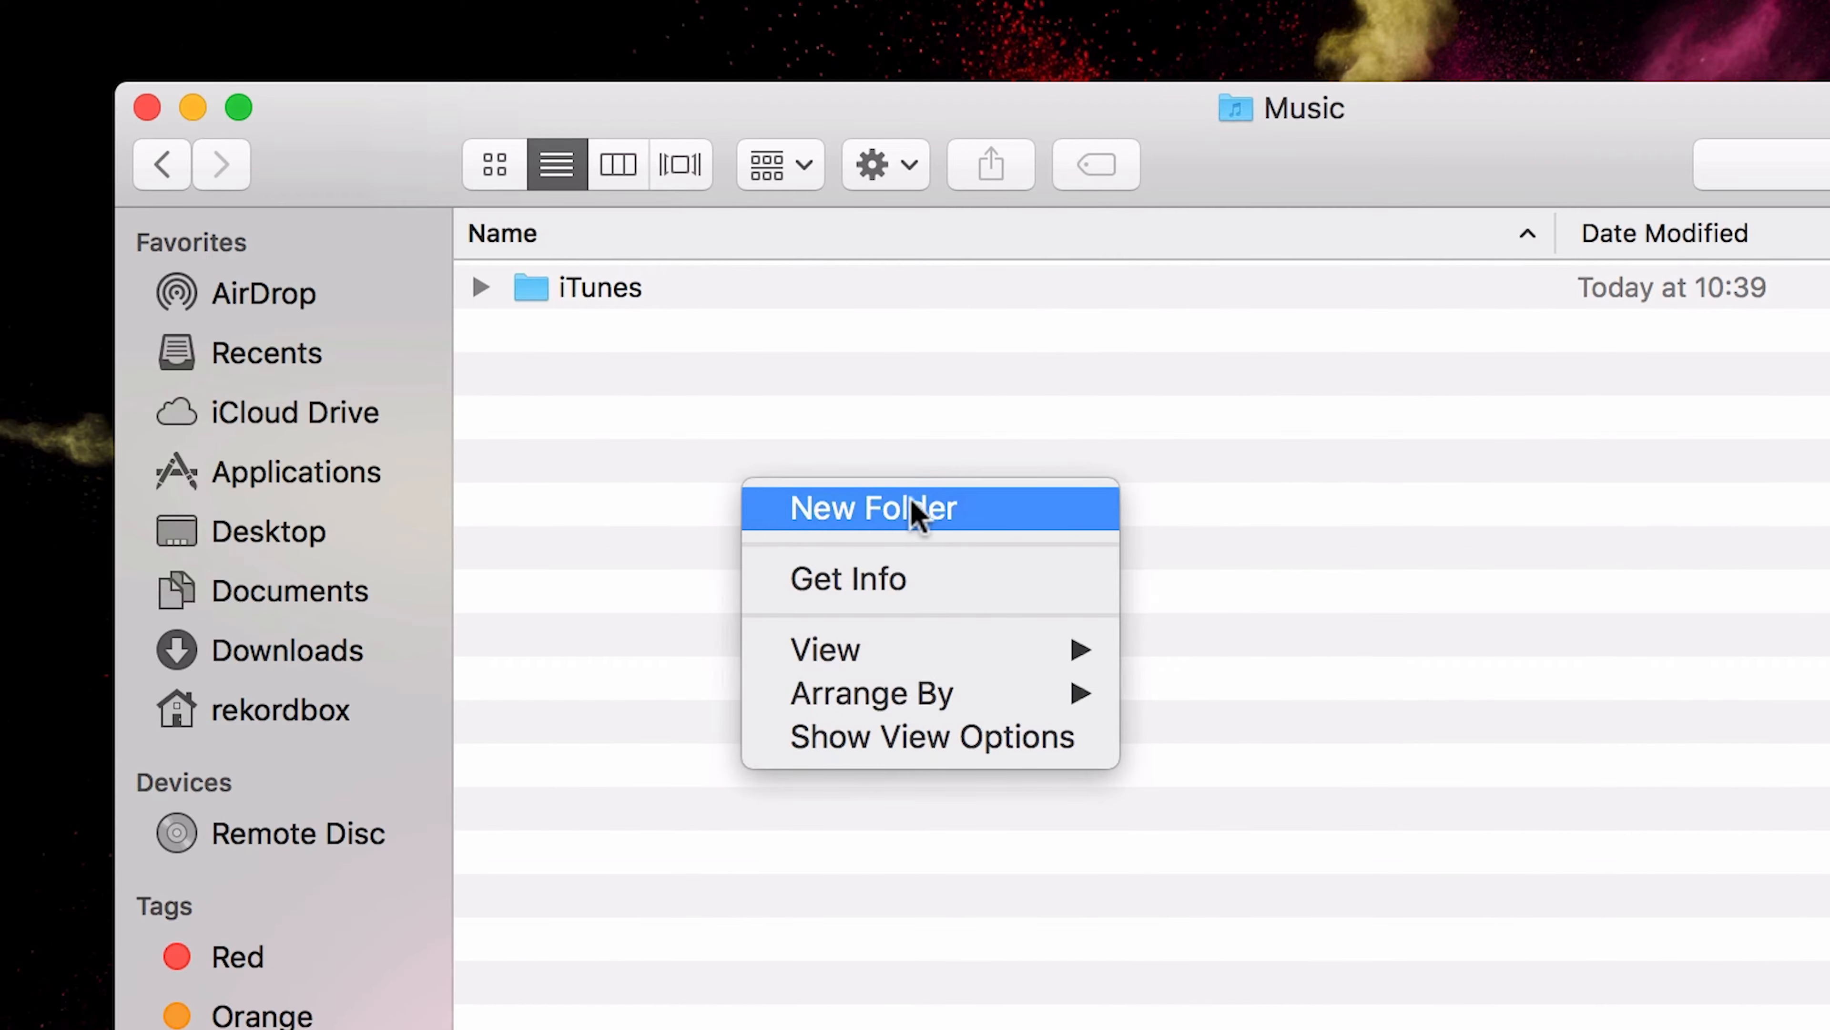
{"action": "left_click", "coordinate": [873, 508]}
{"action": "type", "text": "Rekordbox DJ"}
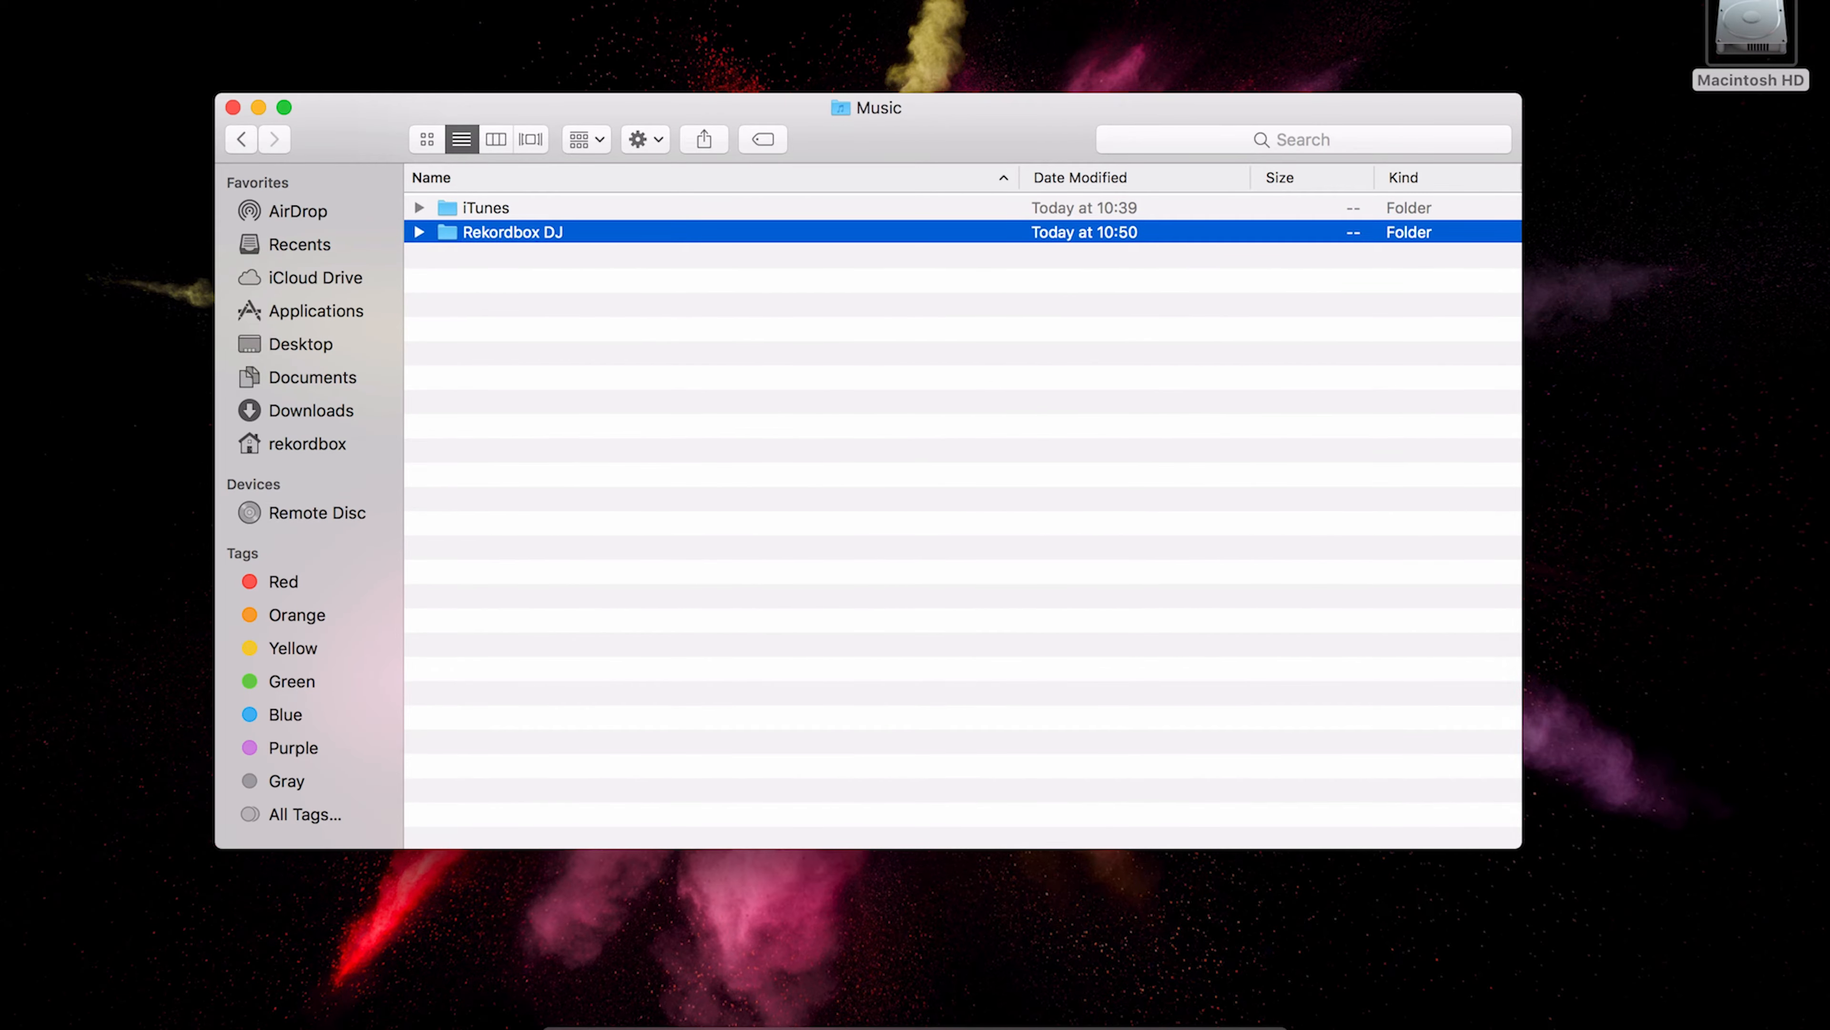
{"action": "mouse_move", "coordinate": [498, 352]}
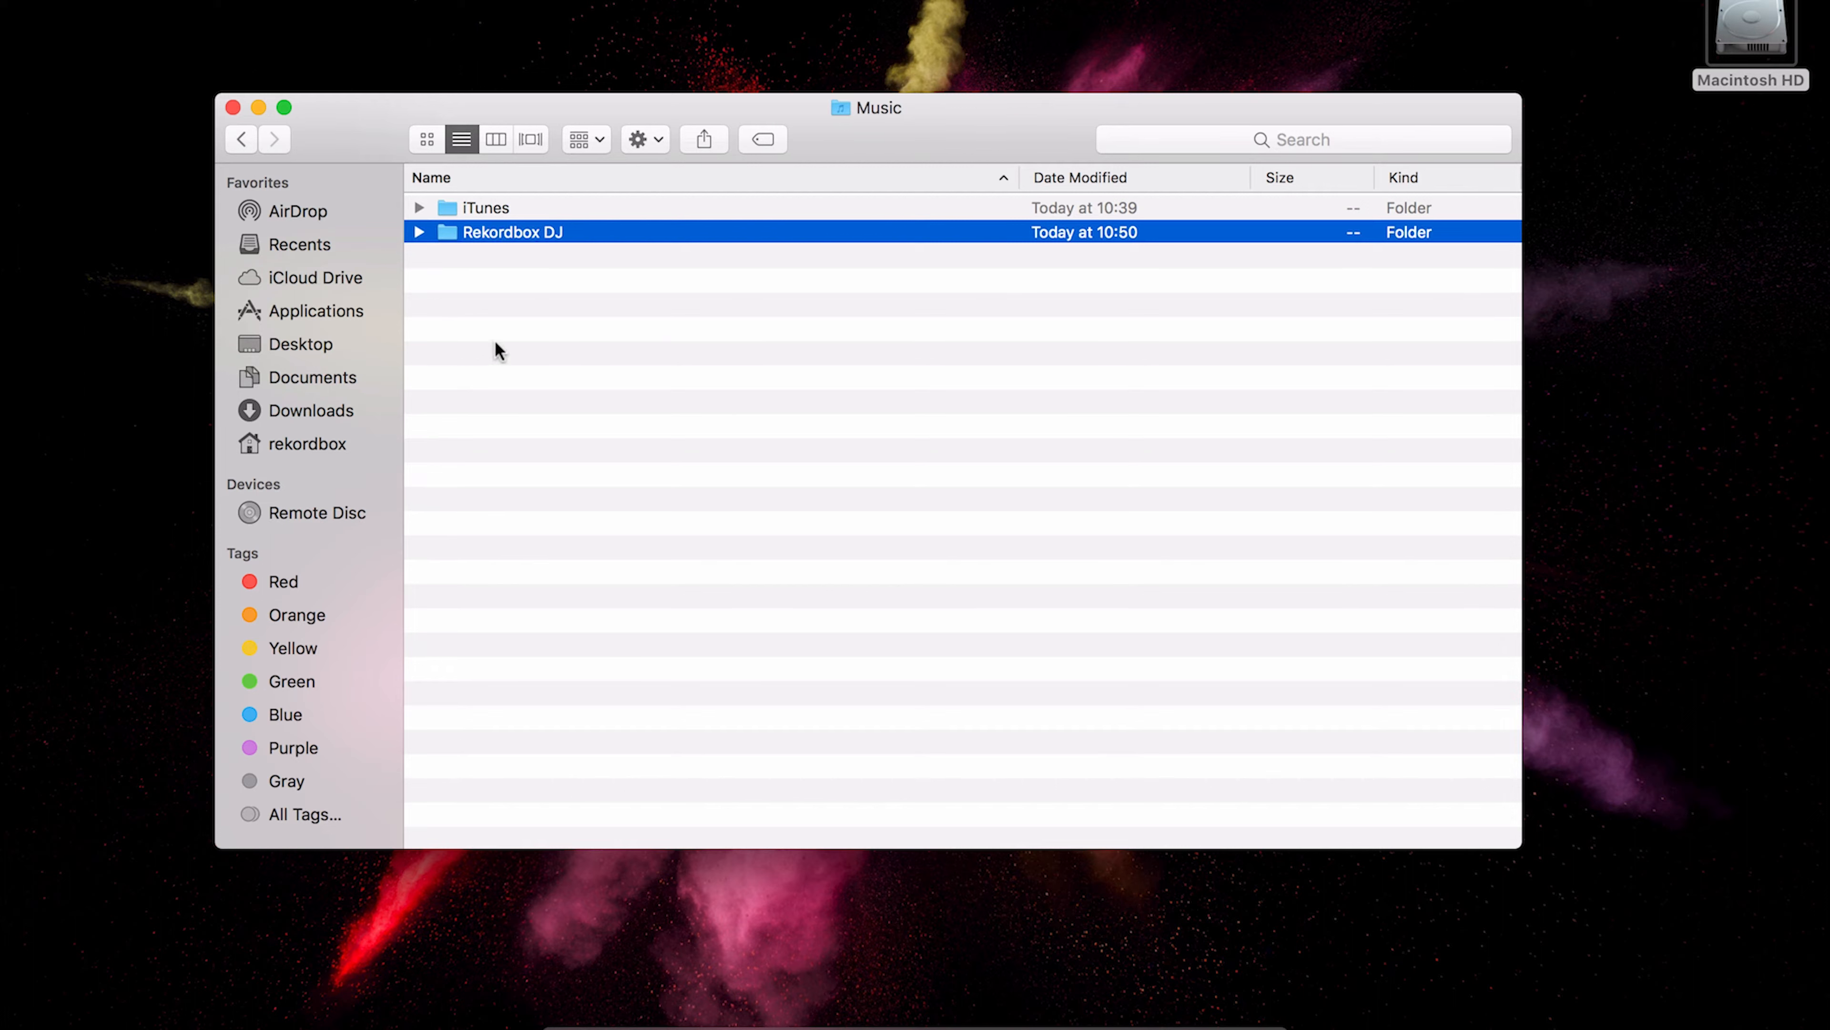
{"action": "mouse_move", "coordinate": [576, 317]}
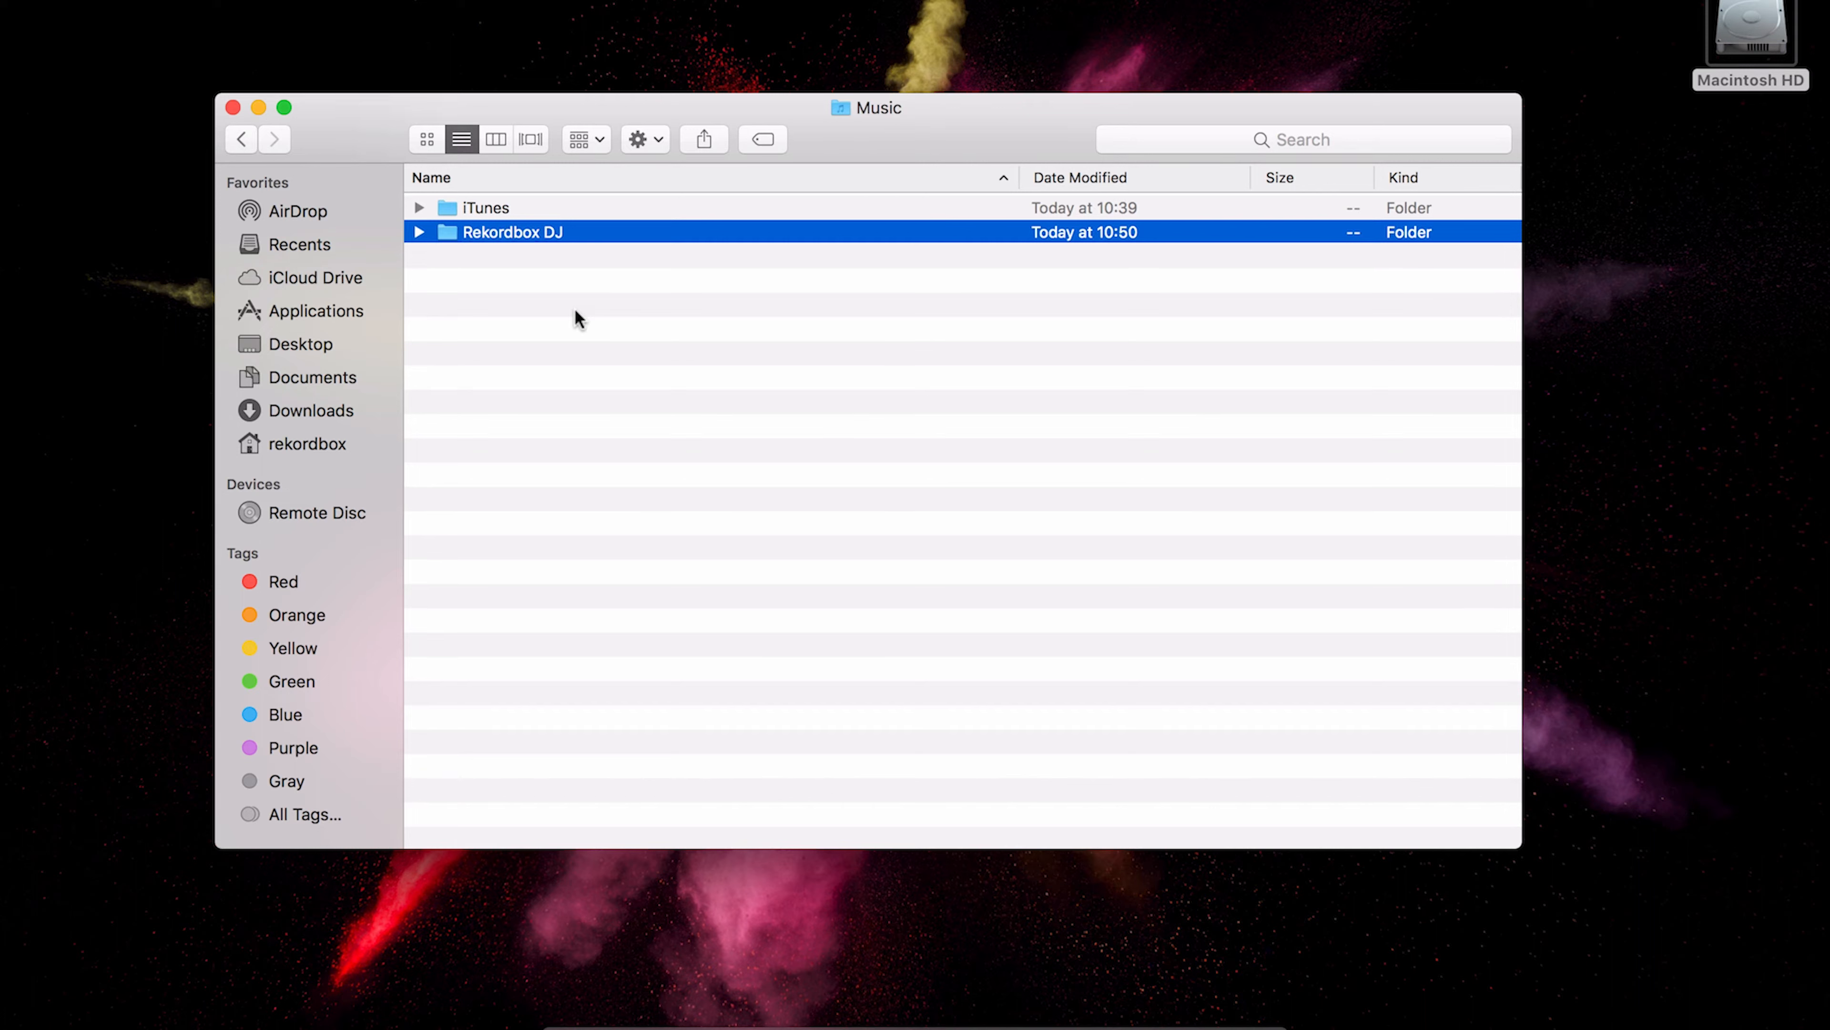
{"action": "mouse_move", "coordinate": [555, 256]}
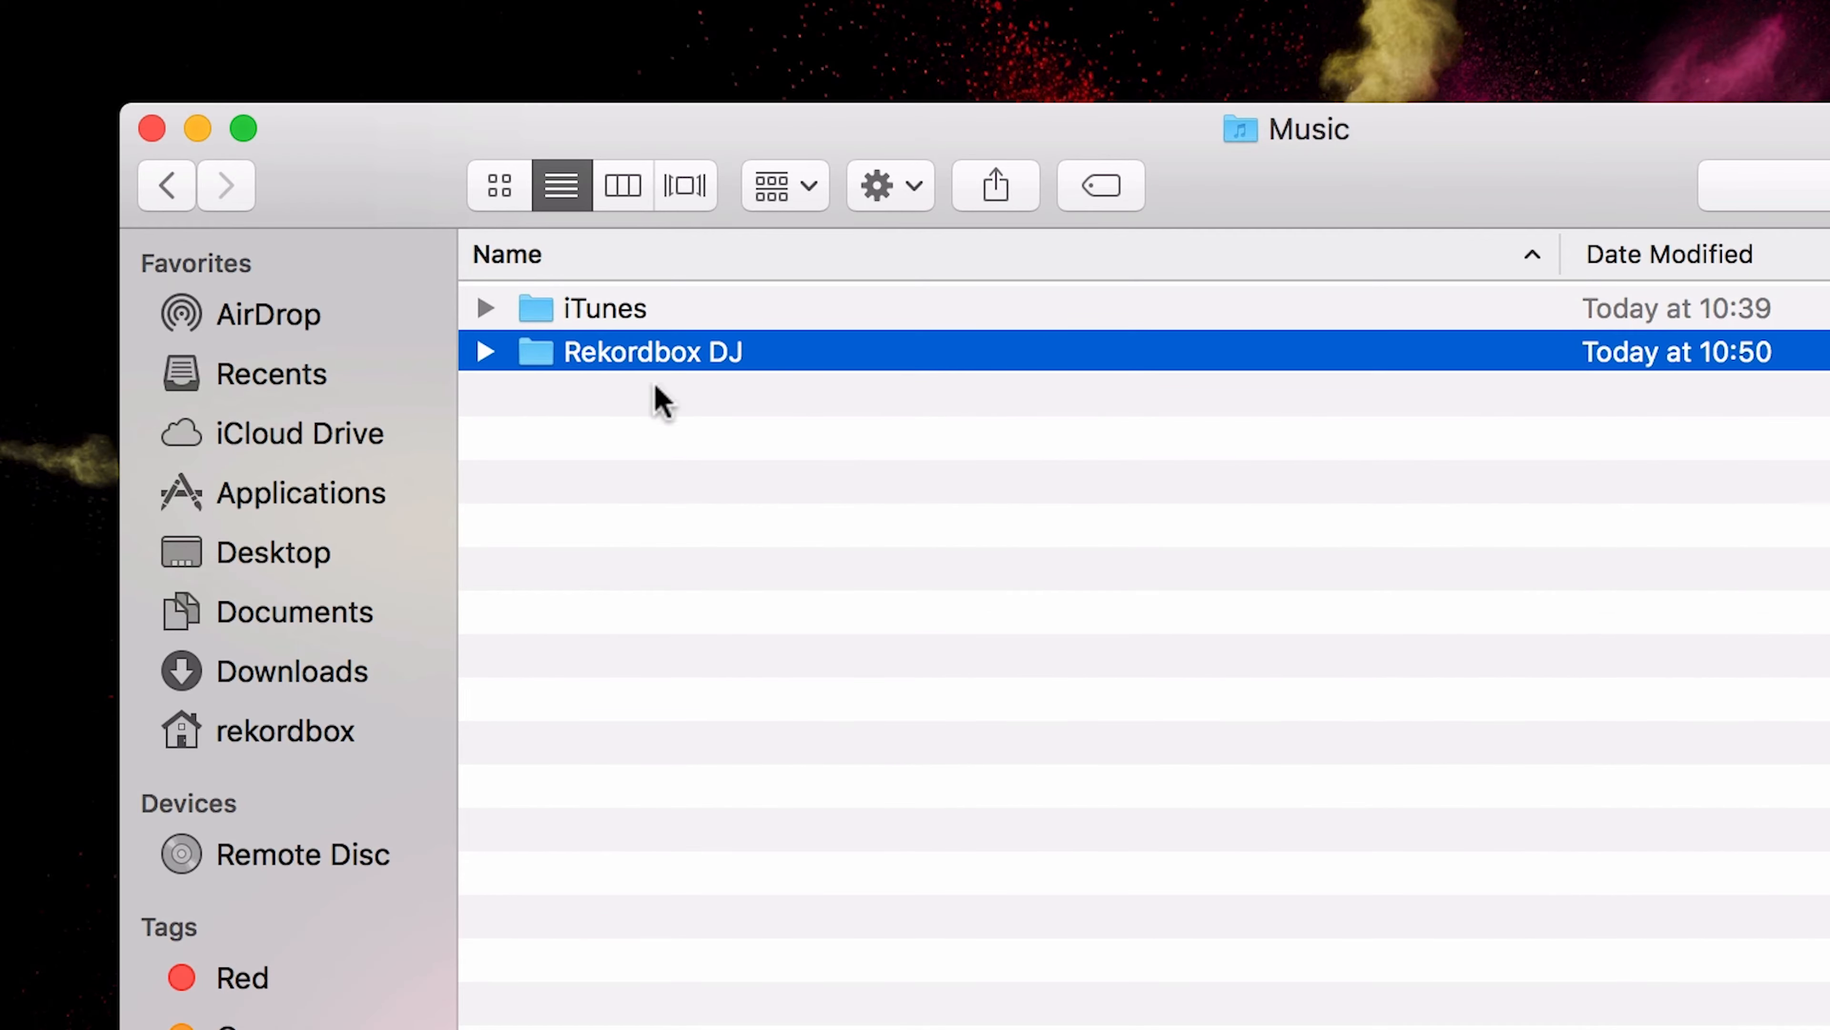
{"action": "mouse_move", "coordinate": [754, 402]}
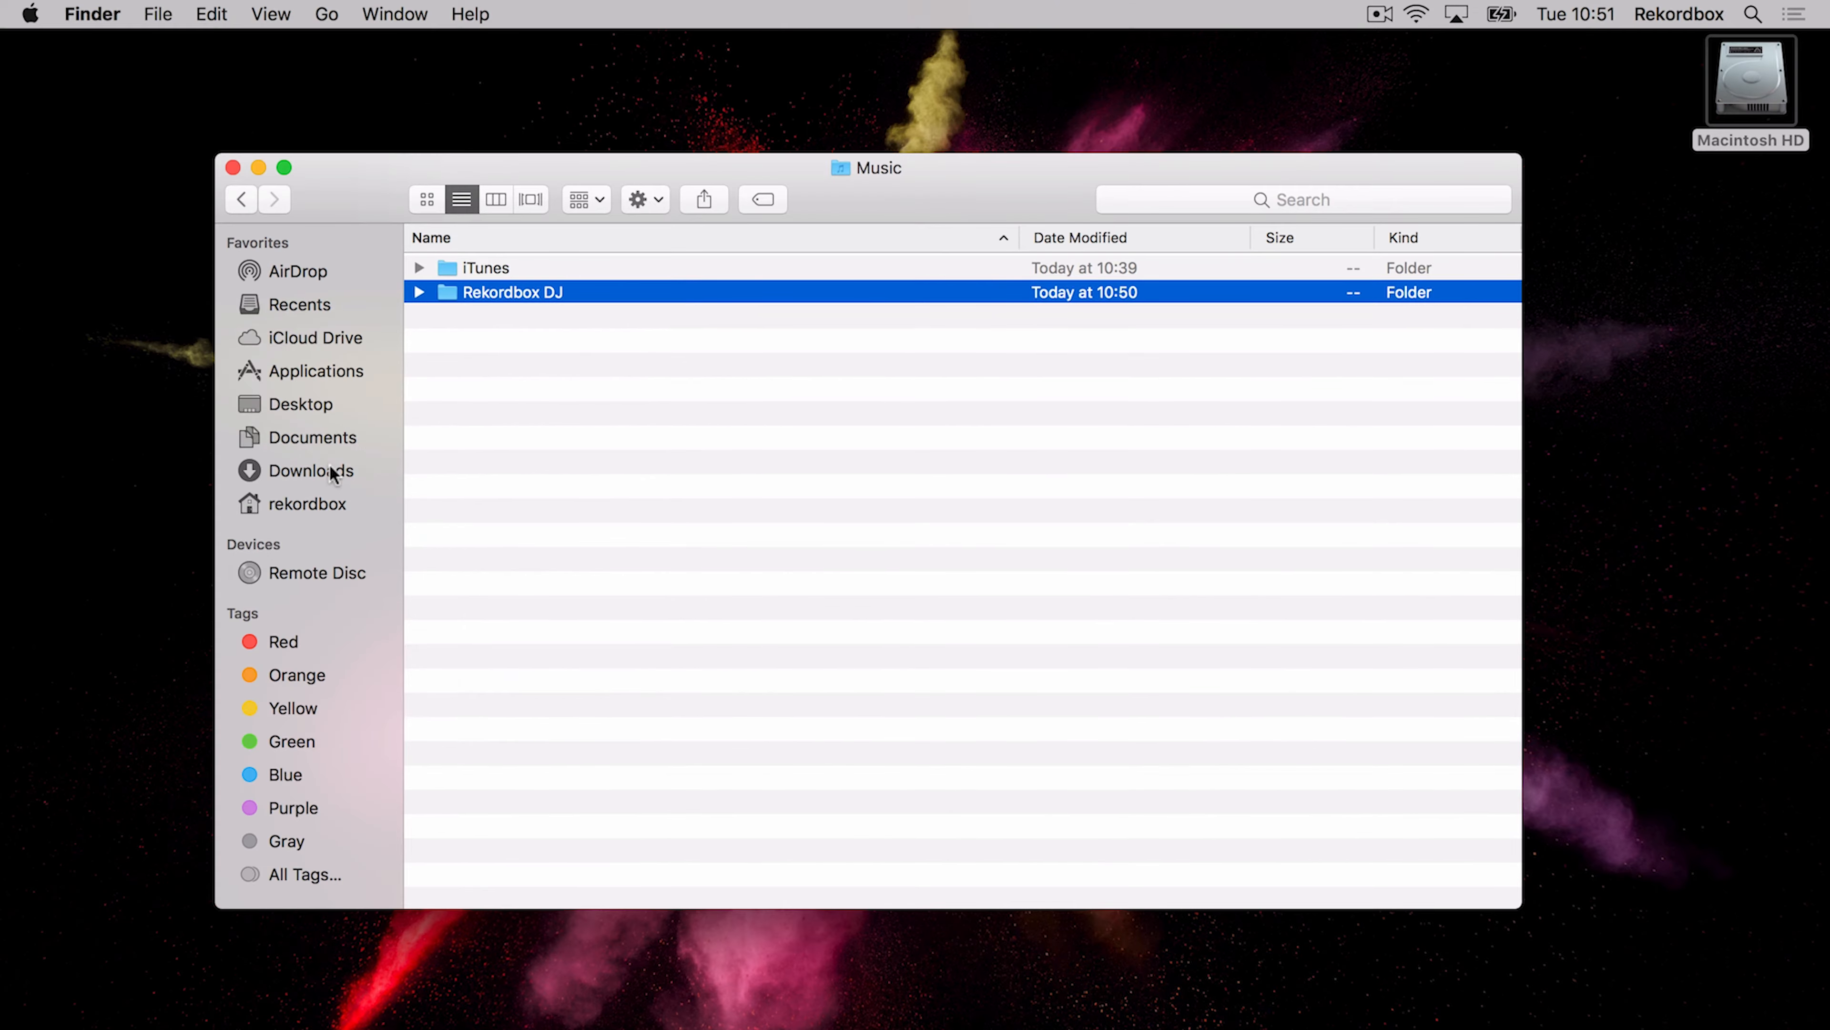
- Select all 111 MP3 tracks in Downloads and copy them
{"action": "left_click", "coordinate": [312, 469]}
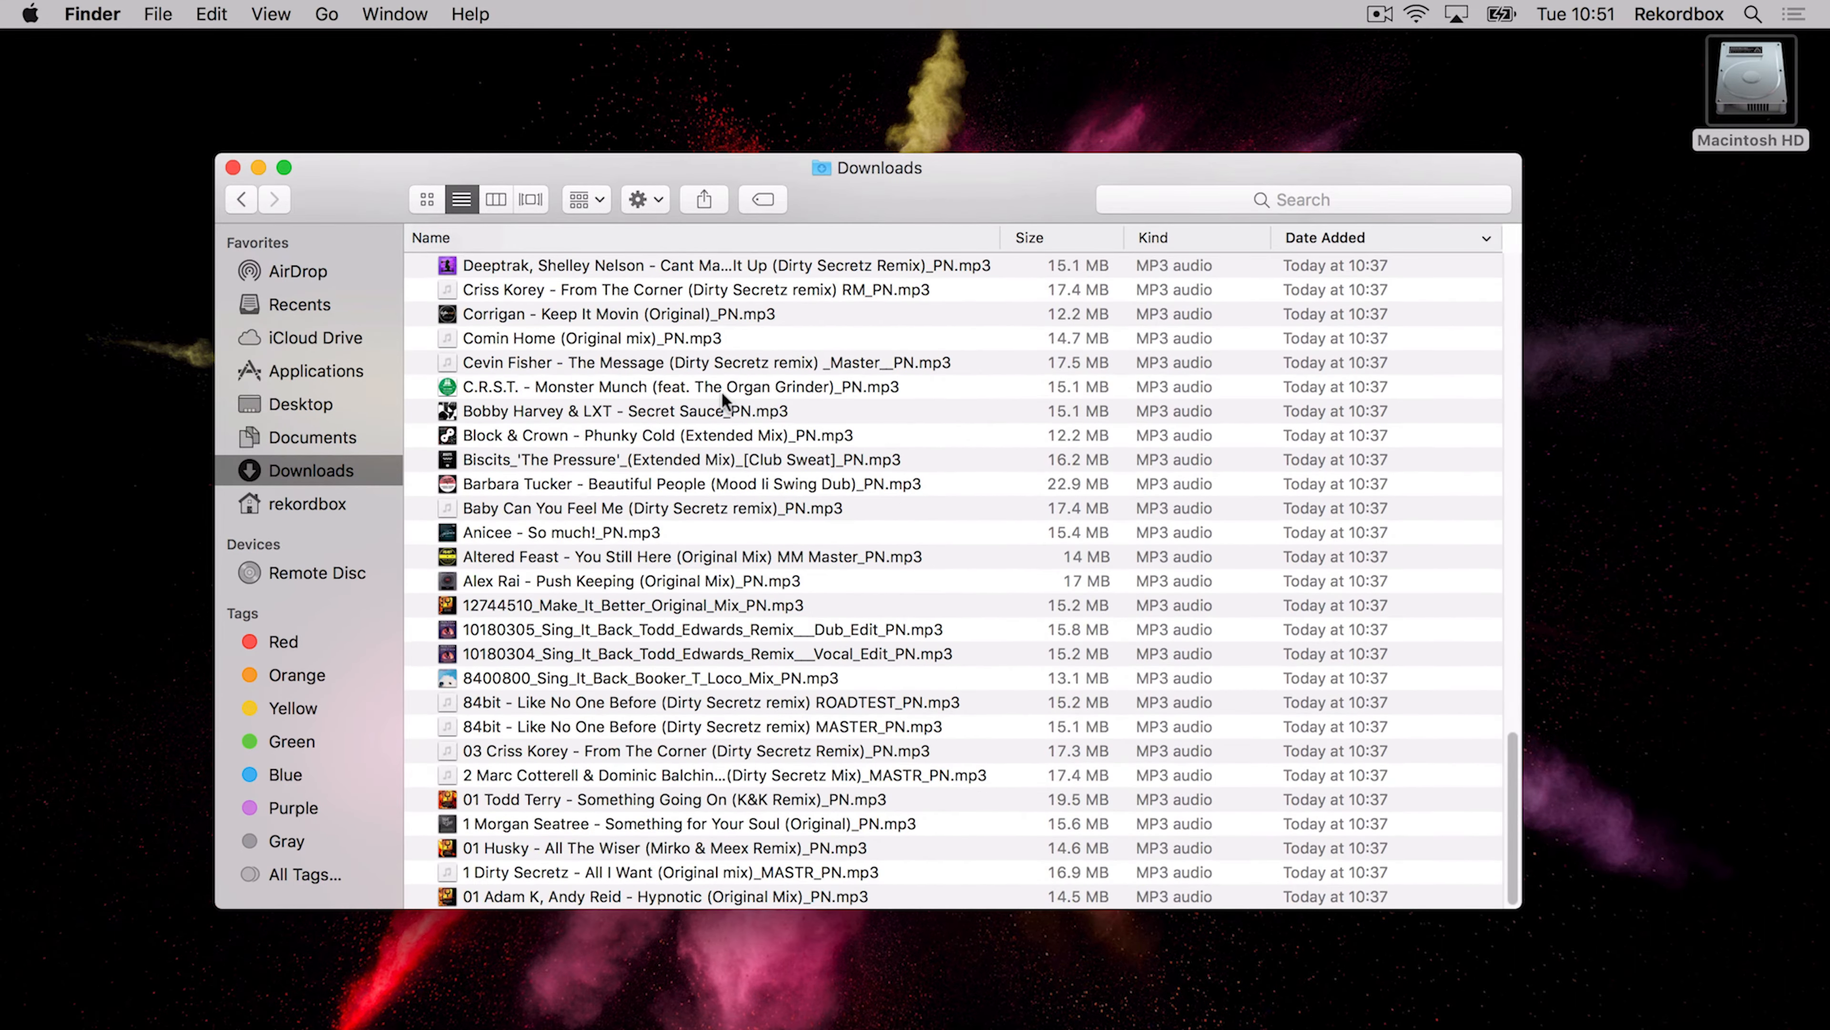
{"action": "mouse_move", "coordinate": [726, 904]}
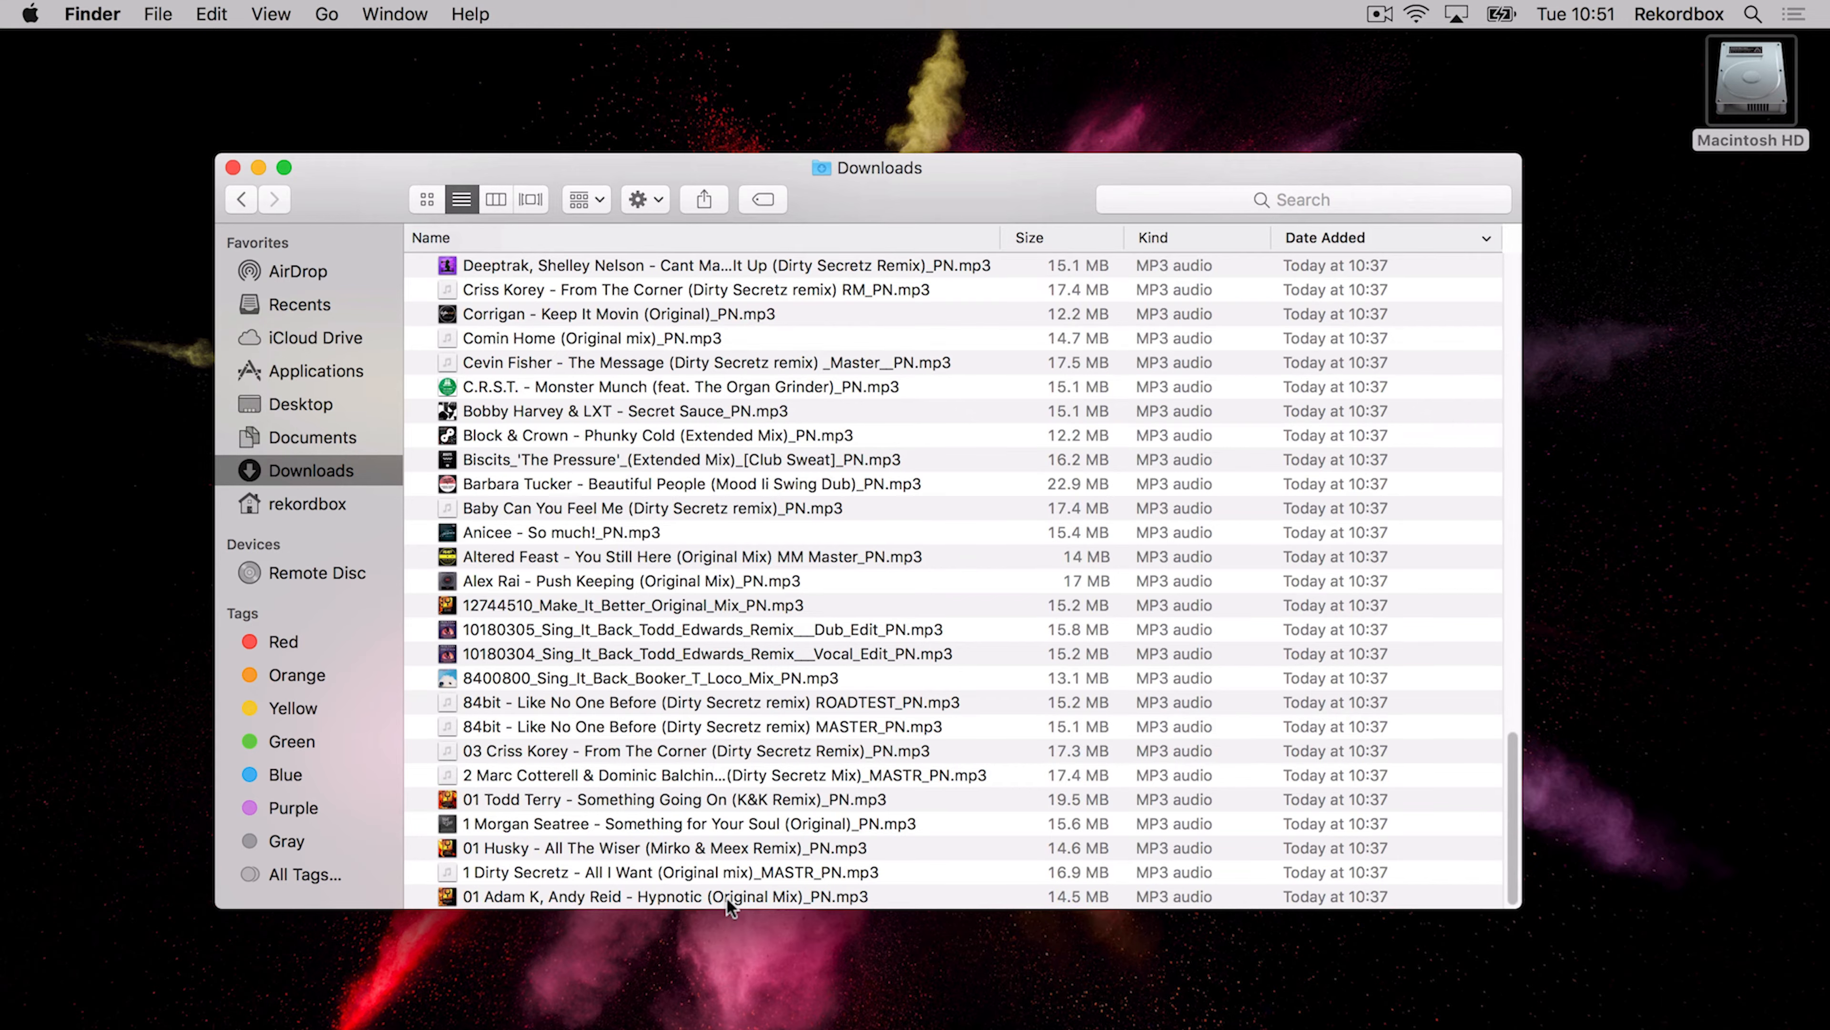
{"action": "key", "text": "cmd+a"}
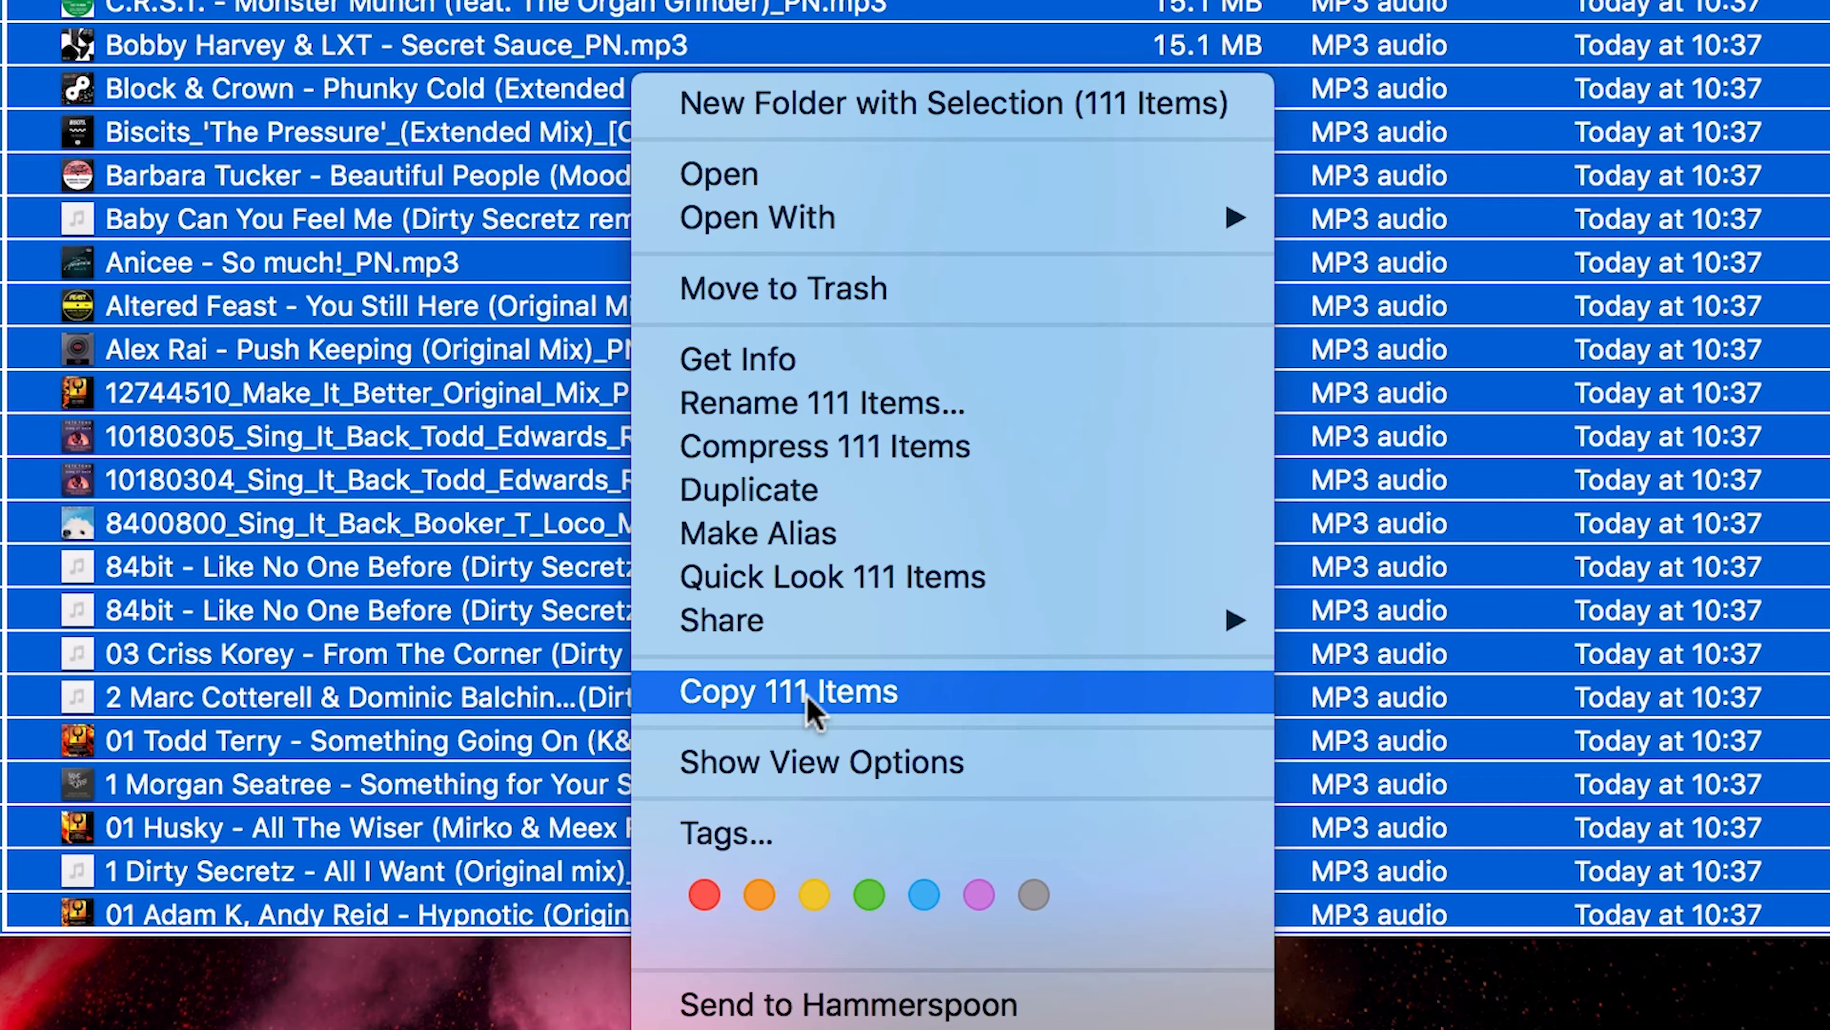
{"action": "left_click", "coordinate": [788, 691]}
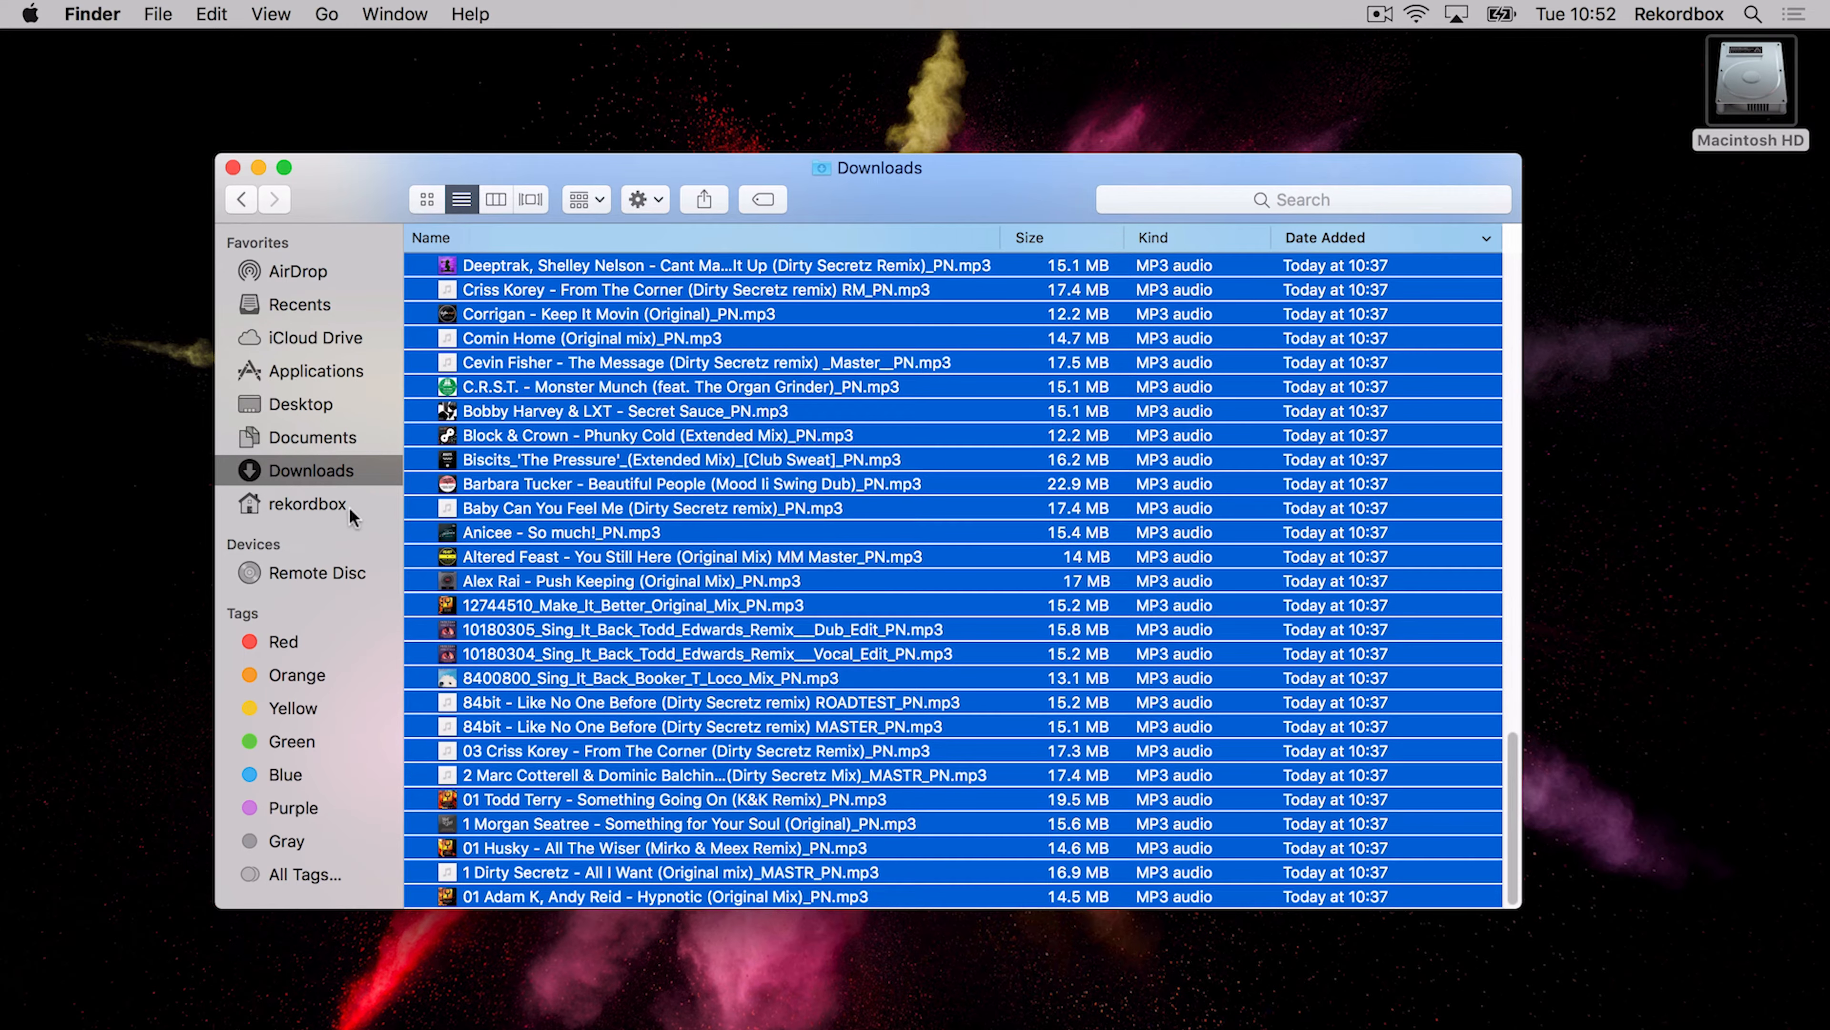
- Paste the copied tracks into Rekordbox DJ and return to the Downloads listing
{"action": "left_click", "coordinate": [310, 504]}
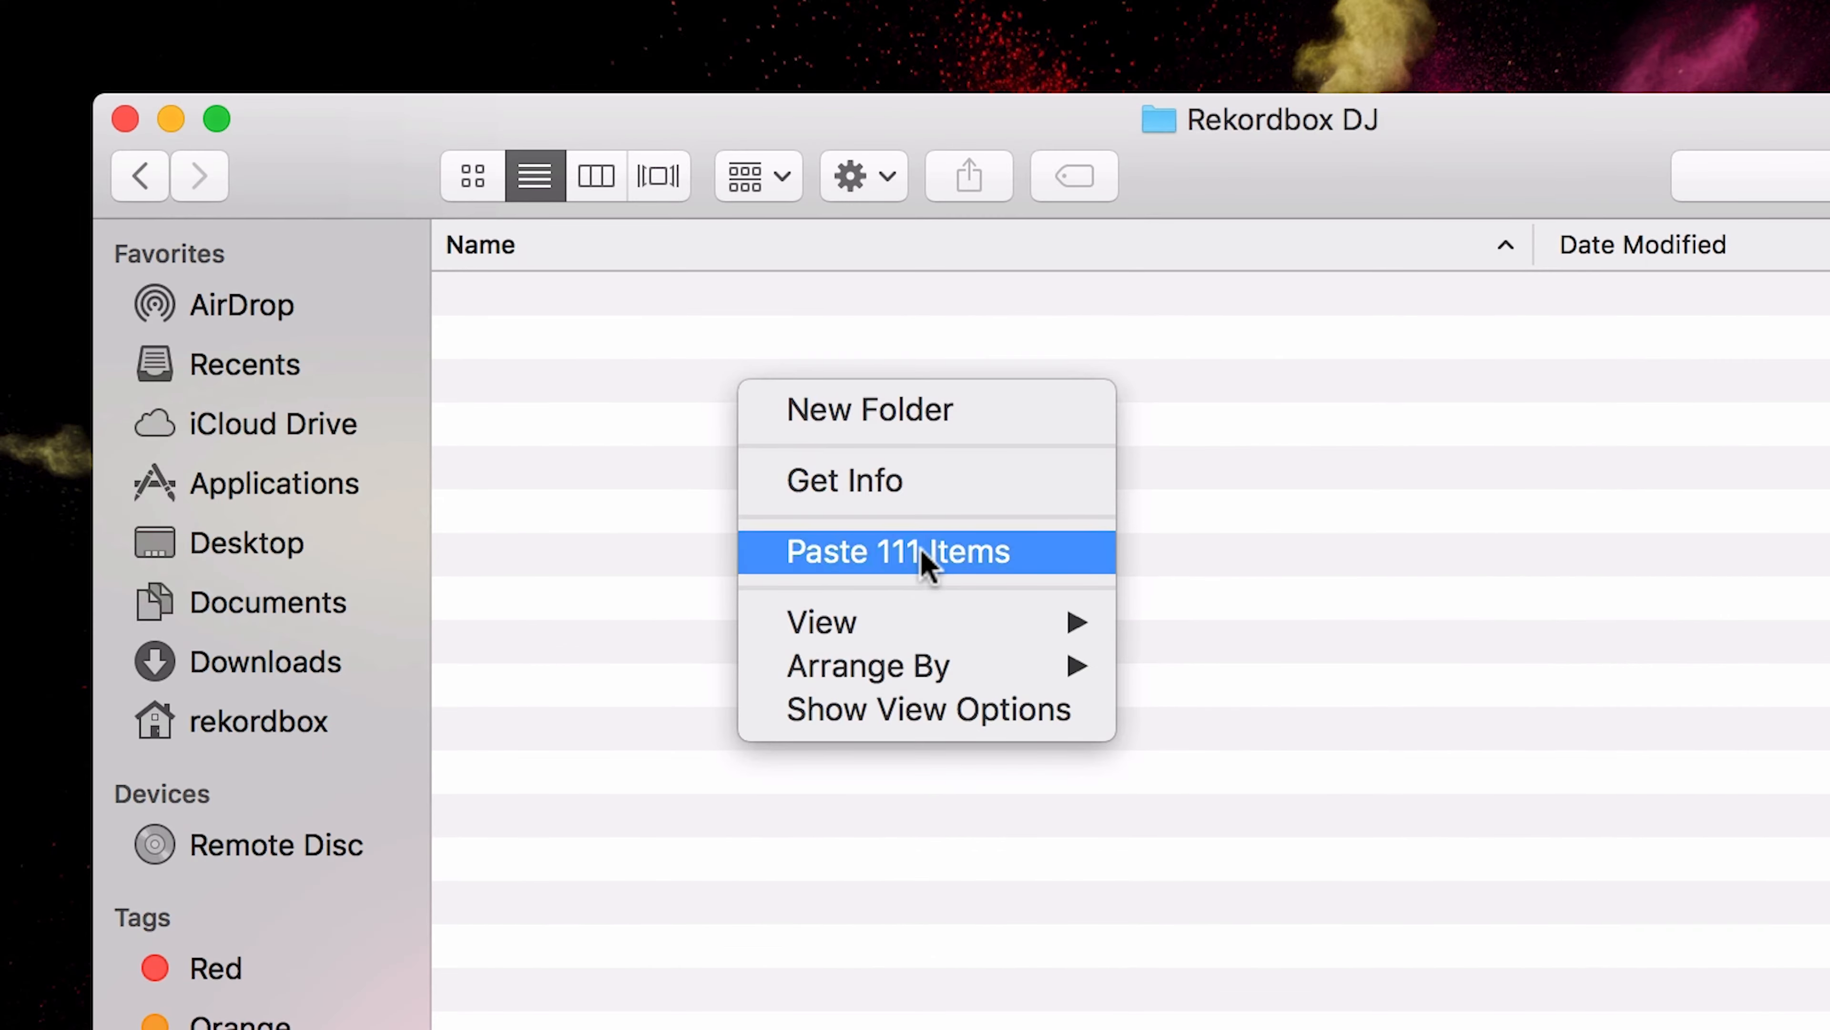
{"action": "left_click", "coordinate": [899, 551]}
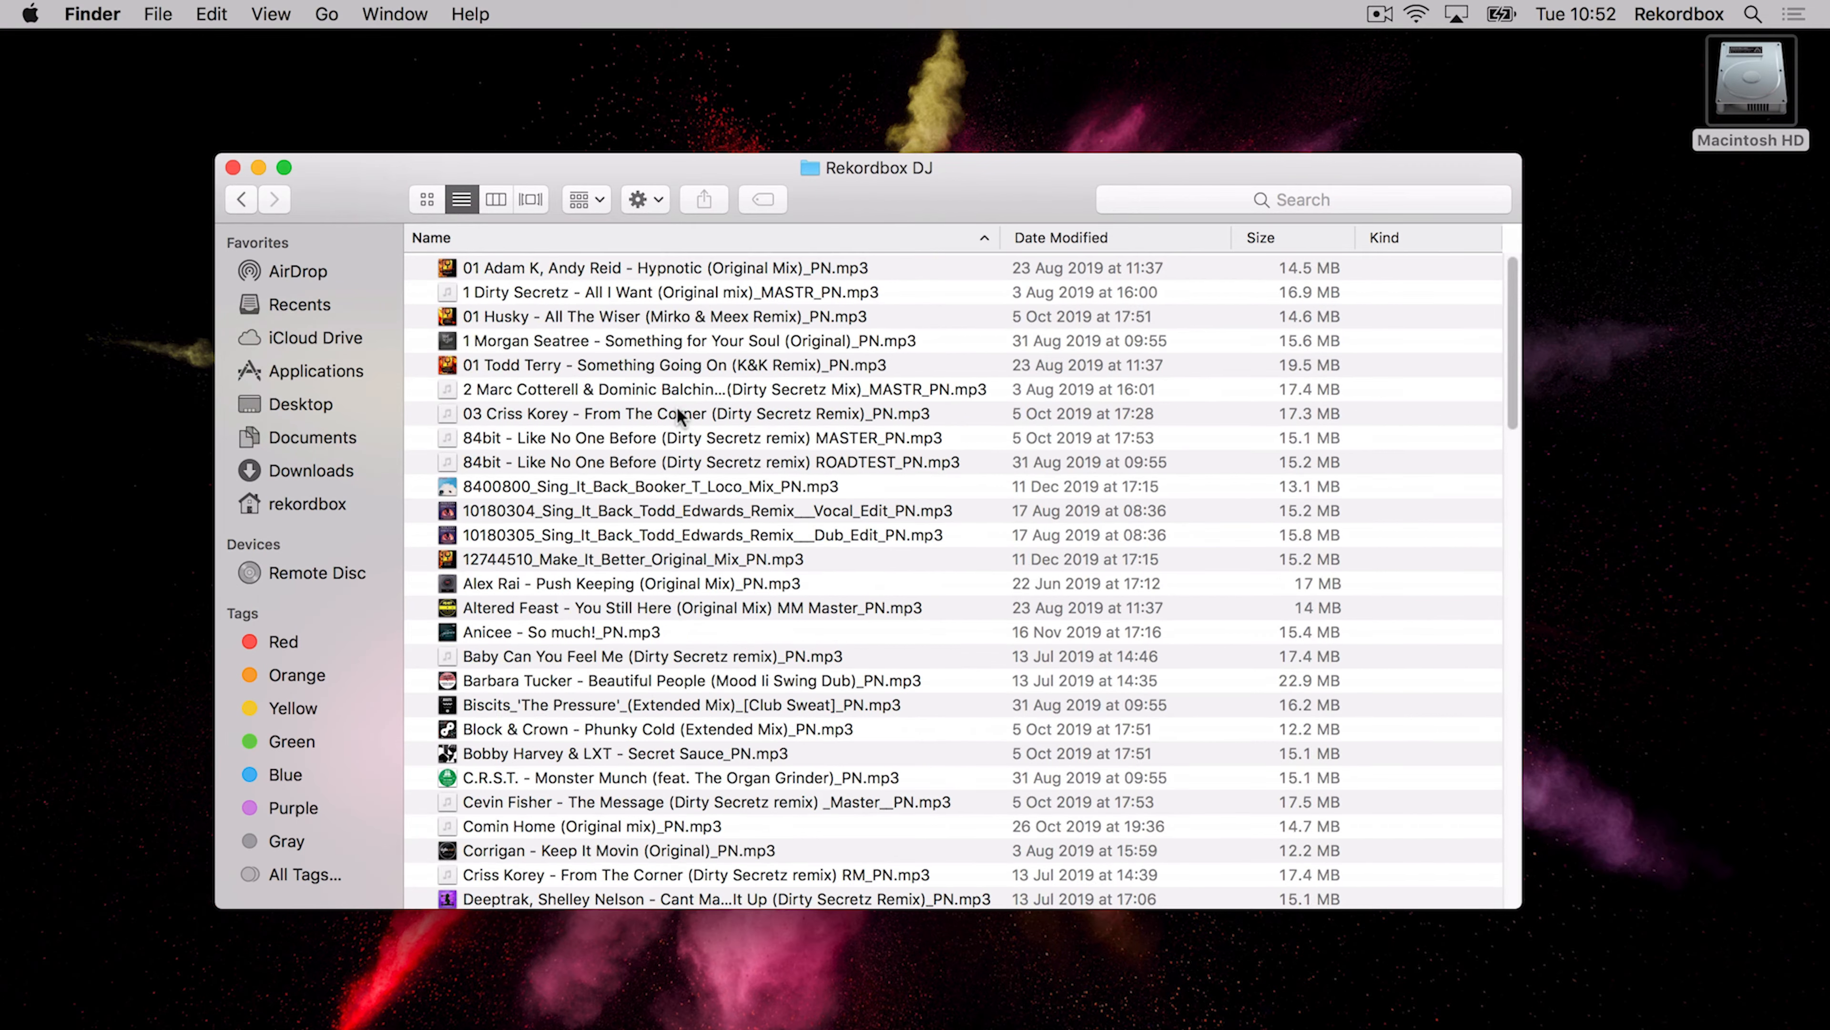
{"action": "left_click", "coordinate": [311, 469]}
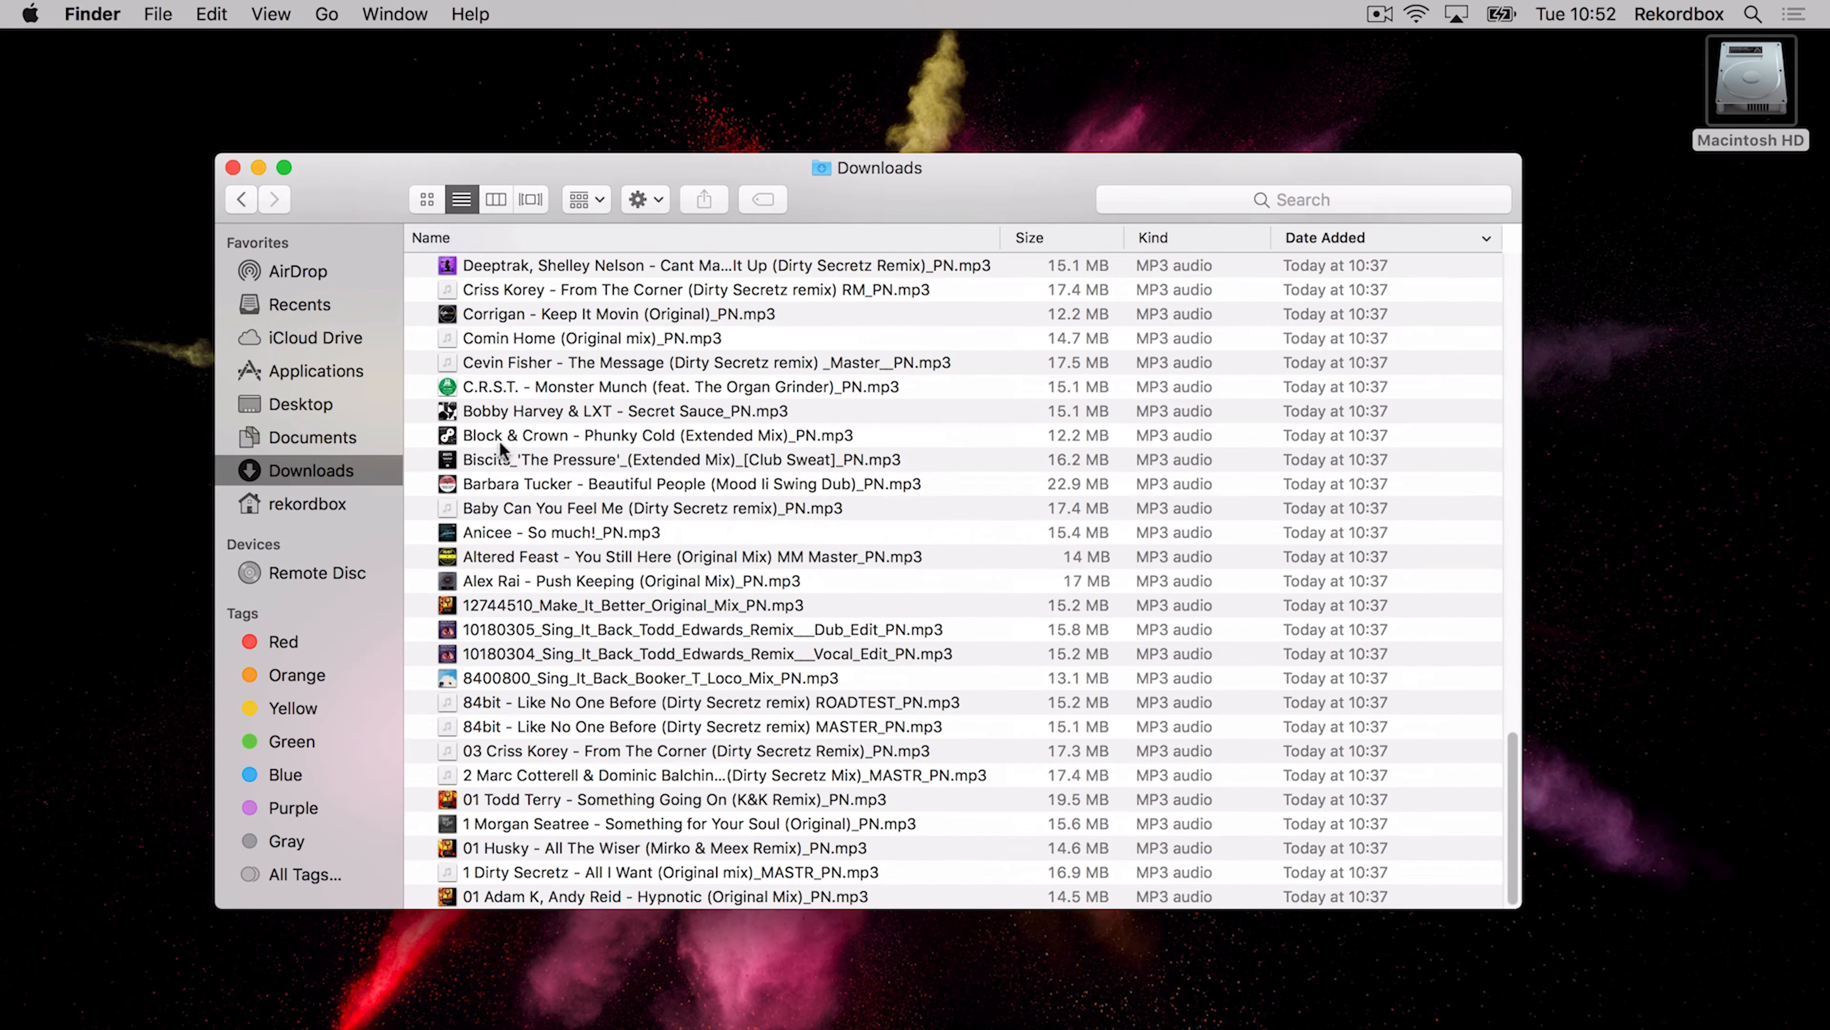
- Trash every track in Downloads, then confirm Rekordbox DJ still holds them and Downloads is empty
{"action": "key", "text": "cmd+a"}
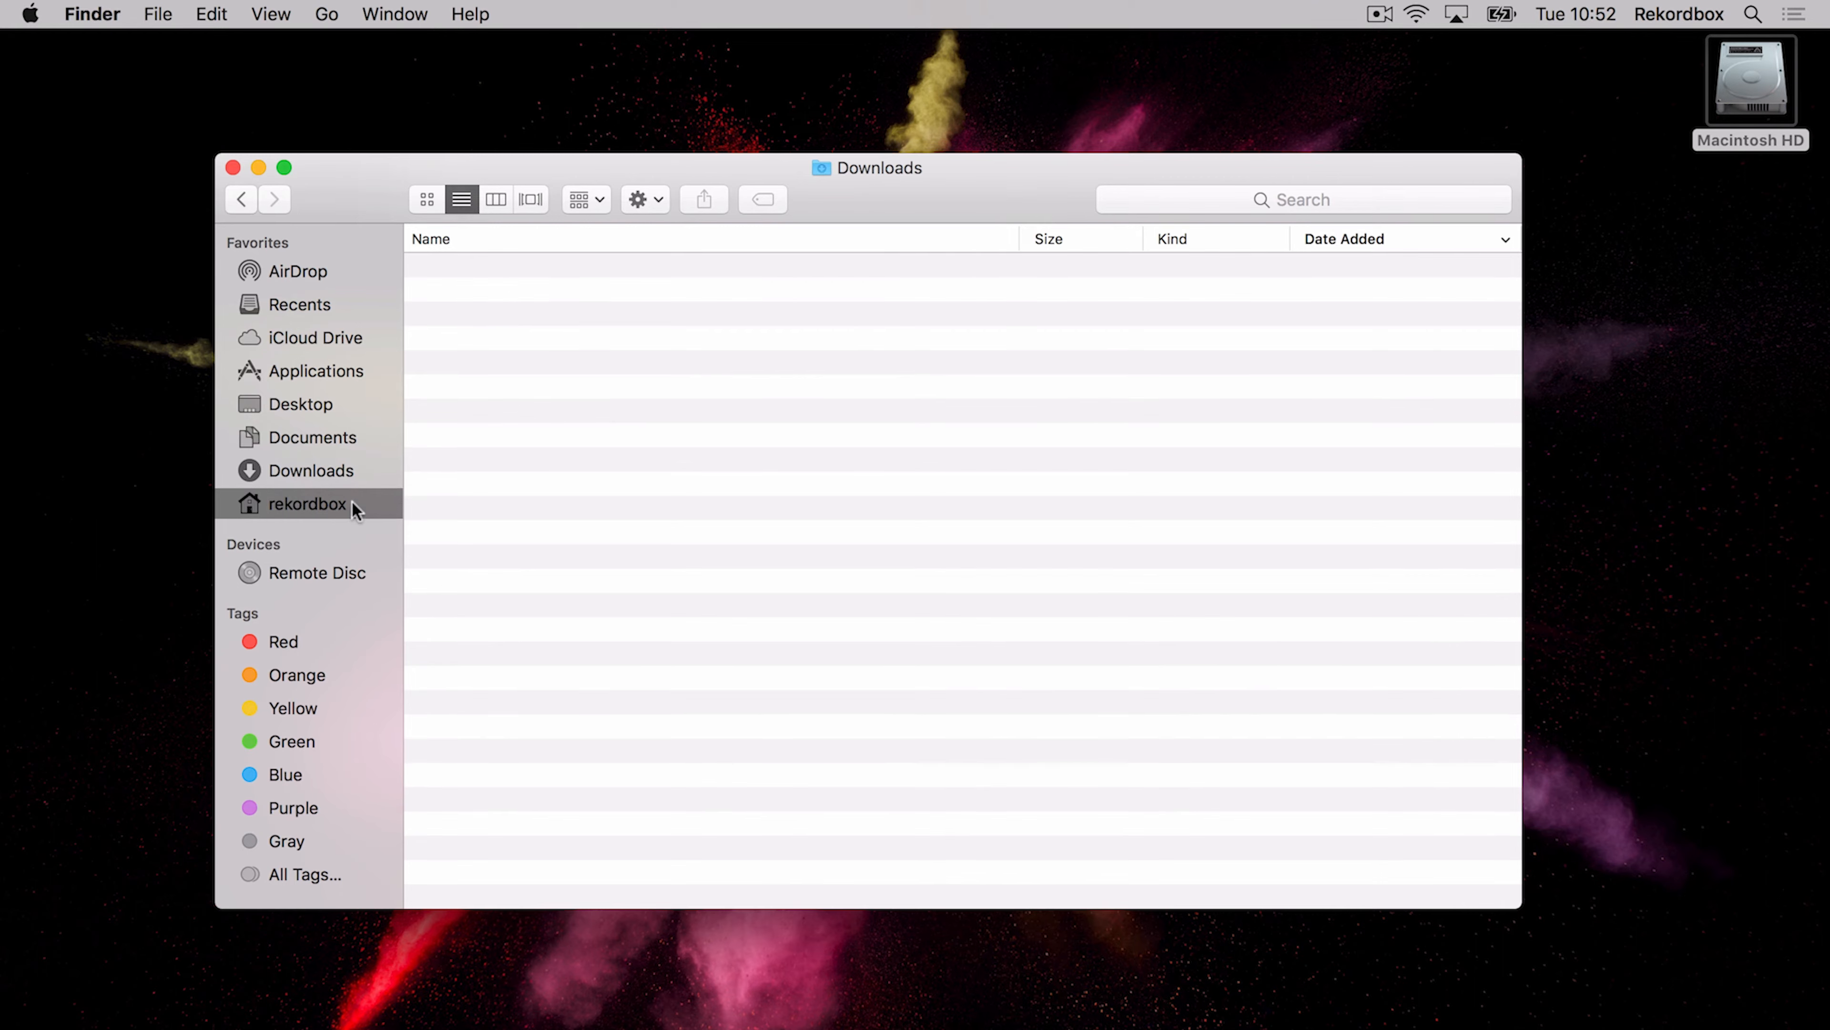
{"action": "left_click", "coordinate": [309, 503]}
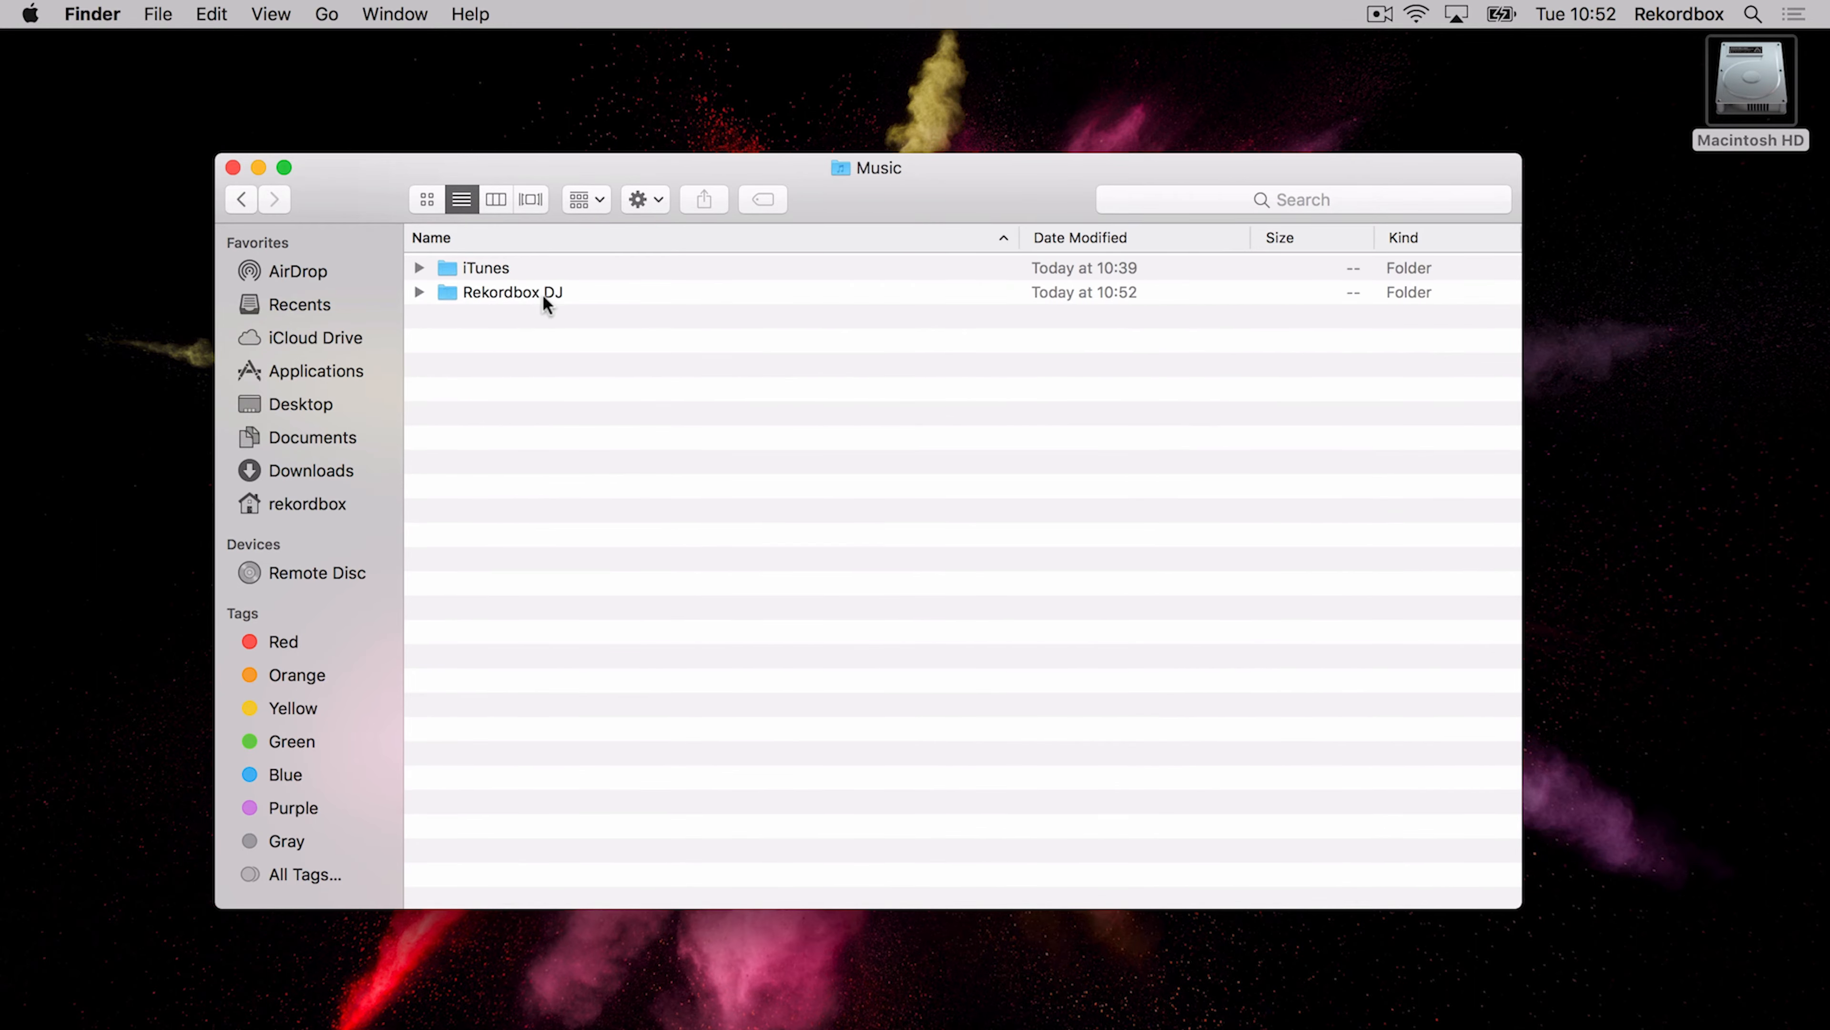
{"action": "double_click", "coordinate": [511, 292]}
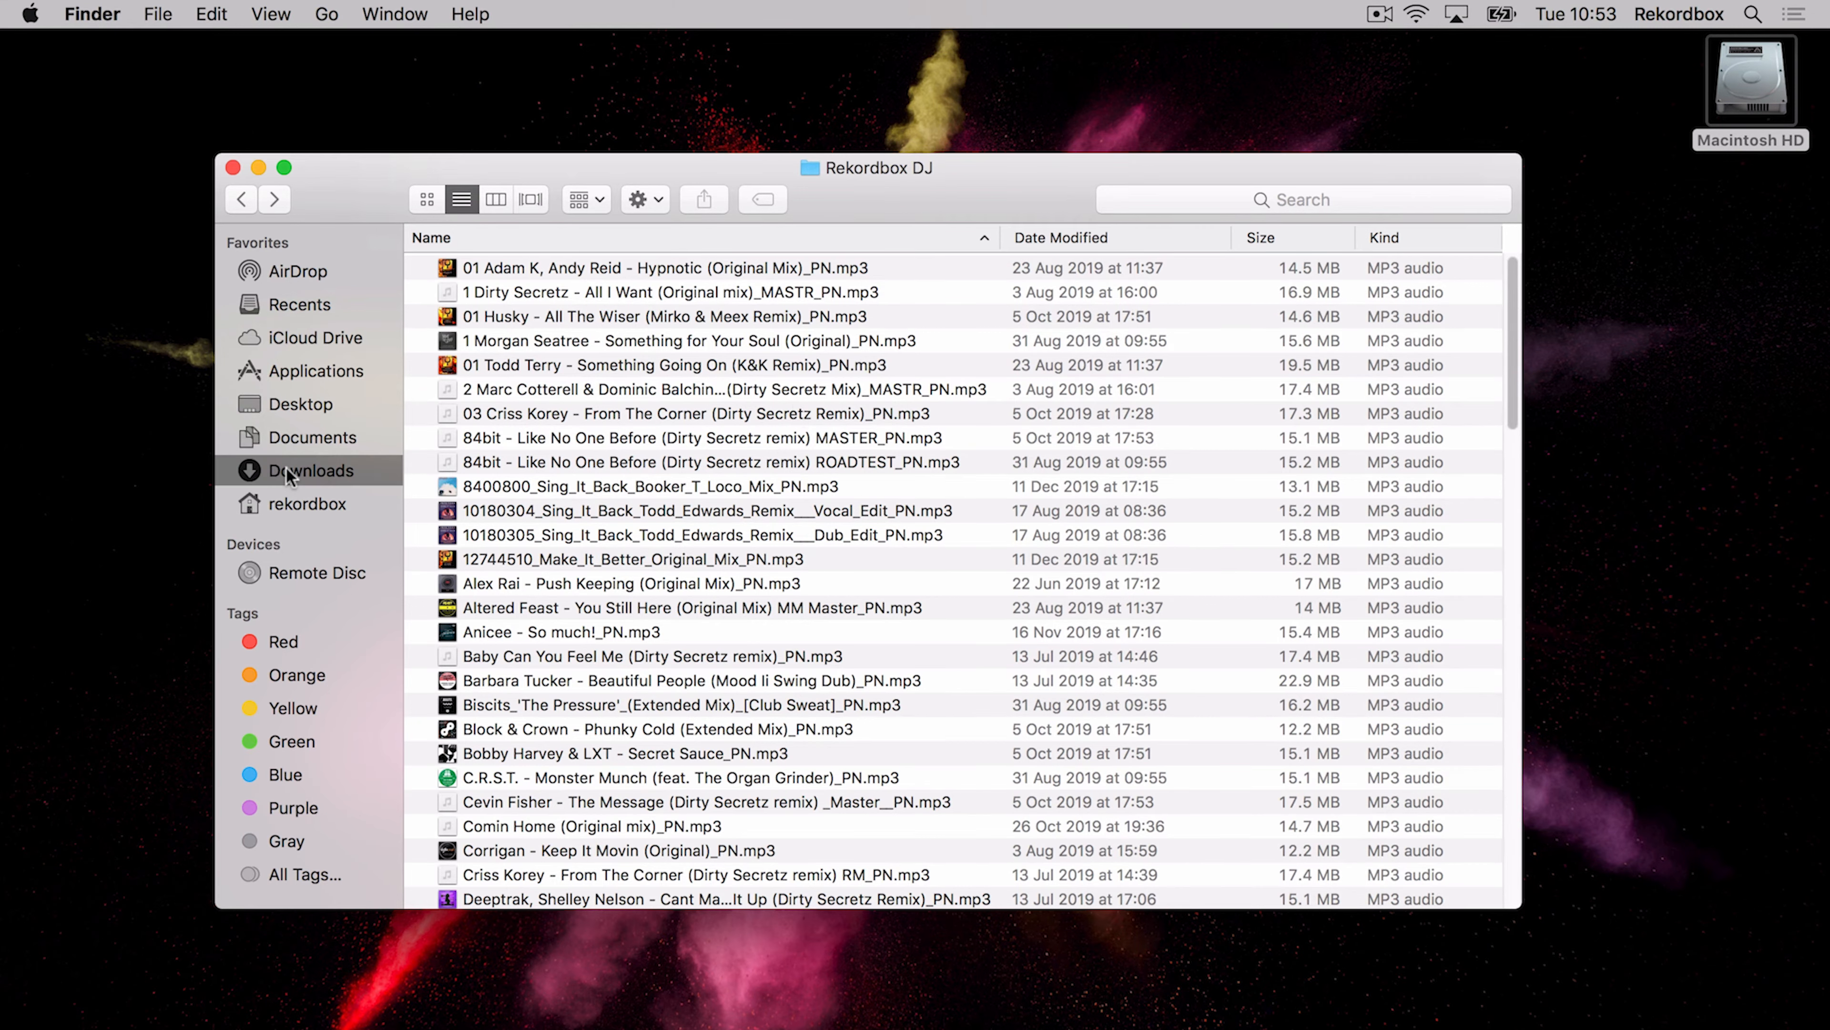
{"action": "left_click", "coordinate": [317, 470]}
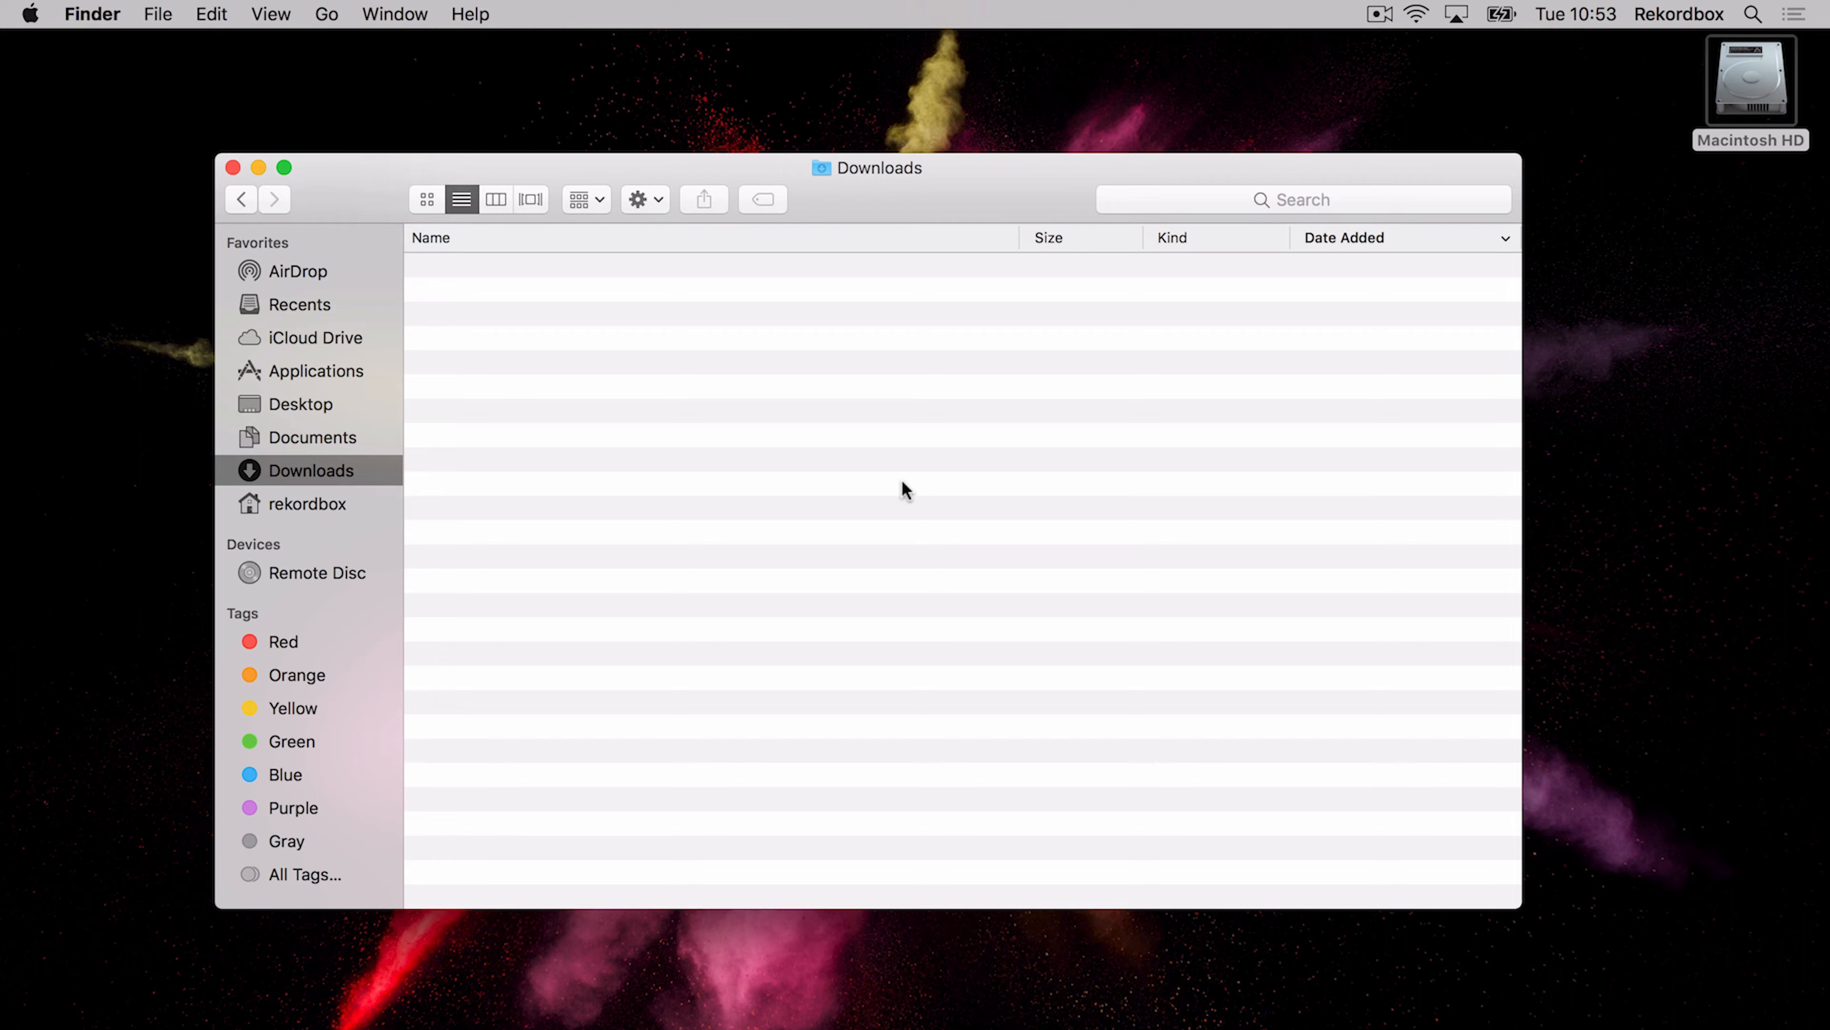
{"action": "mouse_move", "coordinate": [593, 511]}
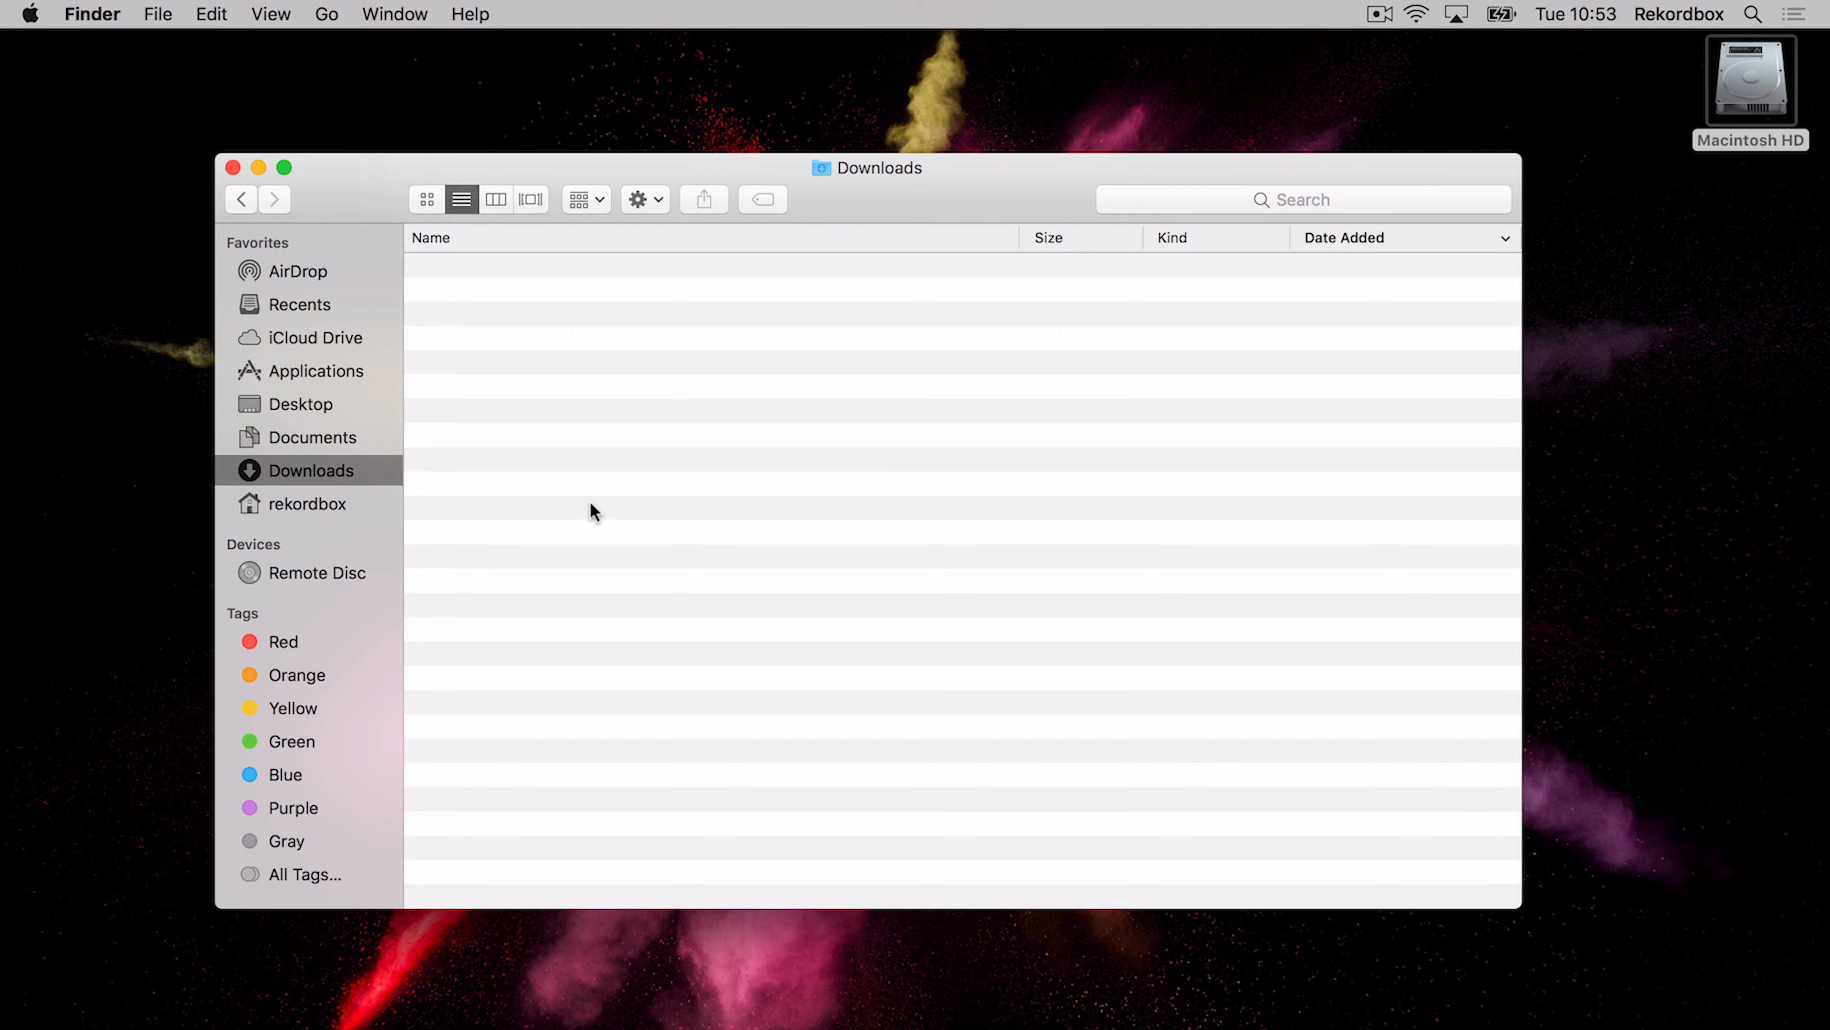
{"action": "mouse_move", "coordinate": [639, 396]}
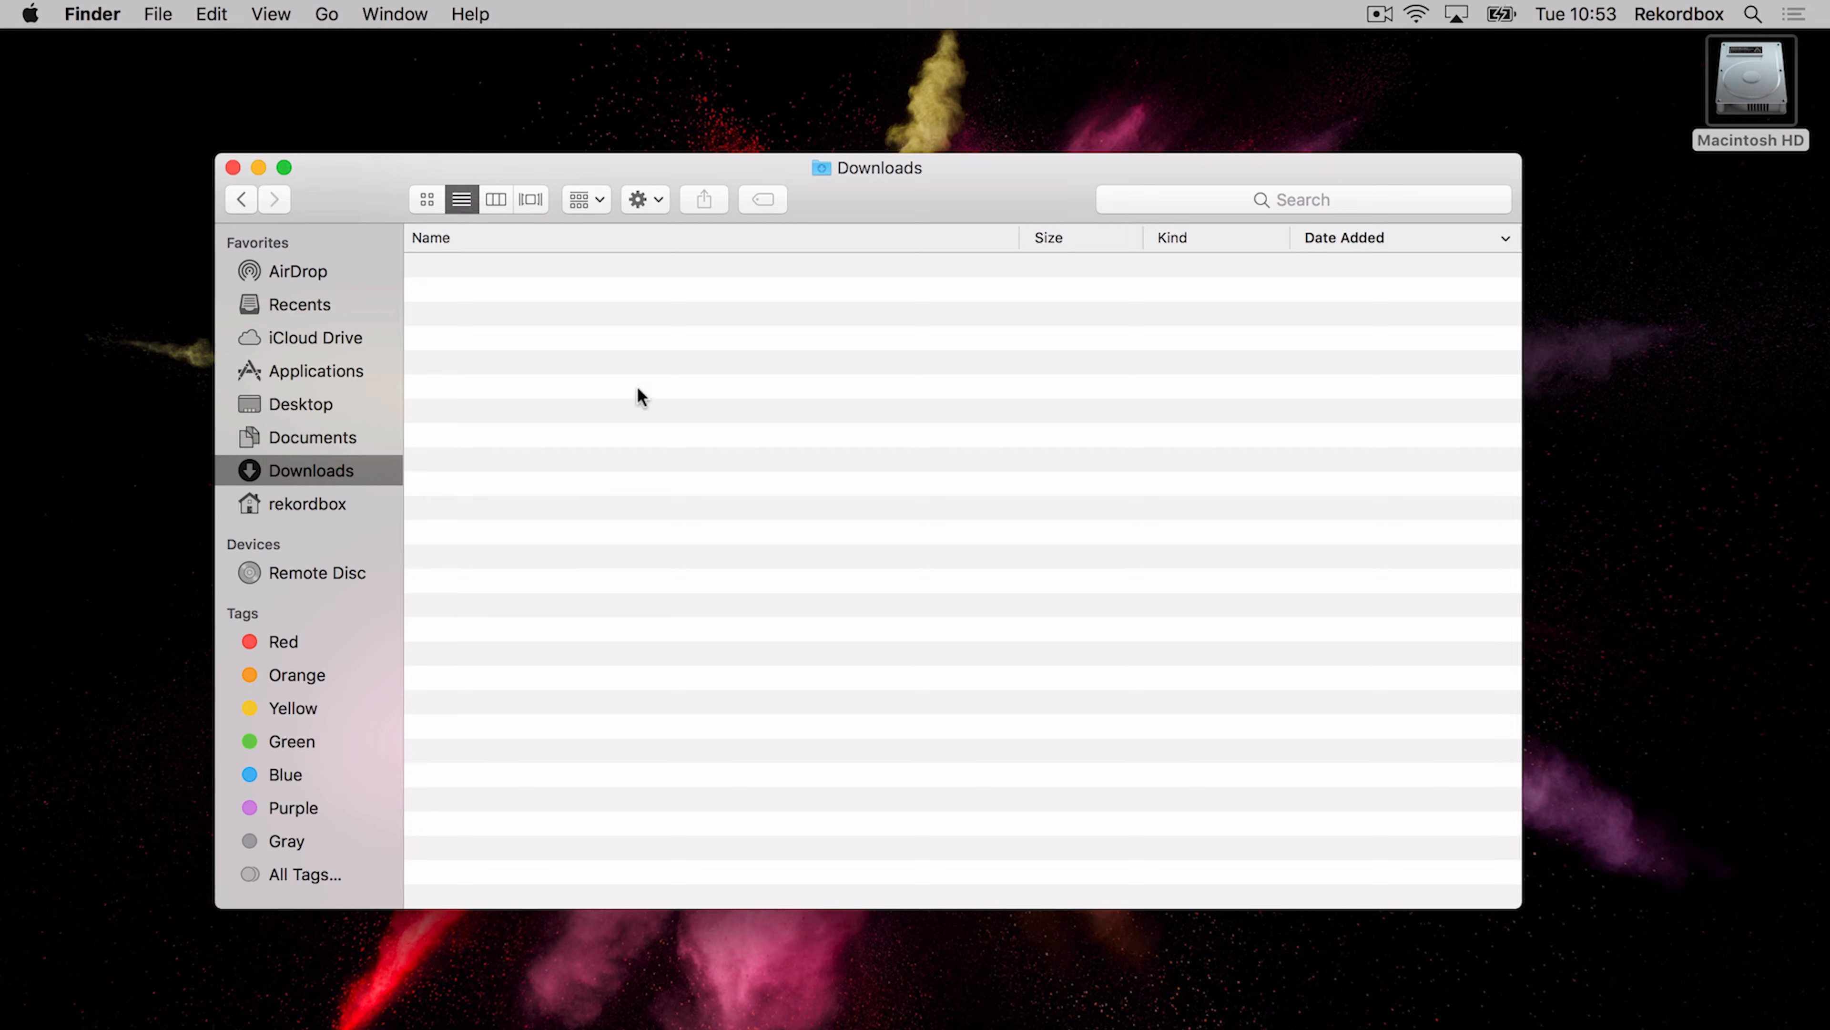
{"action": "mouse_move", "coordinate": [368, 441]}
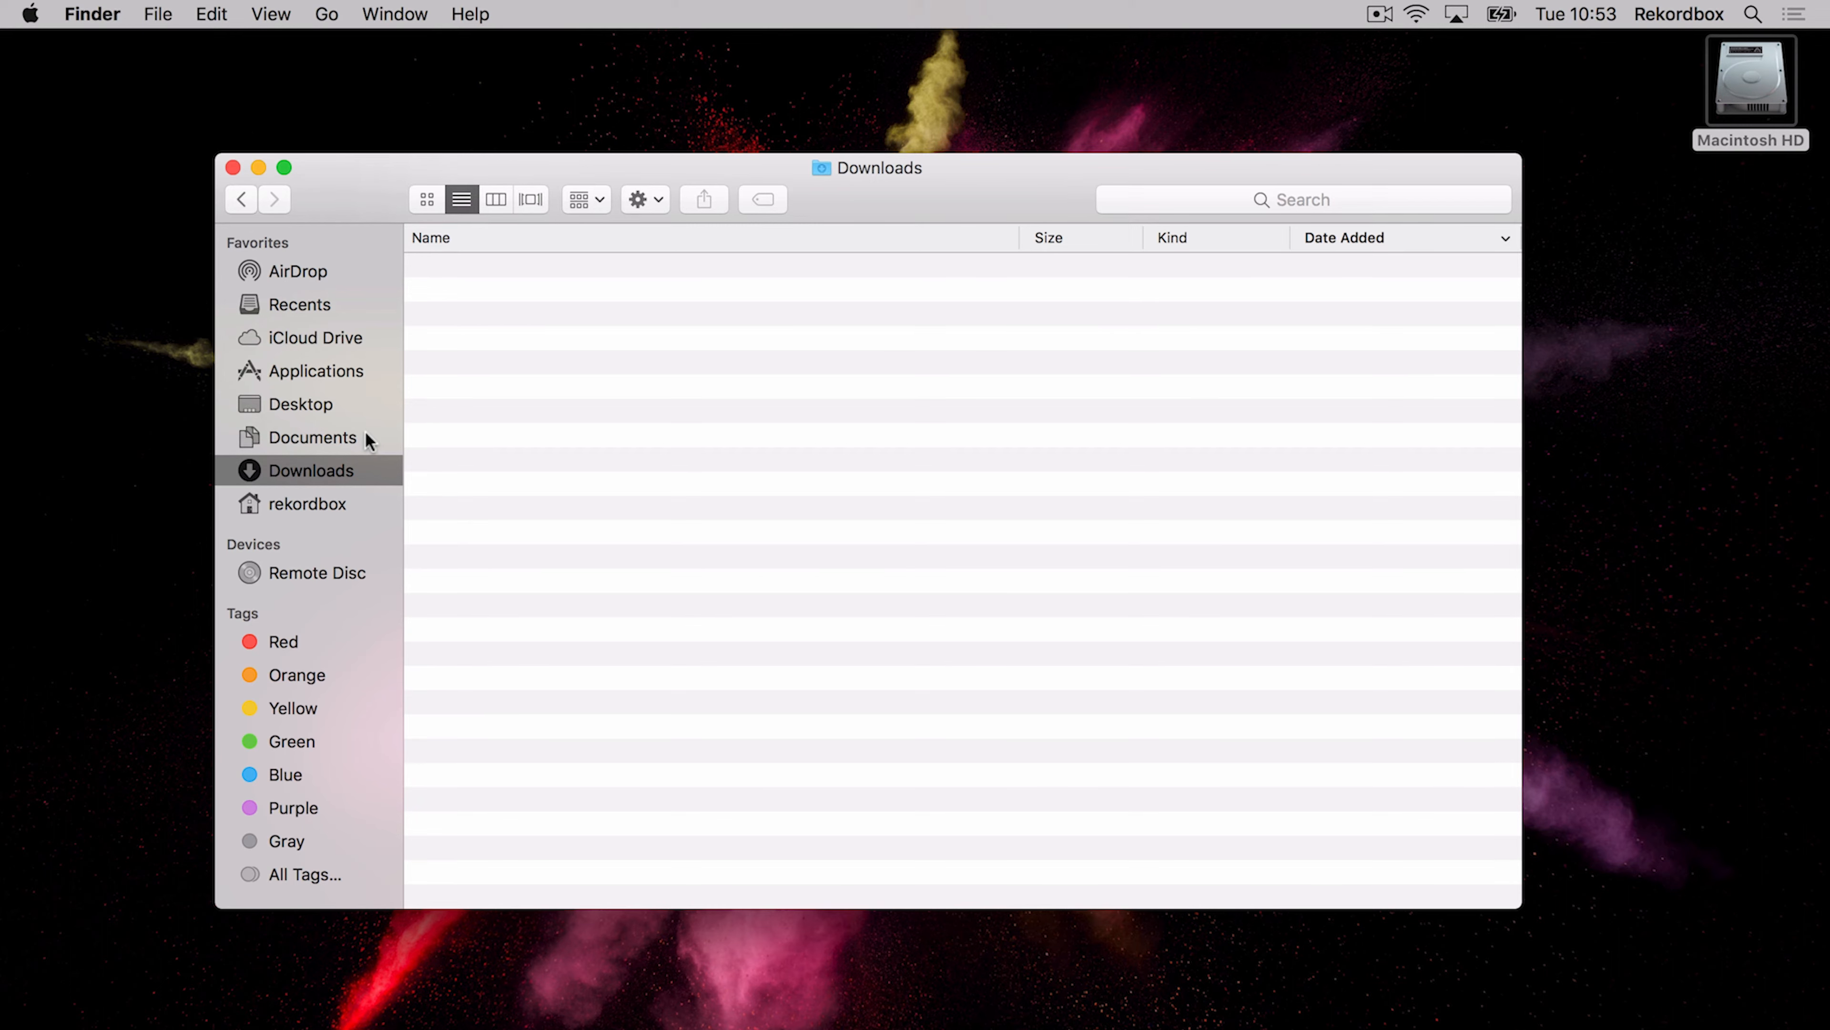
{"action": "mouse_move", "coordinate": [303, 460]}
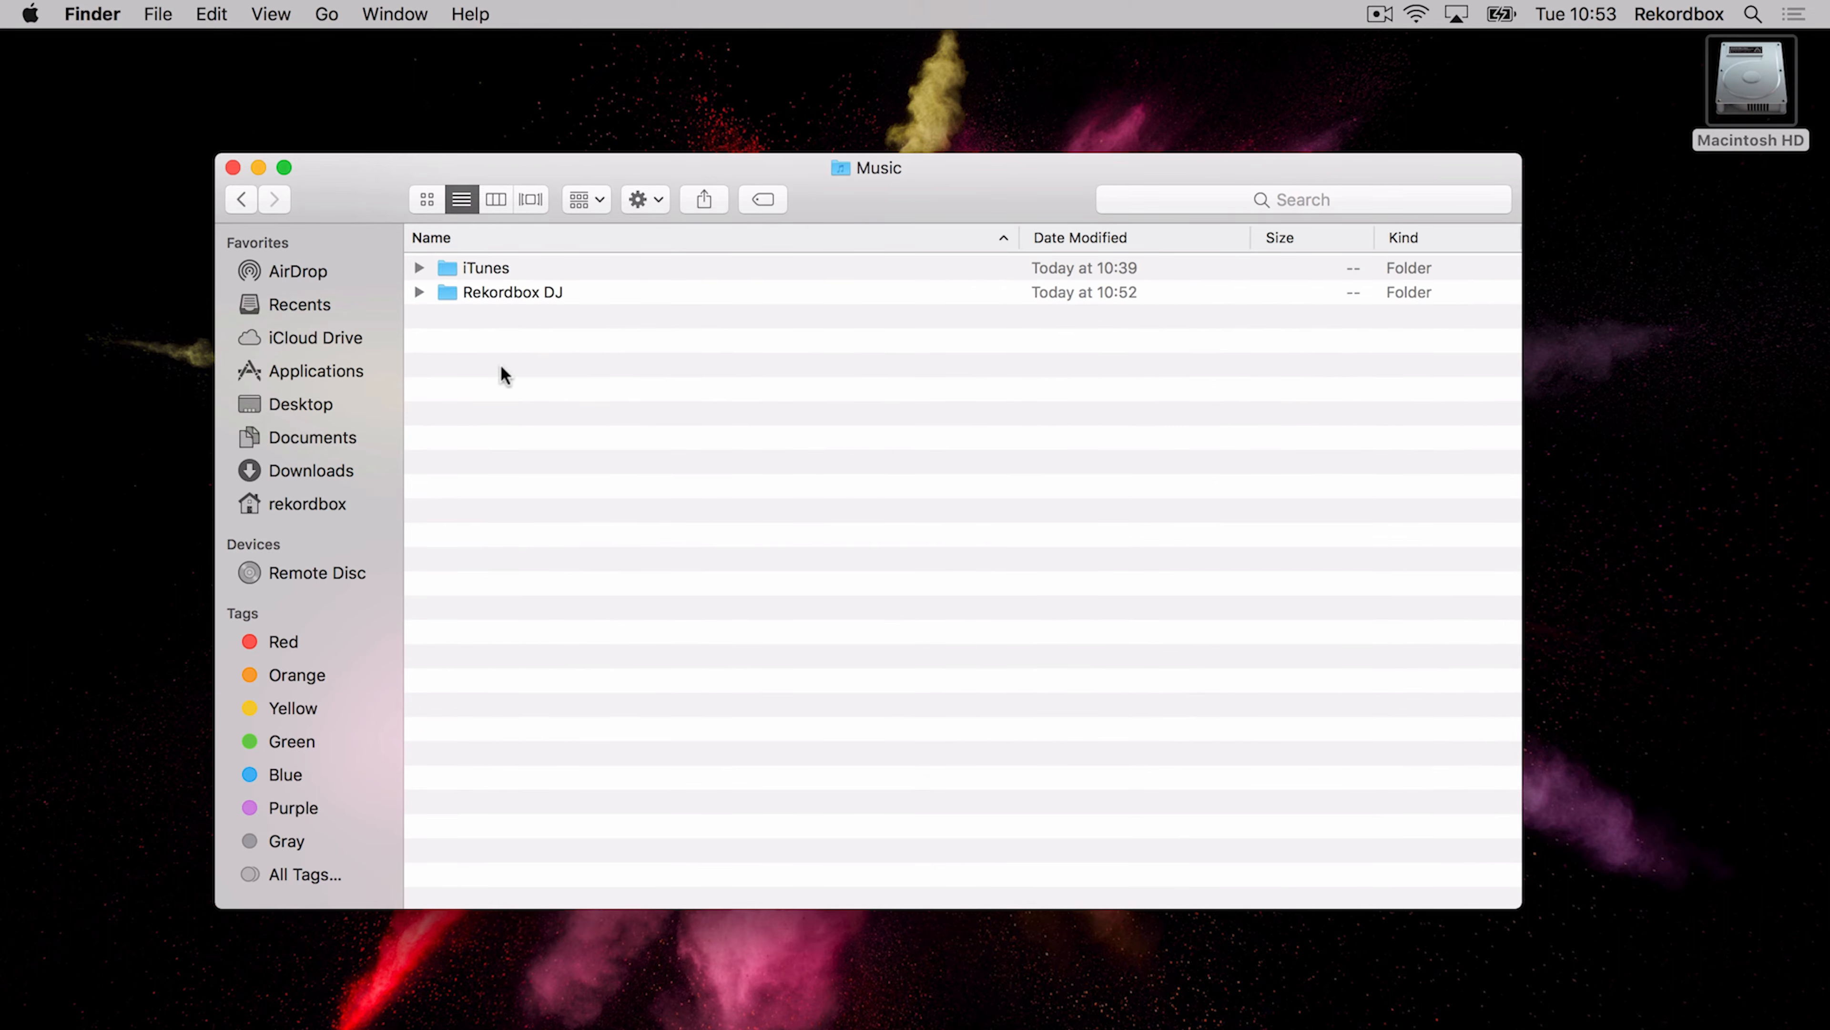
- Open Rekordbox DJ from Music and scroll down through its MP3 track list
{"action": "left_click", "coordinate": [511, 292]}
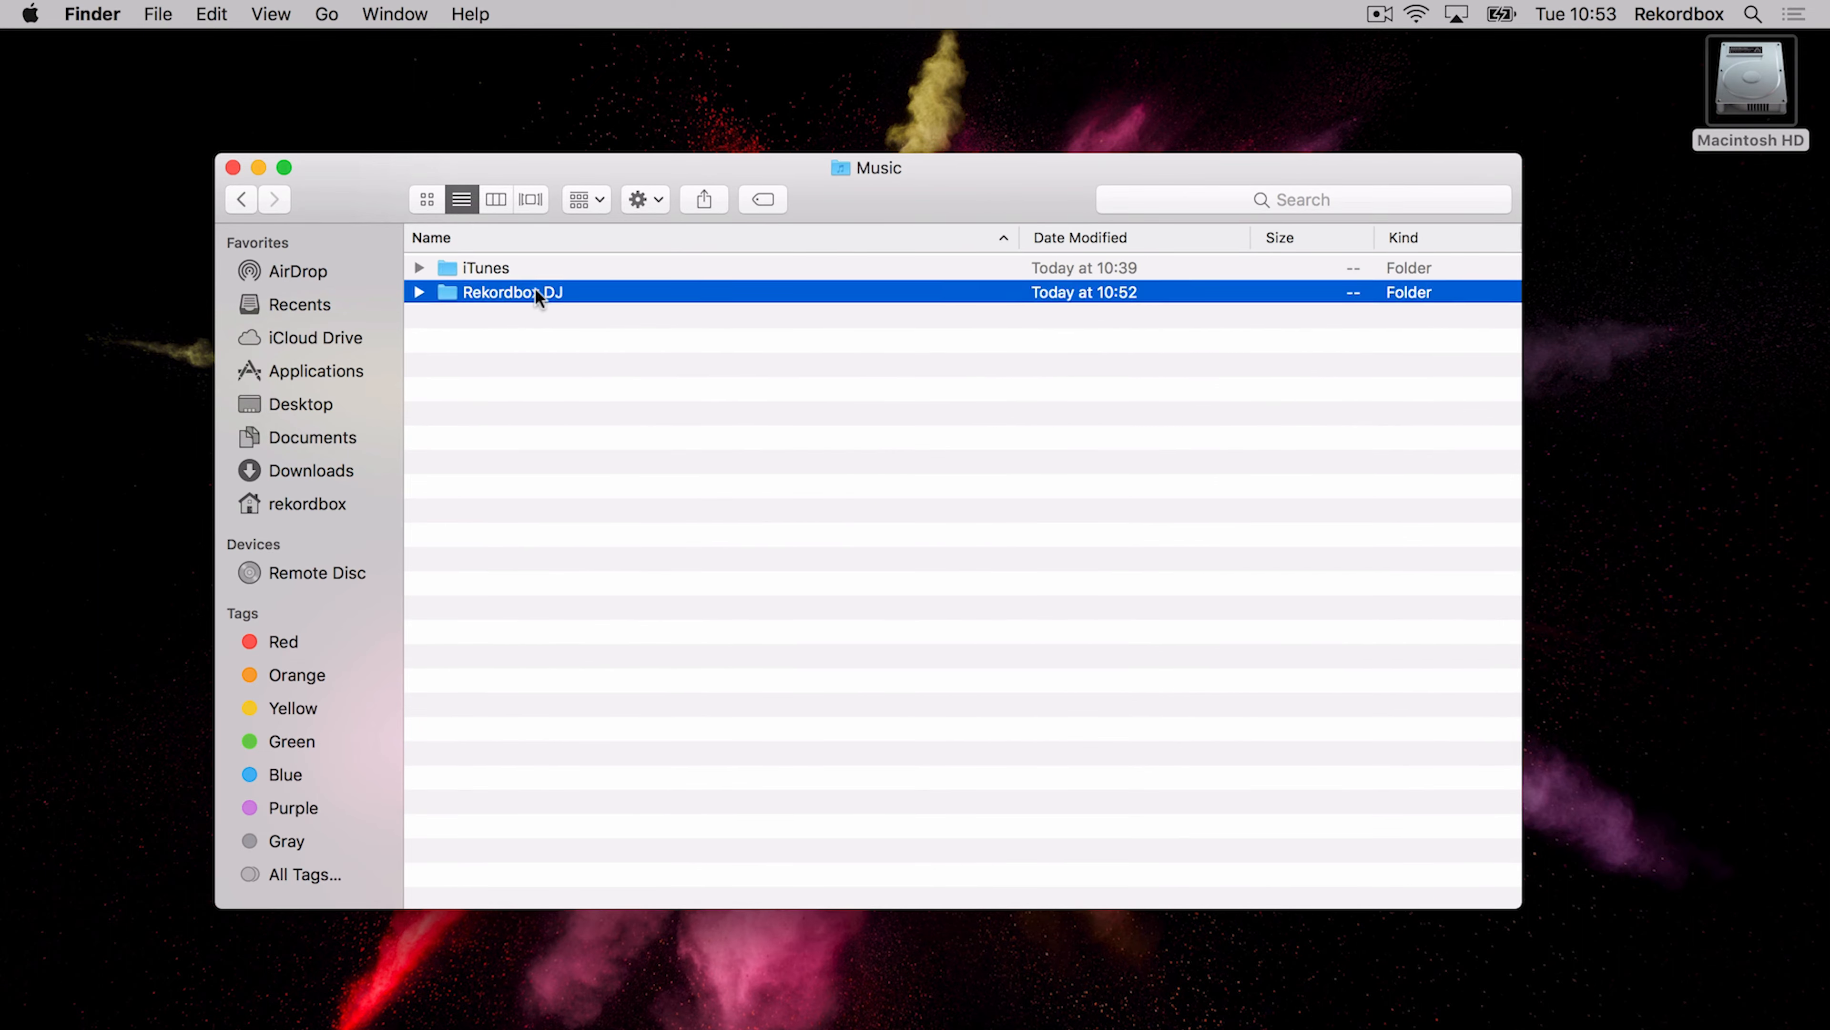
{"action": "double_click", "coordinate": [509, 292]}
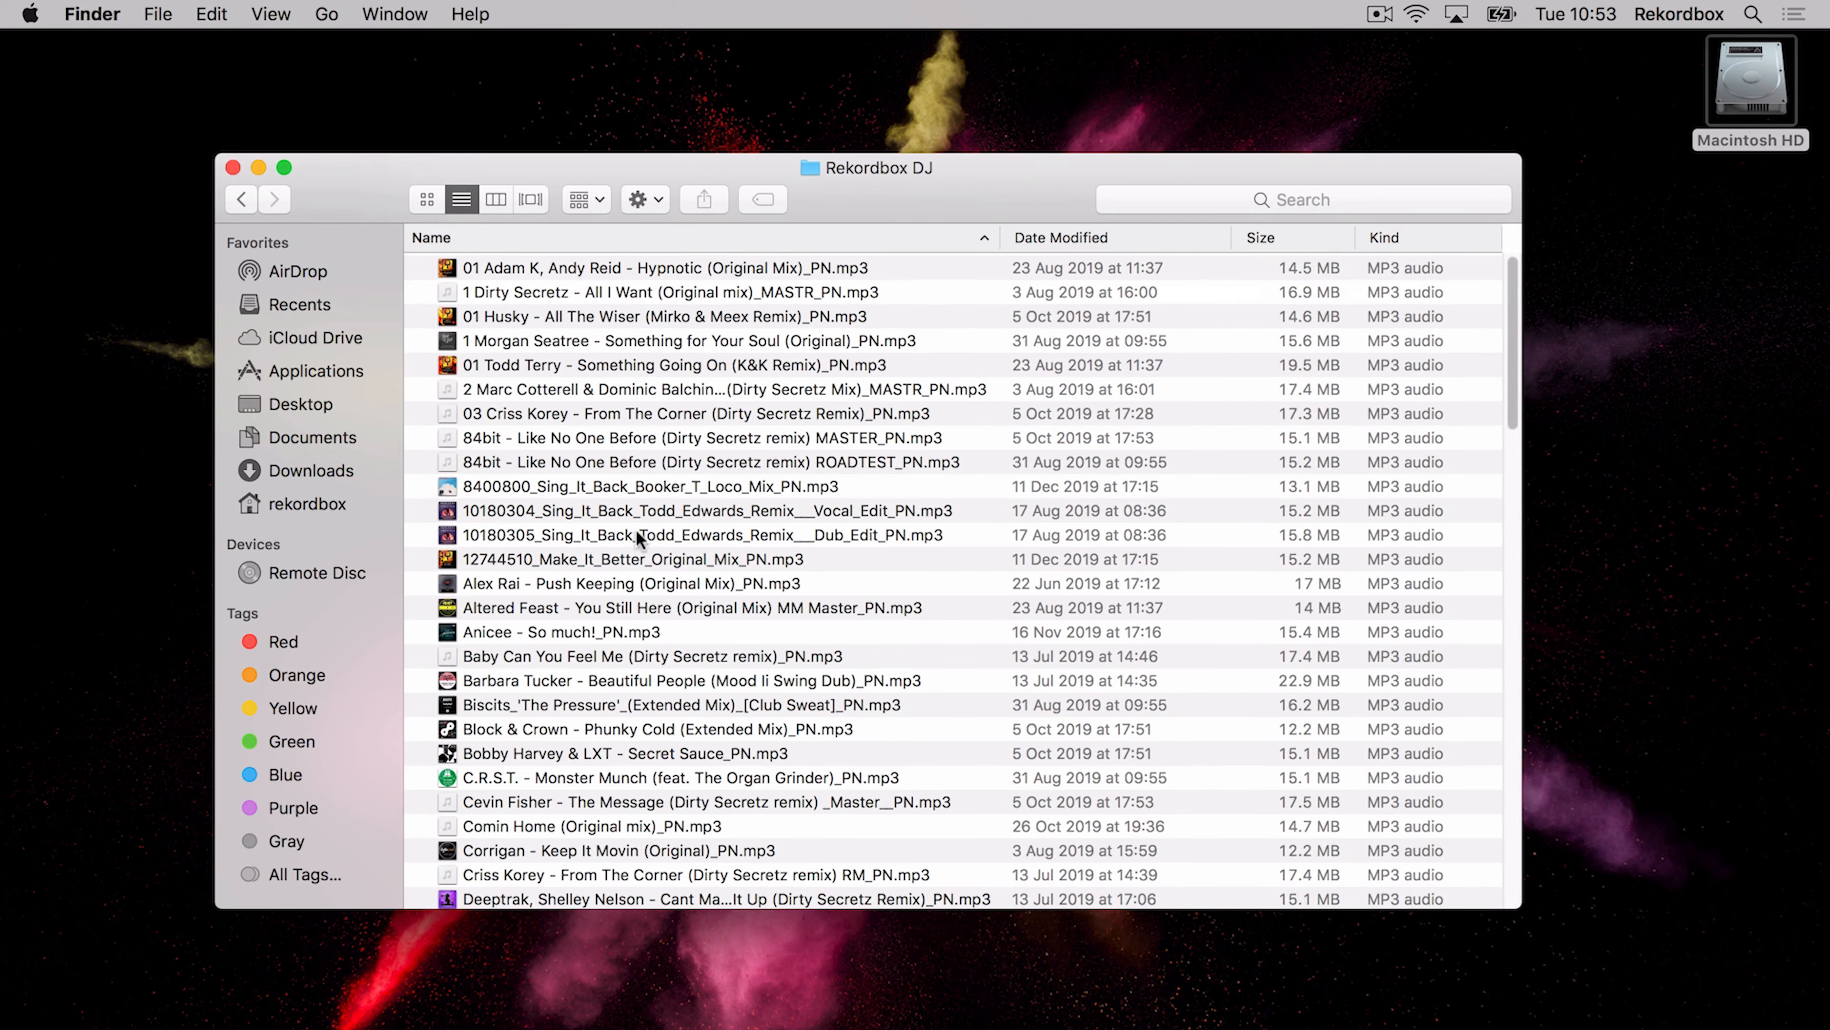
{"action": "mouse_move", "coordinate": [1290, 527]}
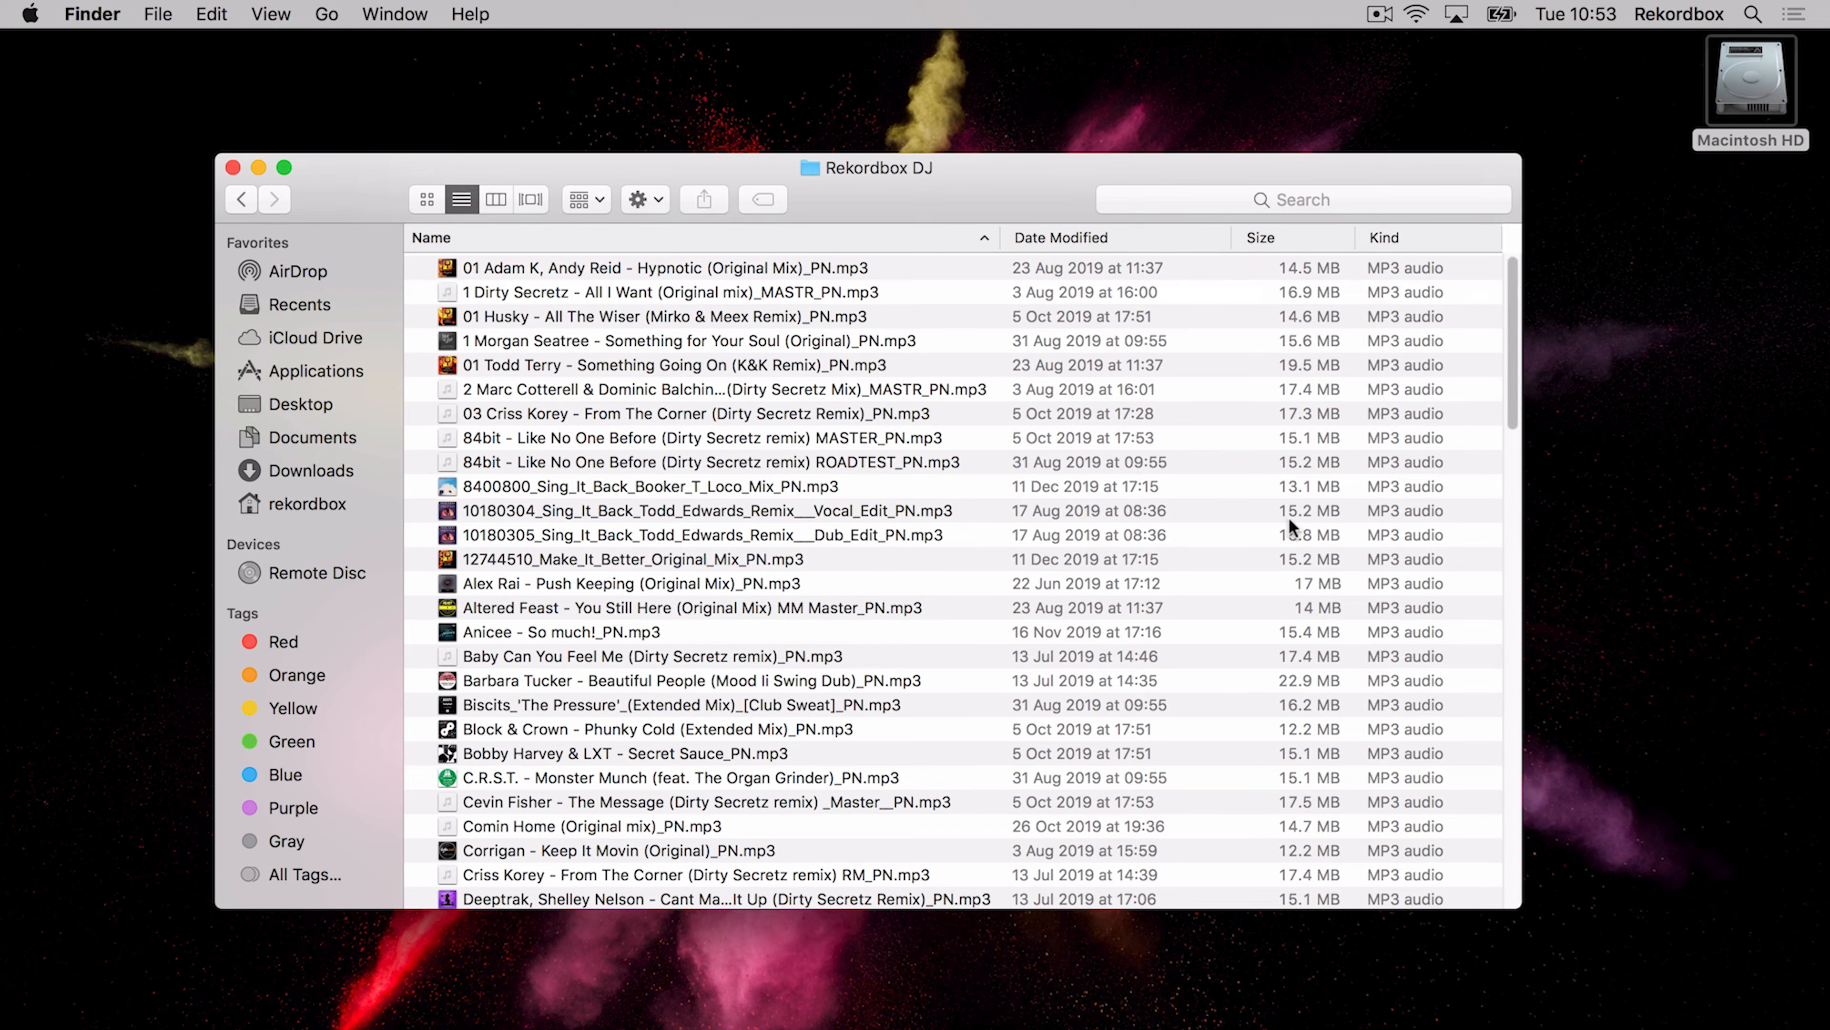
{"action": "mouse_move", "coordinate": [781, 402]}
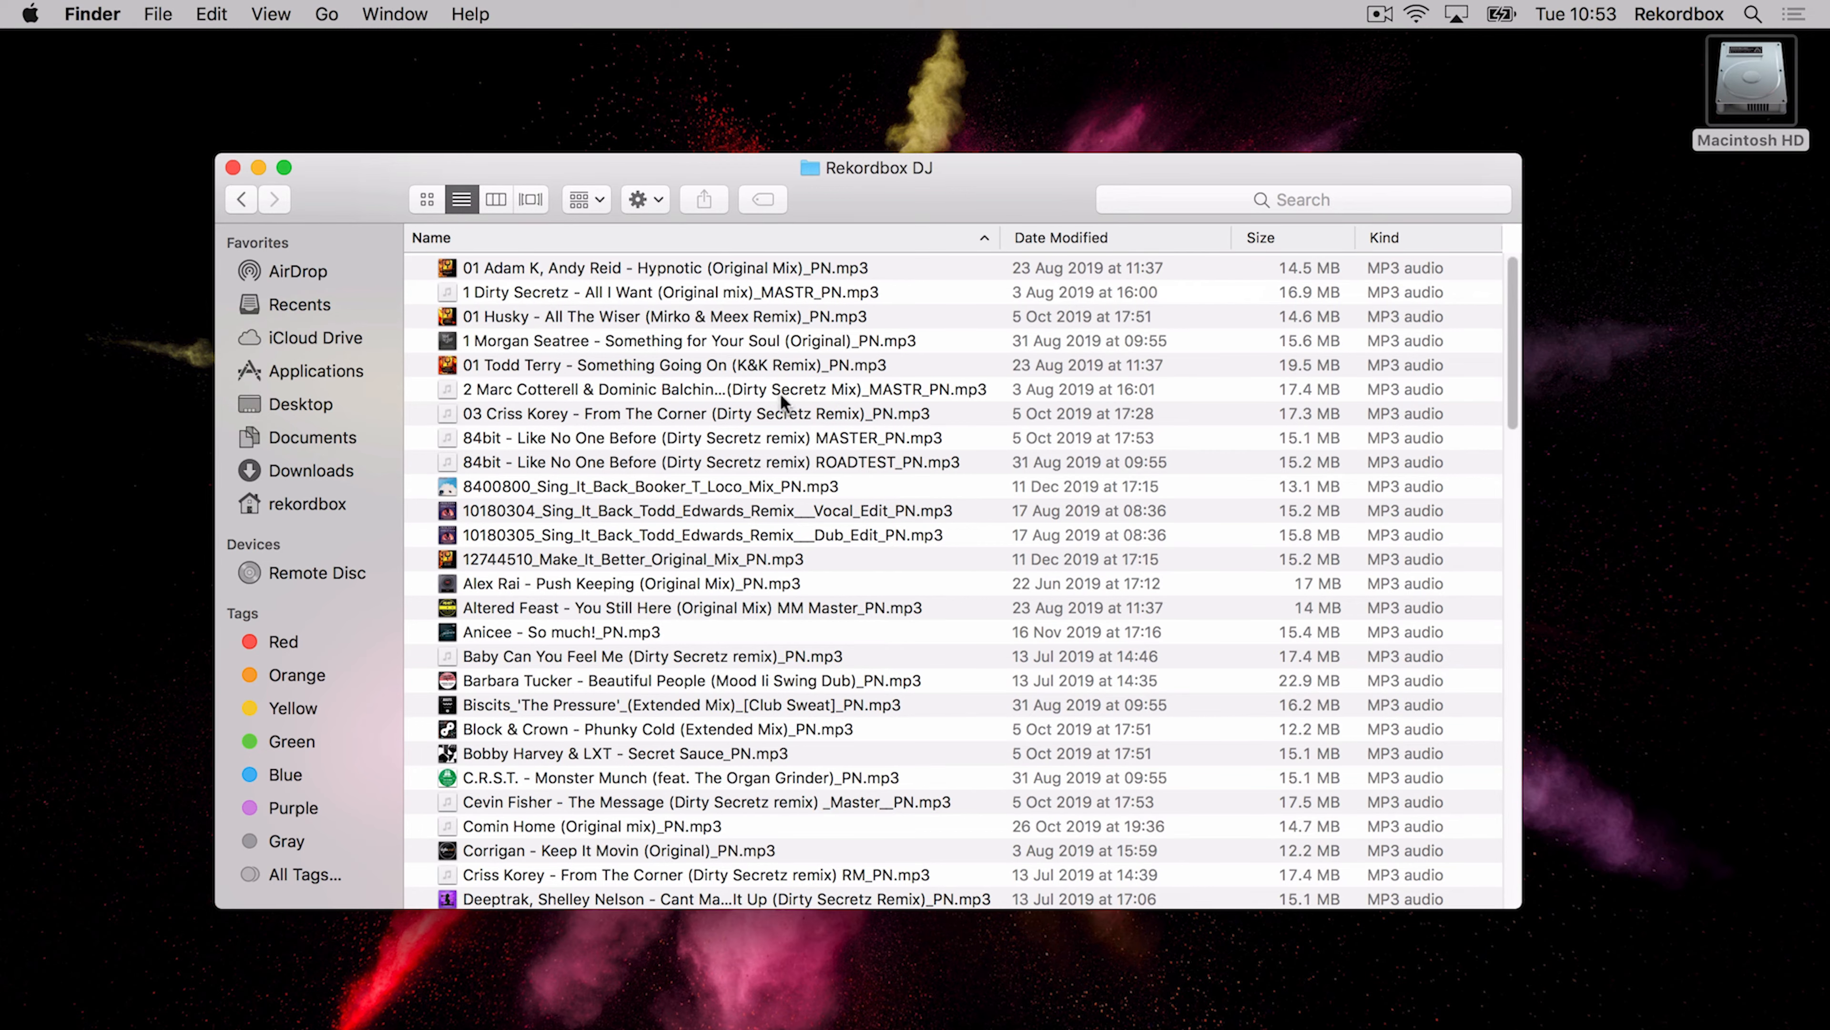
{"action": "scroll", "scroll_direction": "down", "scroll_amount": 3}
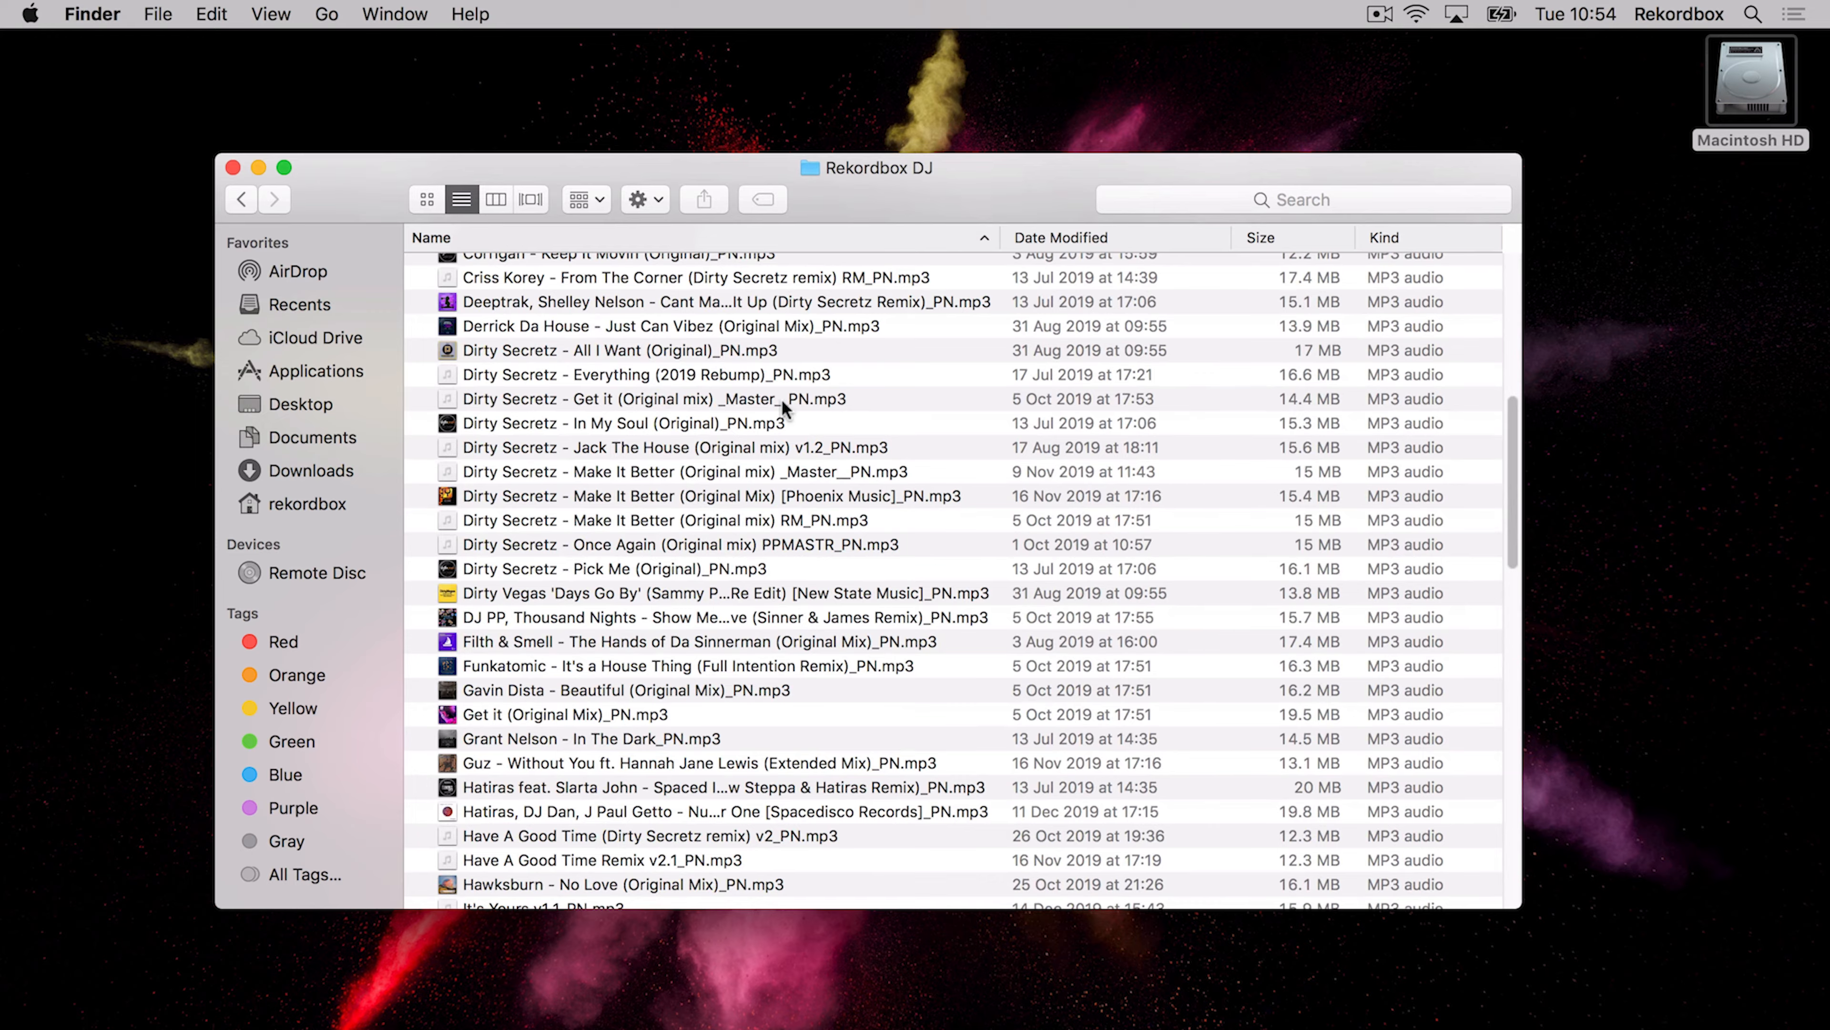
{"action": "scroll", "scroll_direction": "down", "scroll_amount": 3}
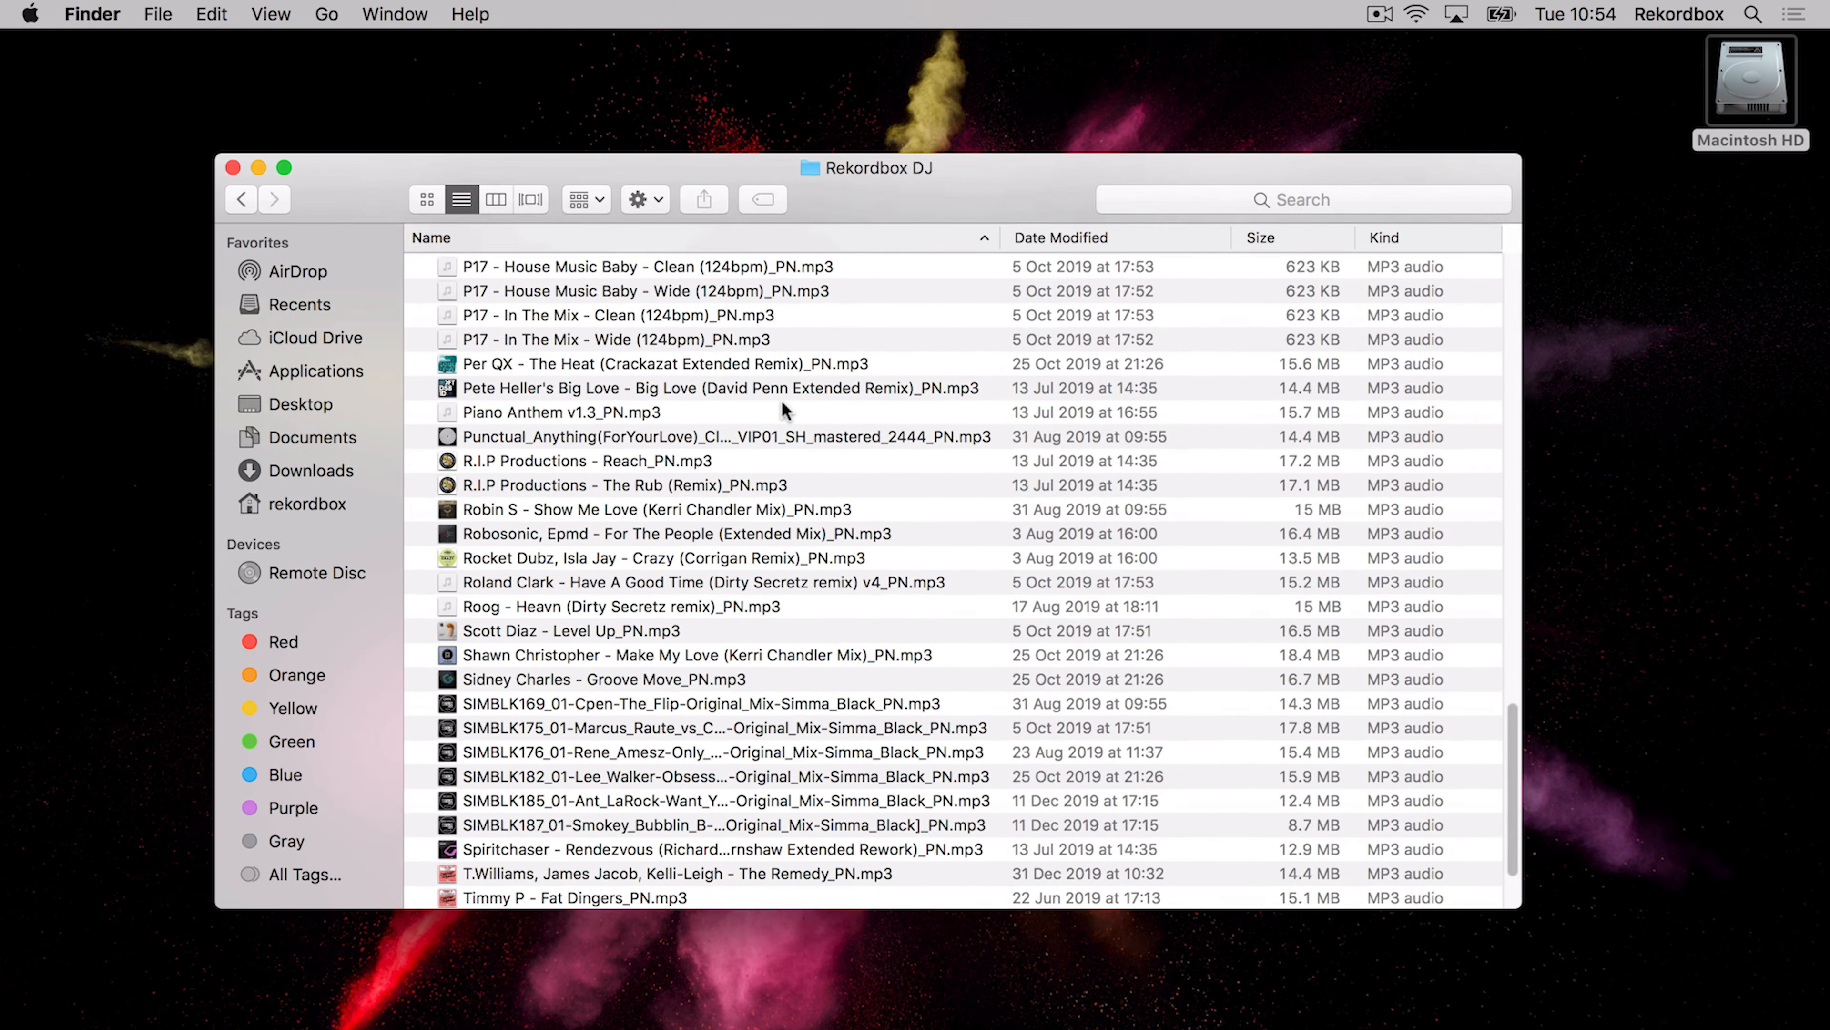
{"action": "mouse_move", "coordinate": [875, 568]}
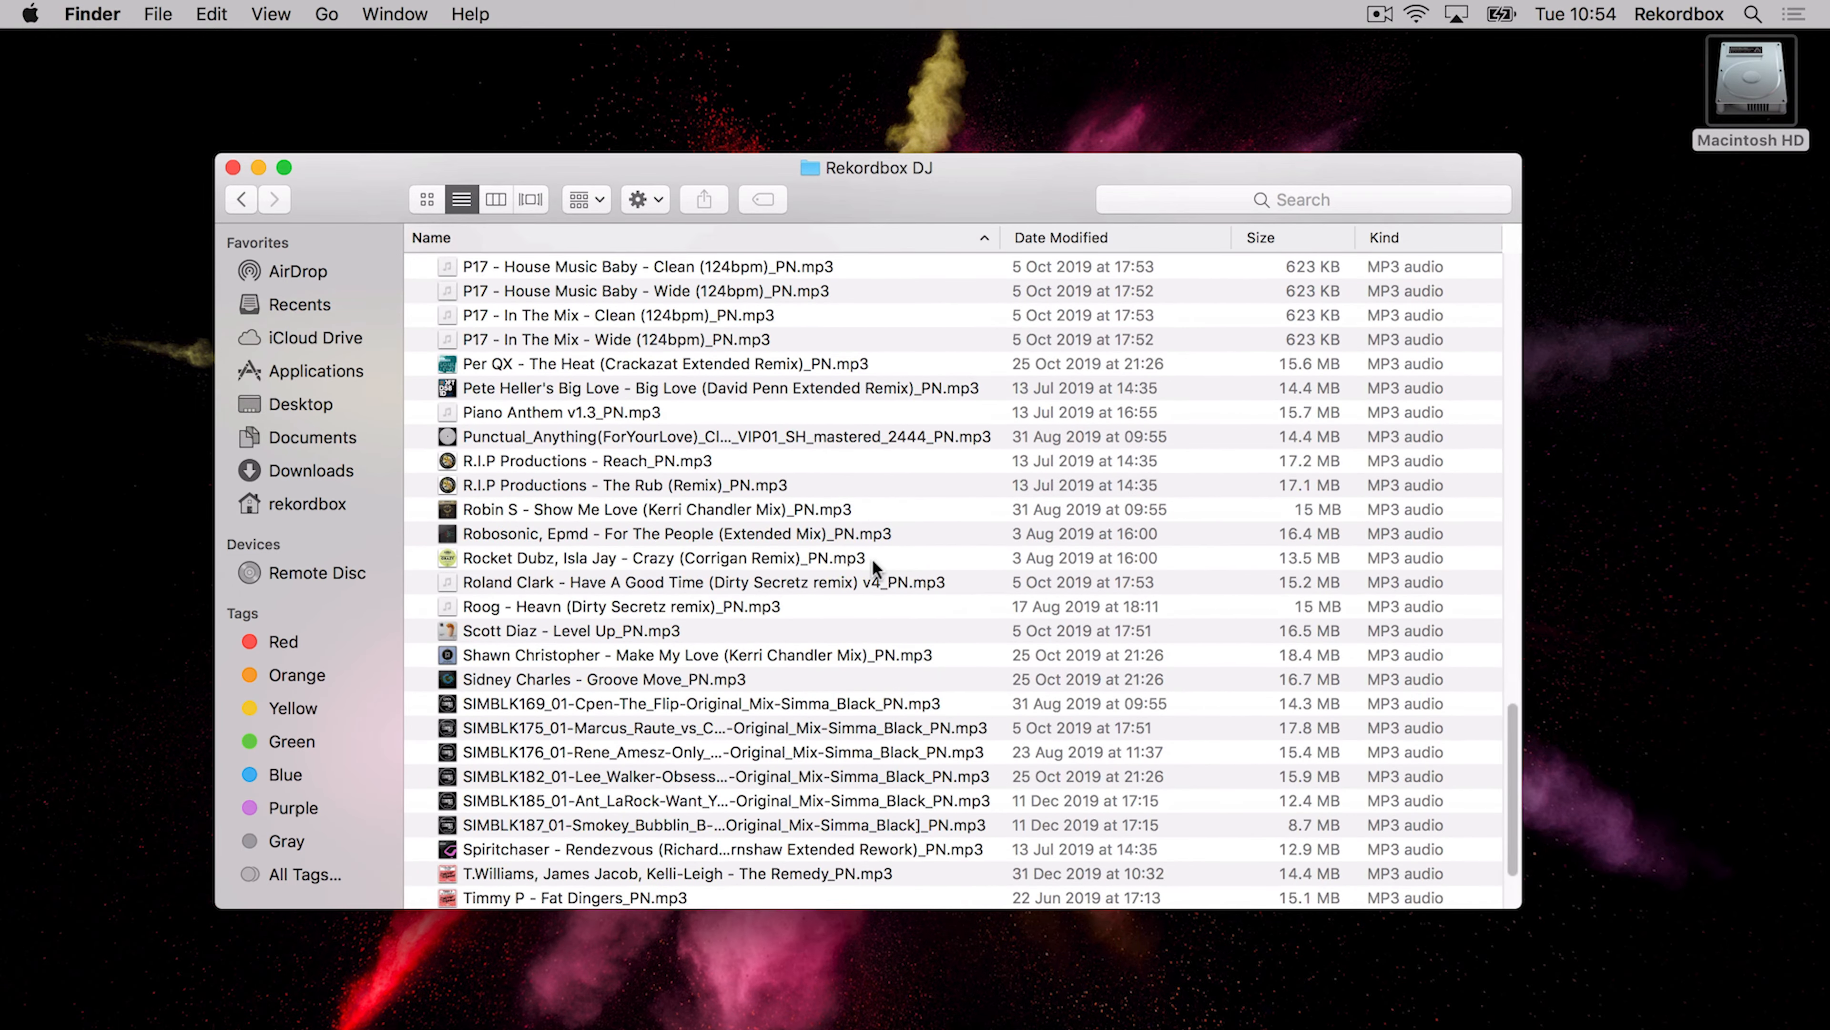
{"action": "mouse_move", "coordinate": [874, 564]}
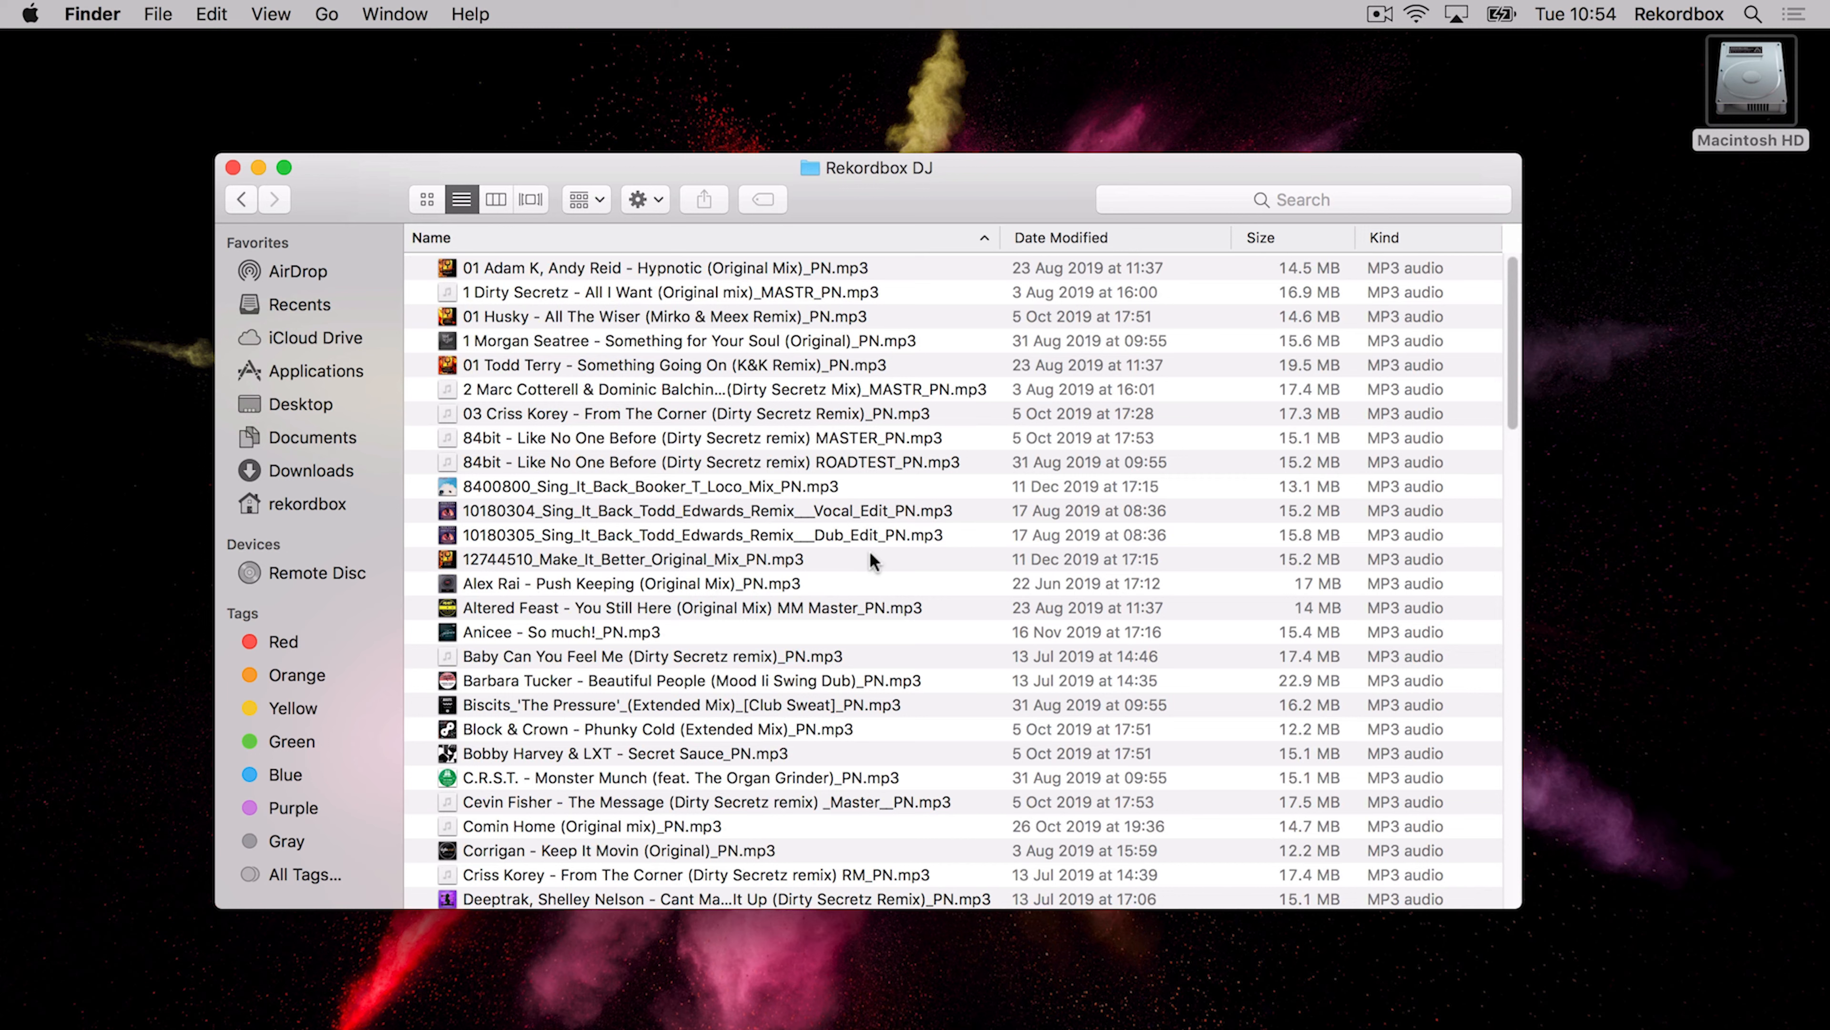
{"action": "mouse_move", "coordinate": [835, 493]}
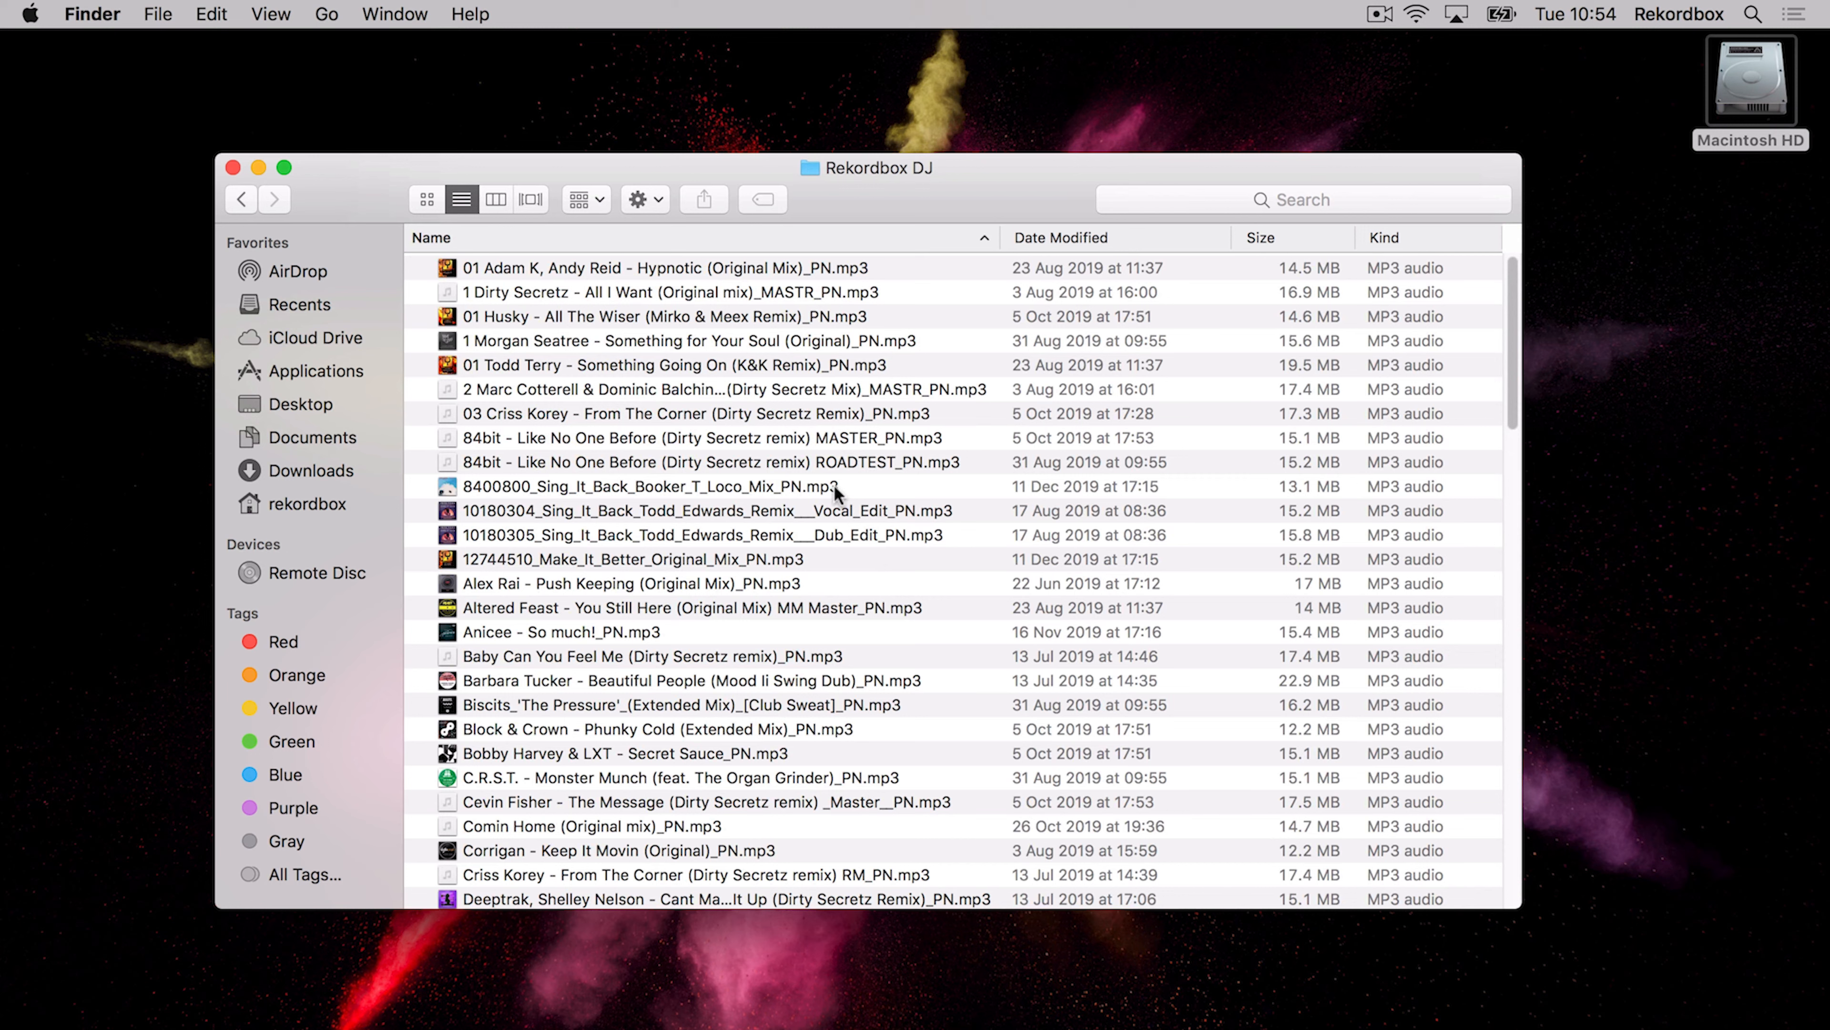